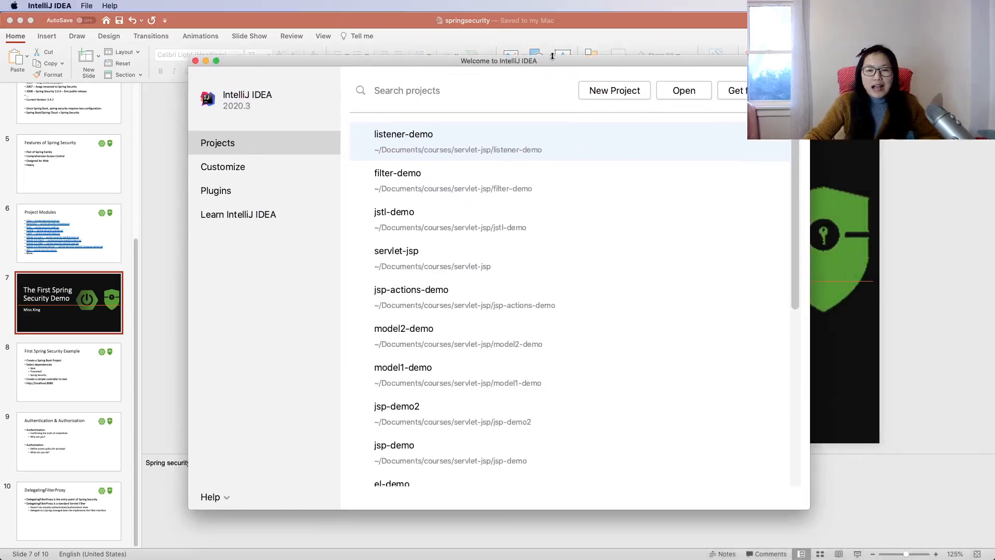
{"action": "mouse_move", "coordinate": [593, 90]}
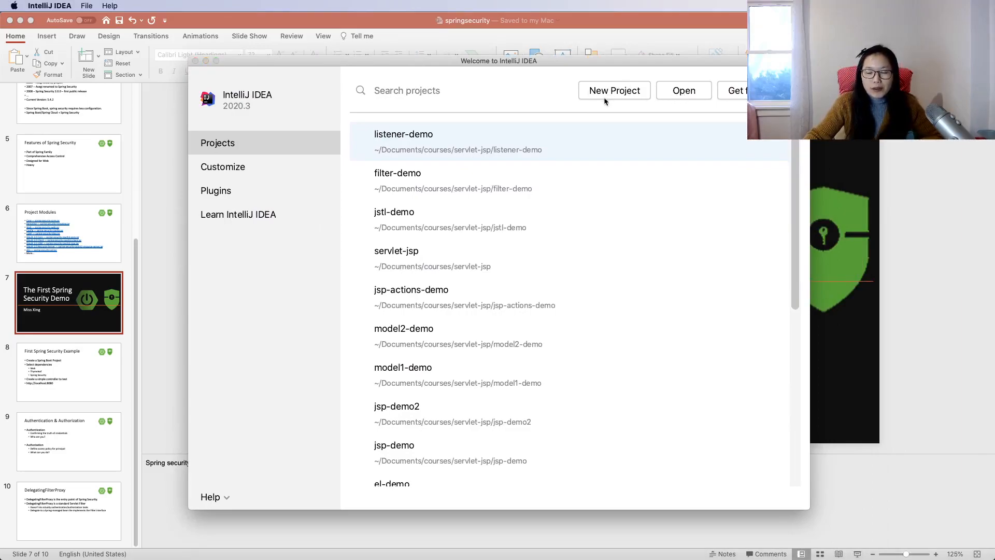
- Cancel the Open dialog and start a new Spring Initializr project
{"action": "left_click", "coordinate": [683, 90]}
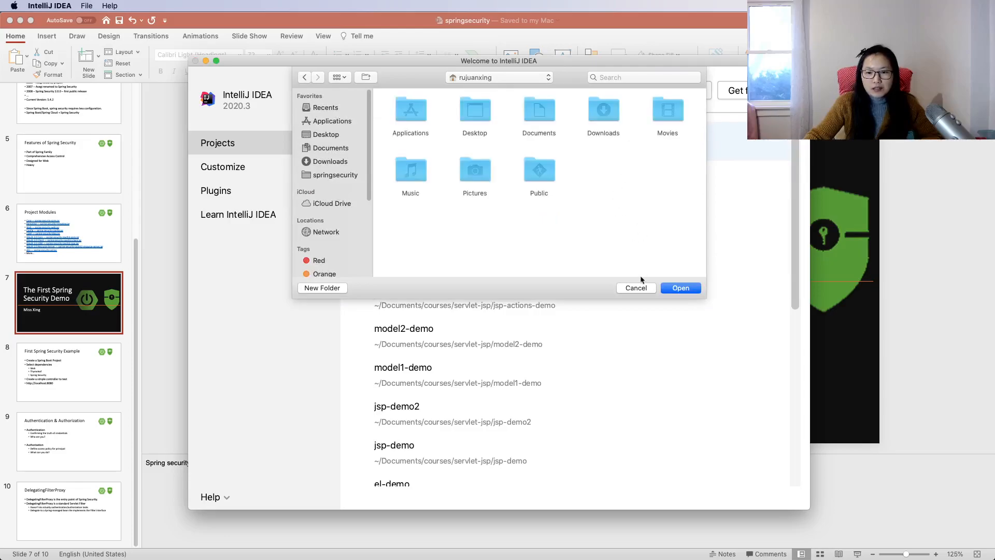
{"action": "left_click", "coordinate": [636, 288]}
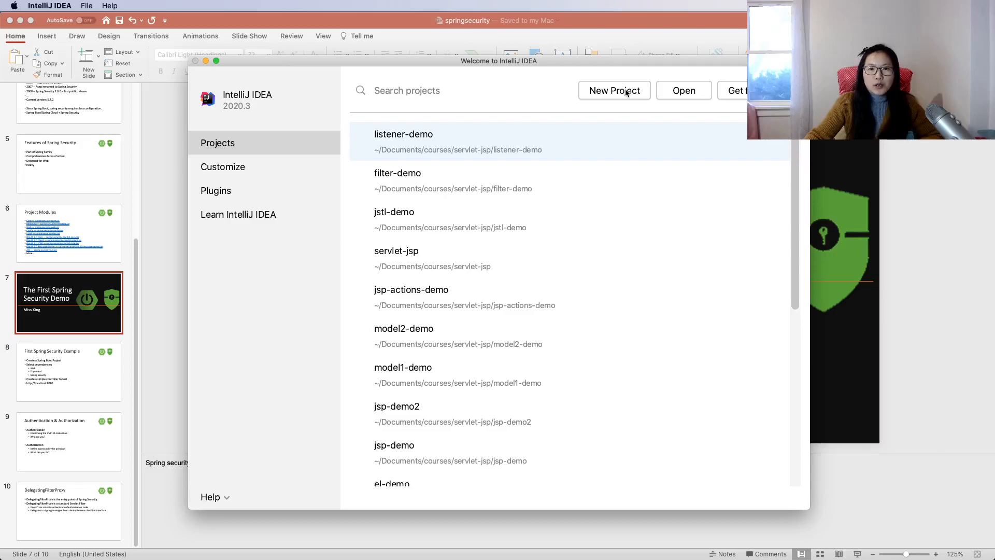
{"action": "left_click", "coordinate": [613, 90]}
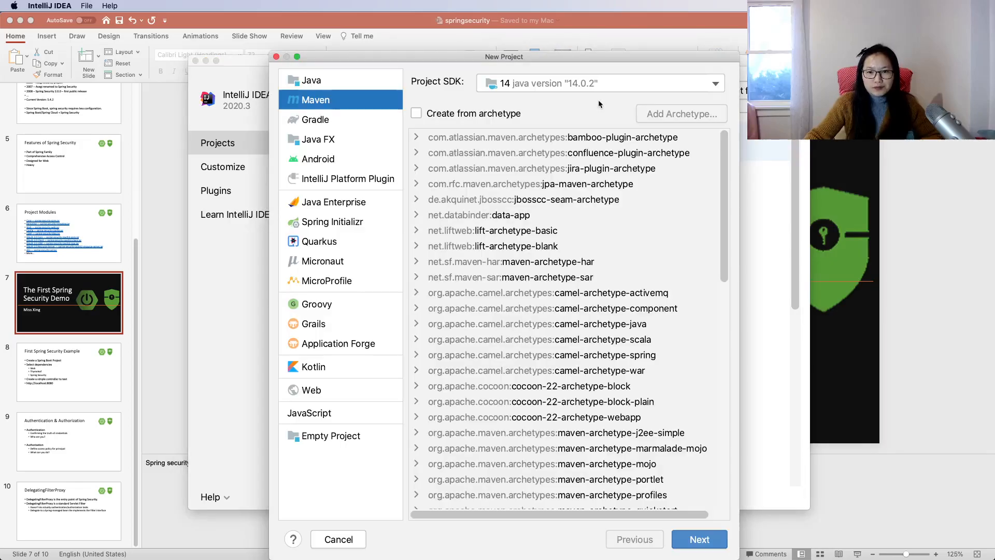
{"action": "left_click", "coordinate": [331, 222]}
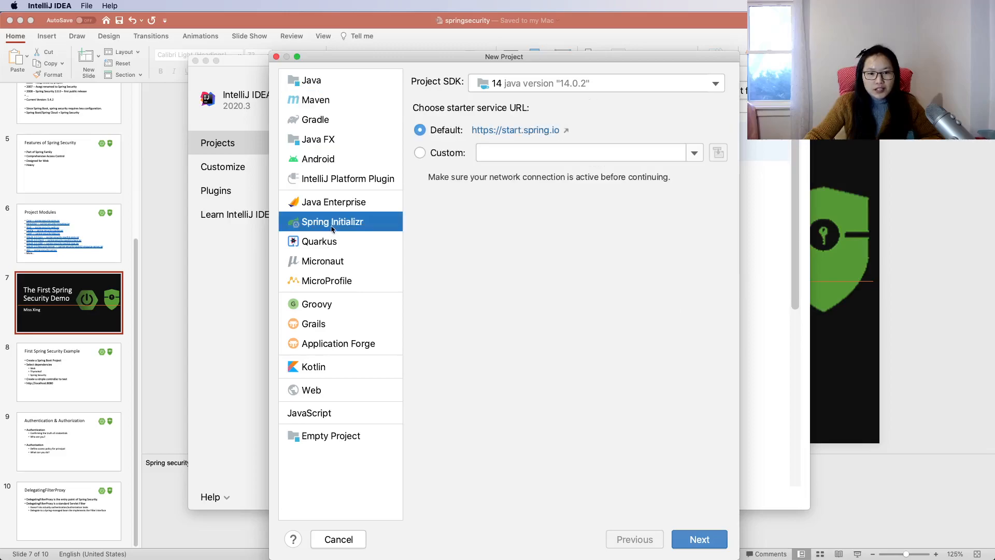
{"action": "mouse_move", "coordinate": [528, 177]}
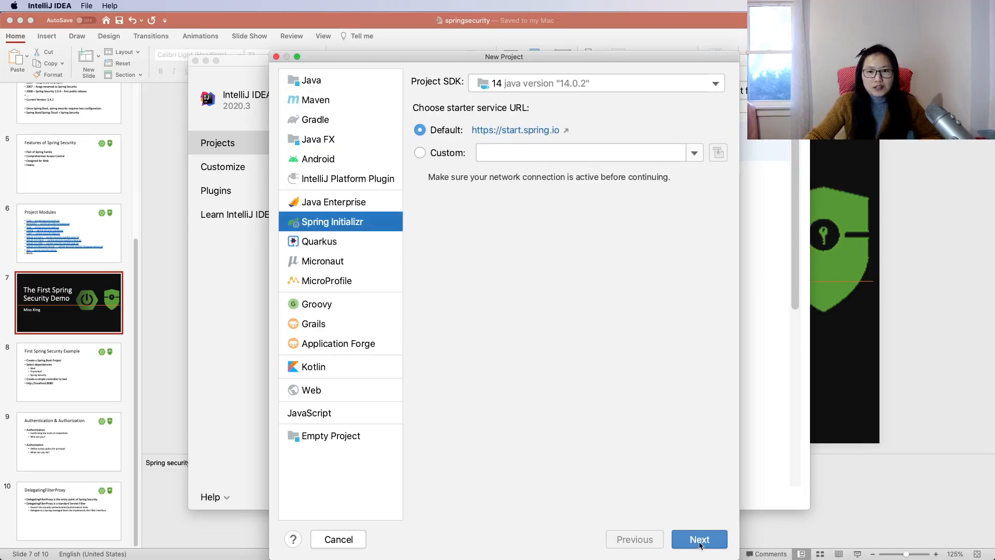
- Set the project group to miss.xing and the artifact to springsecuritydemo
{"action": "left_click", "coordinate": [699, 539]}
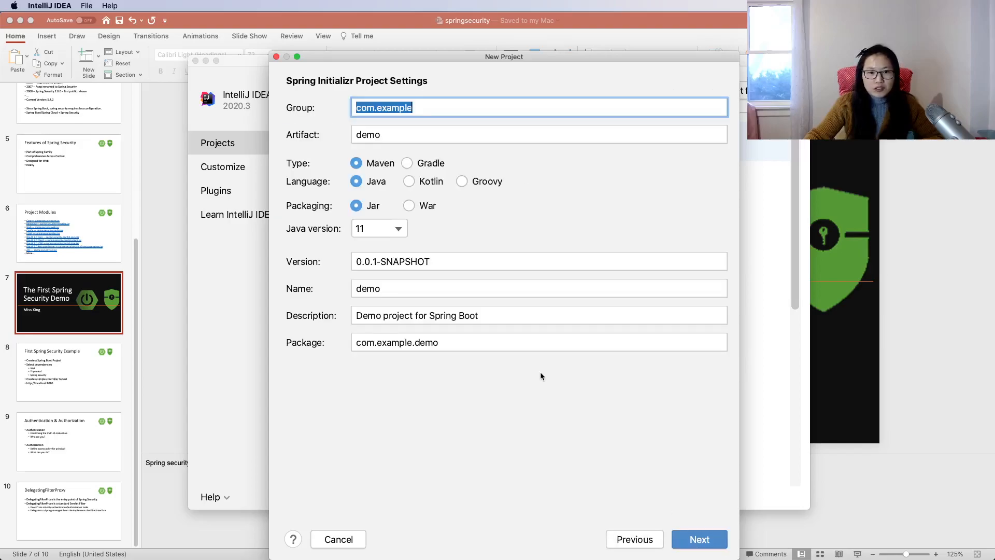
{"action": "type", "text": "miss"}
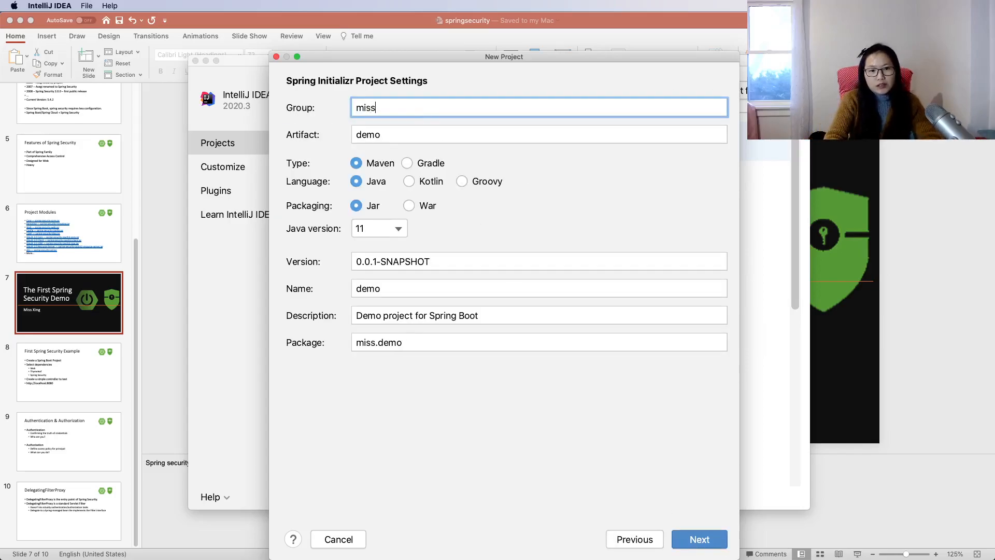
{"action": "type", "text": ".xing"}
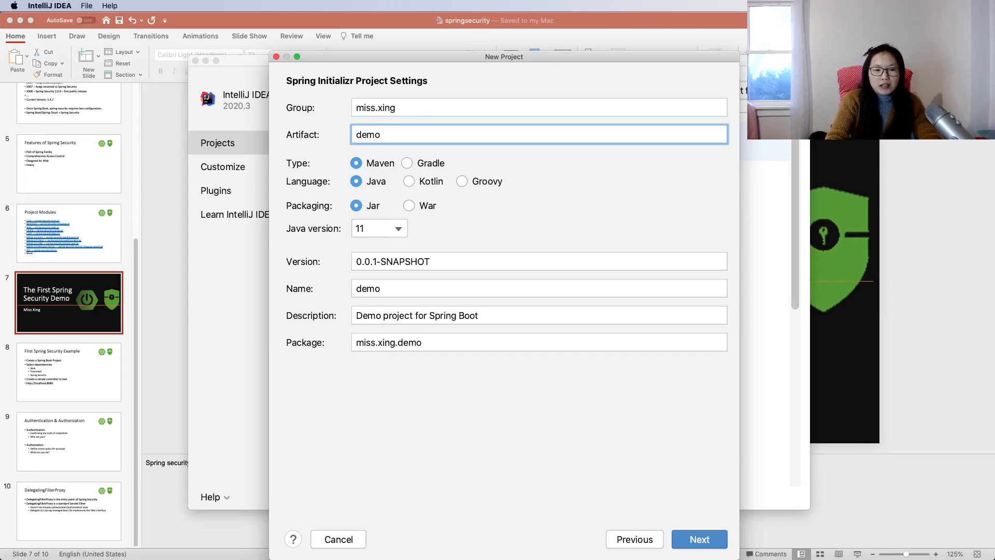
{"action": "type", "text": "sprin"}
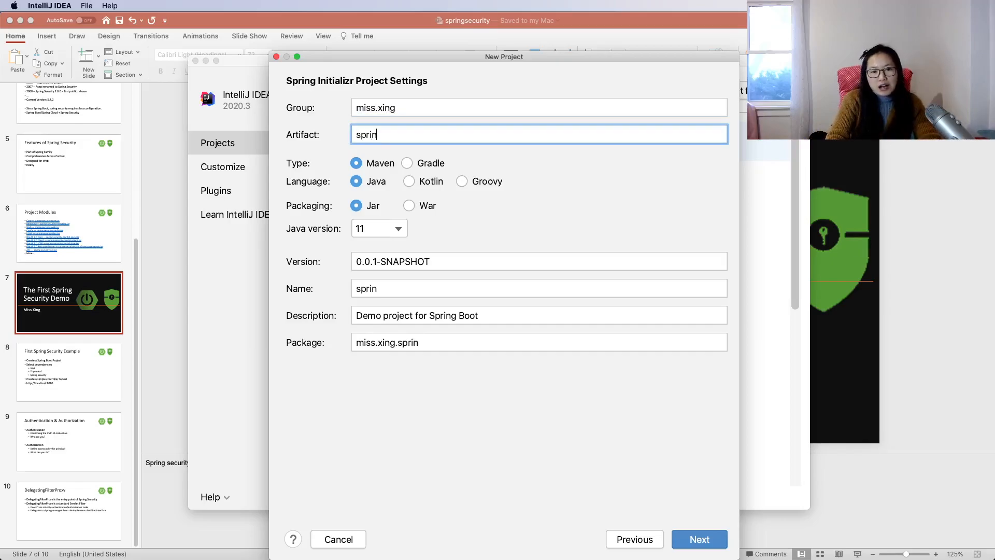
{"action": "type", "text": "gsec"}
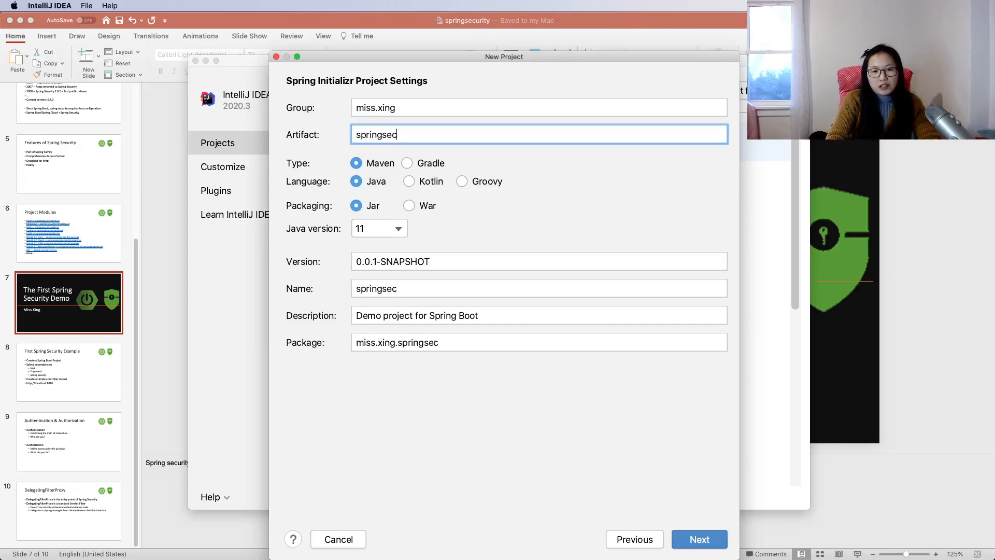
{"action": "type", "text": "uritydemo"}
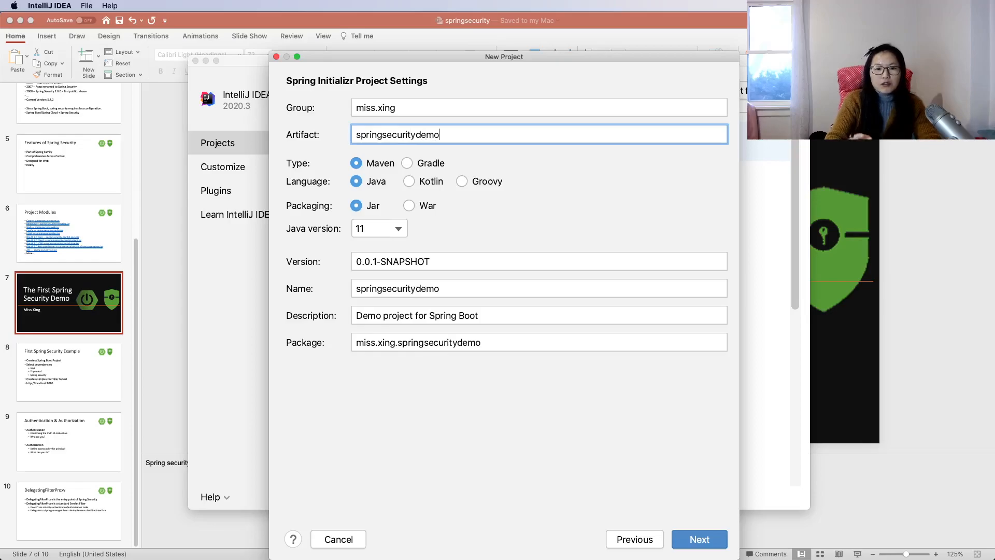
{"action": "mouse_move", "coordinate": [444, 243]}
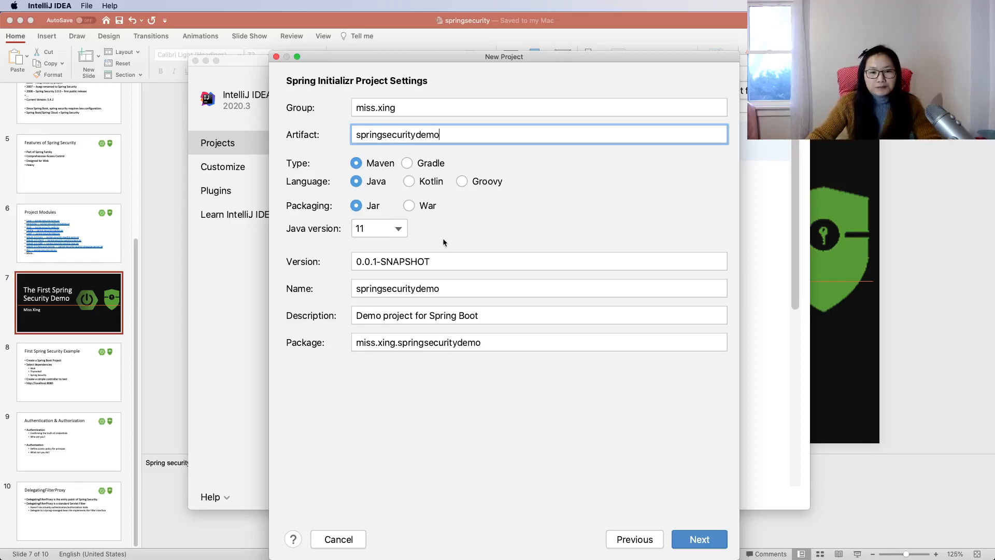
{"action": "mouse_move", "coordinate": [543, 465]}
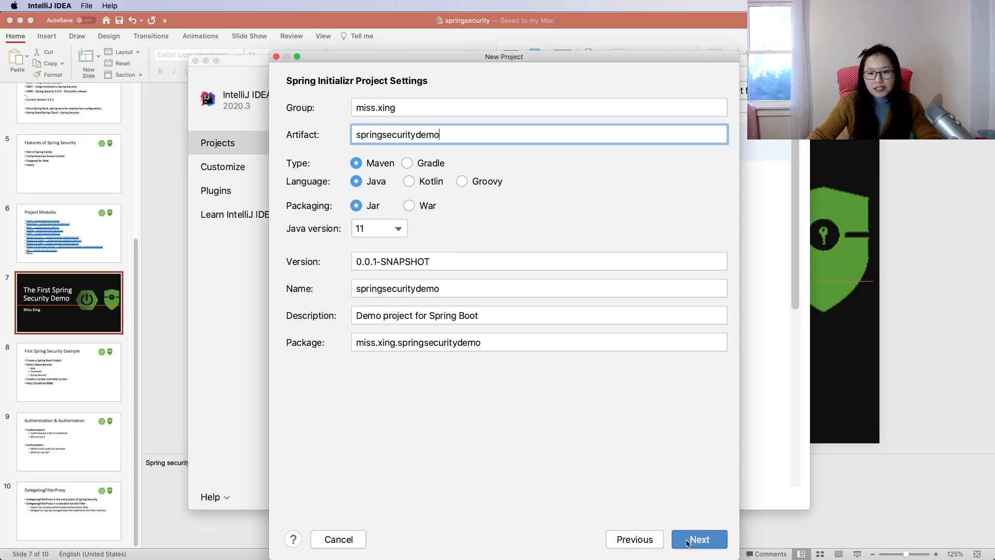
- Select the Spring Web, Thymeleaf and Spring Security dependencies
{"action": "left_click", "coordinate": [698, 539]}
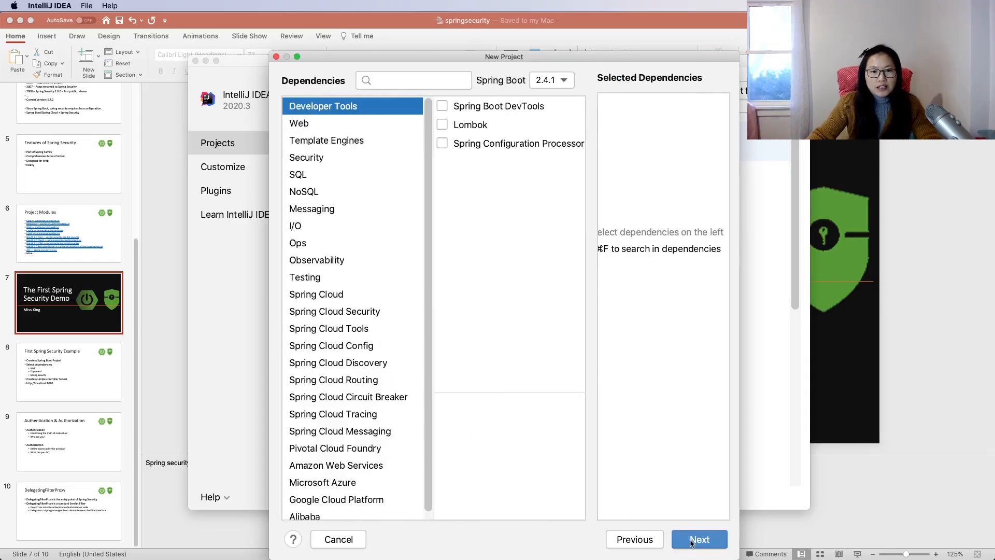
{"action": "mouse_move", "coordinate": [480, 238]}
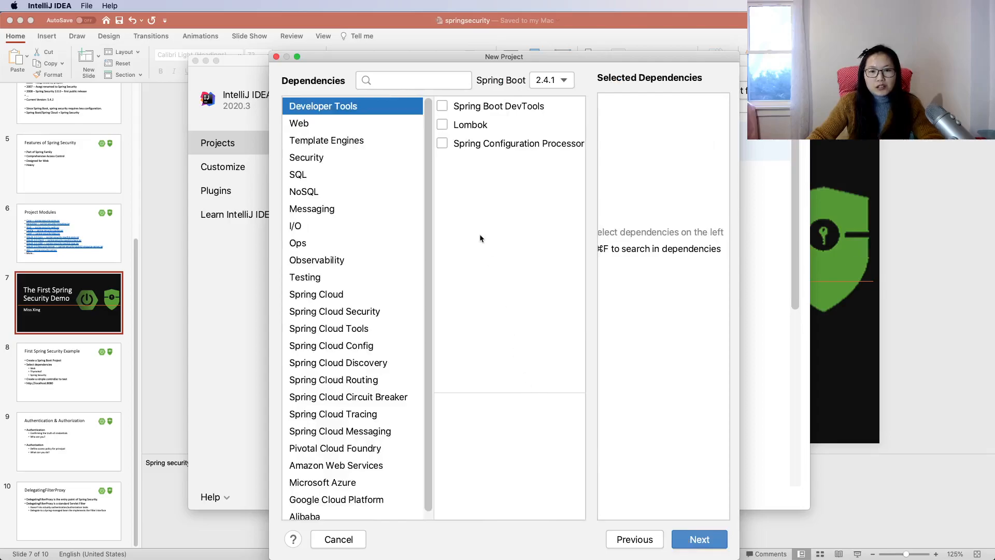
{"action": "left_click", "coordinate": [298, 124]}
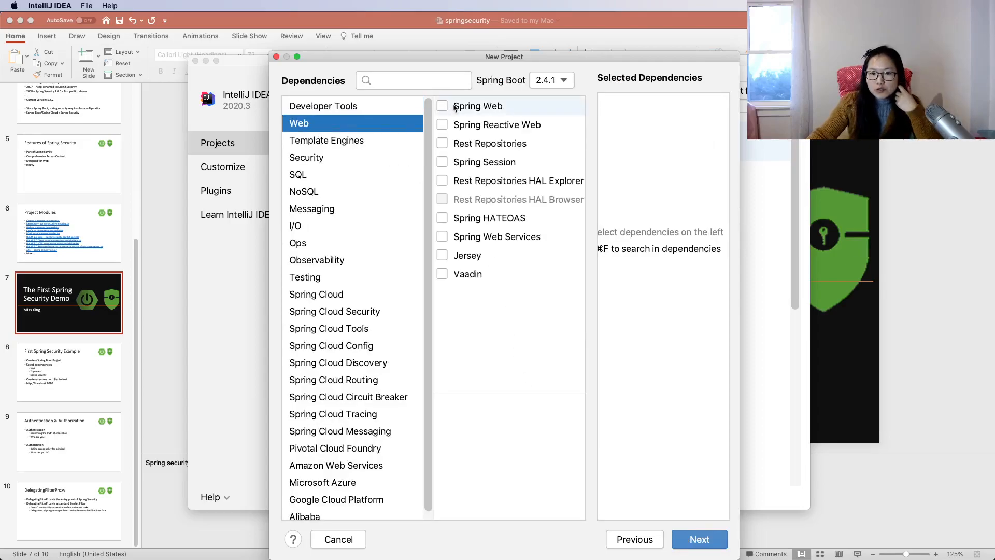
{"action": "left_click", "coordinate": [442, 105]}
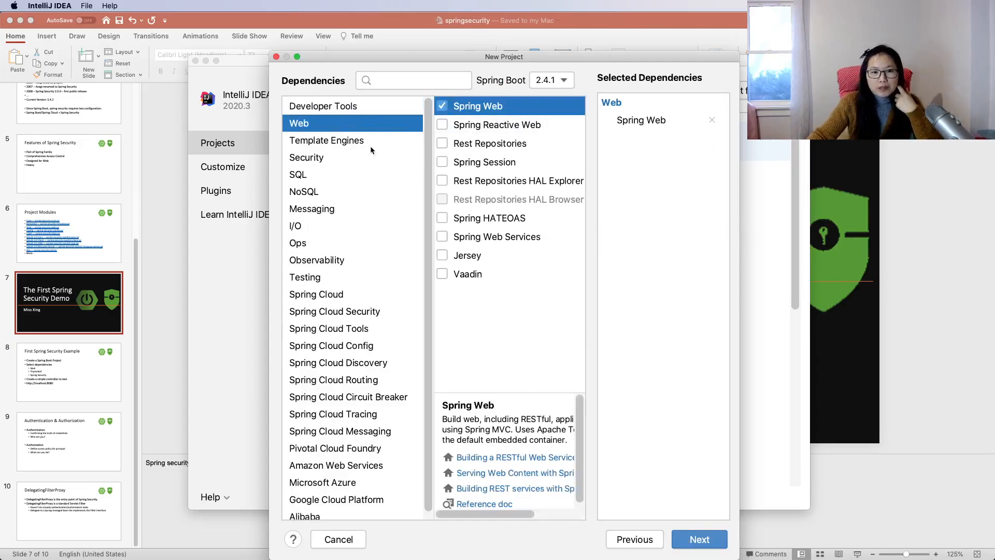
{"action": "left_click", "coordinate": [326, 140]}
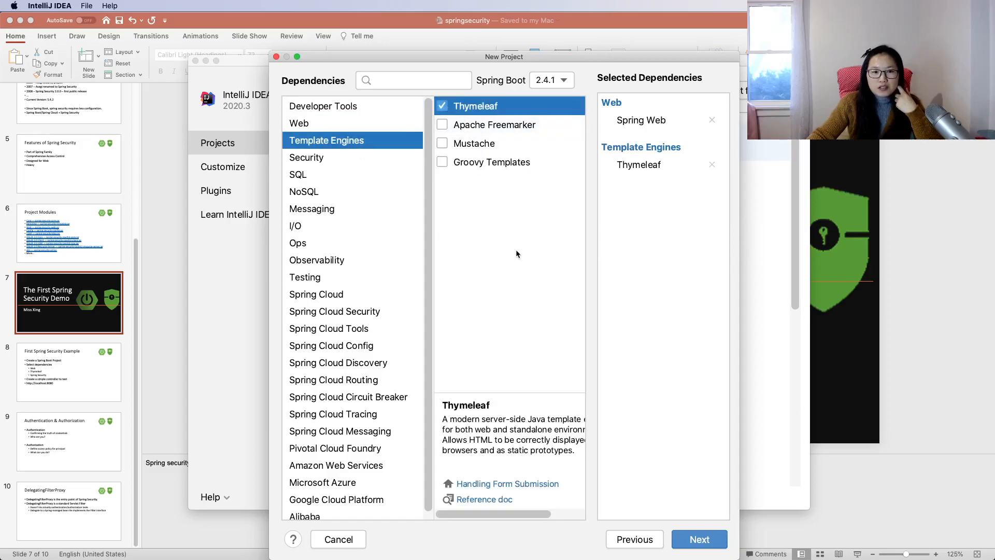
{"action": "left_click", "coordinate": [306, 158]}
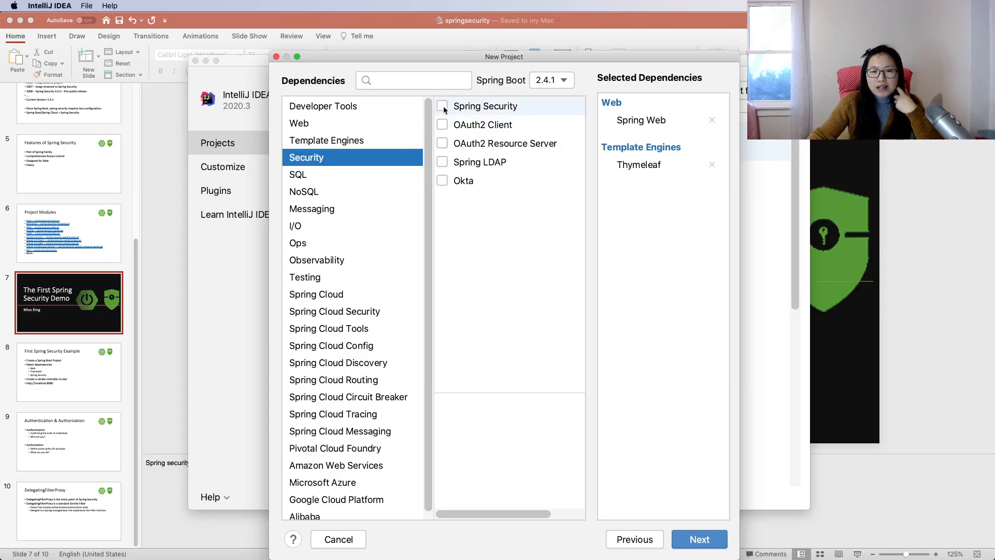
{"action": "left_click", "coordinate": [442, 106]}
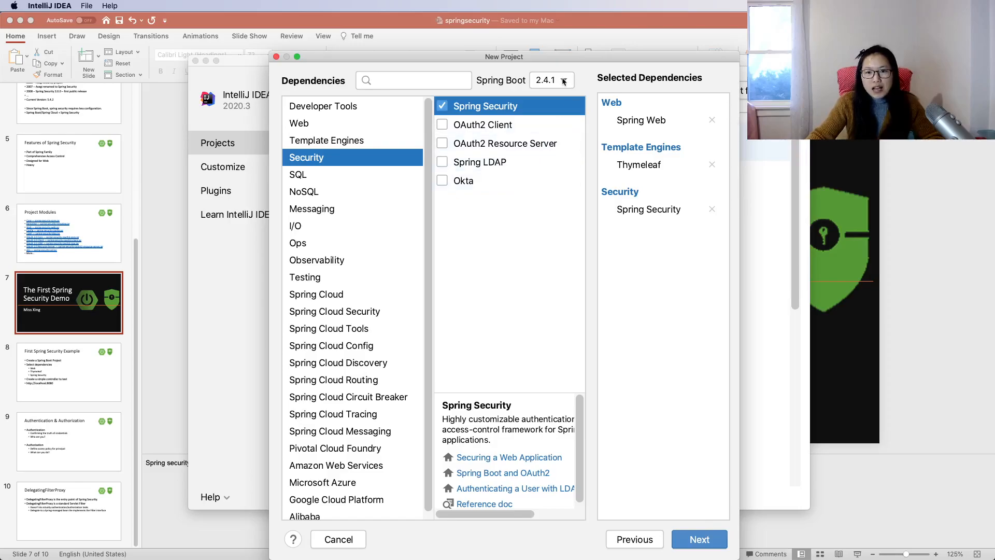
- Keep Spring Boot at version 2.4.1 and continue to project naming
{"action": "left_click", "coordinate": [562, 79]}
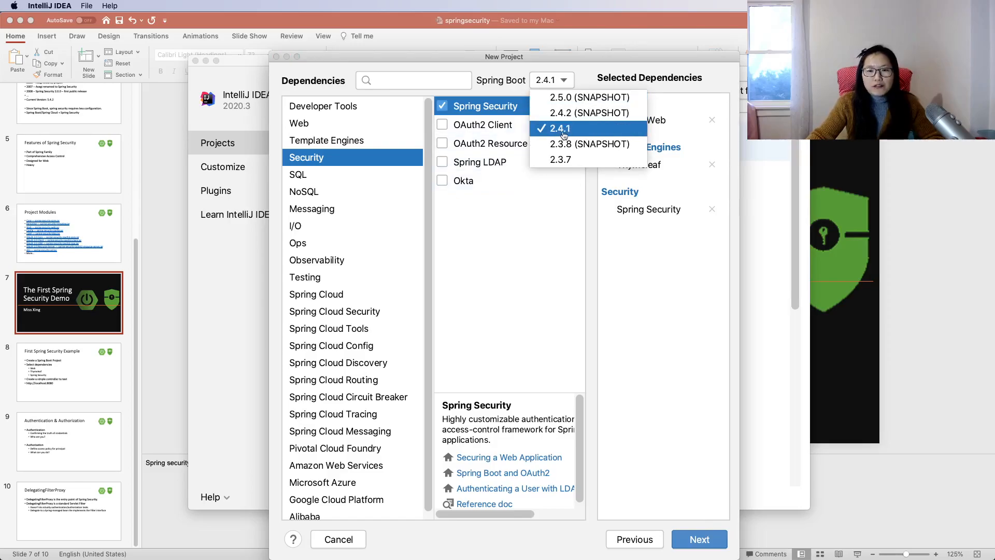
{"action": "mouse_move", "coordinate": [588, 97]}
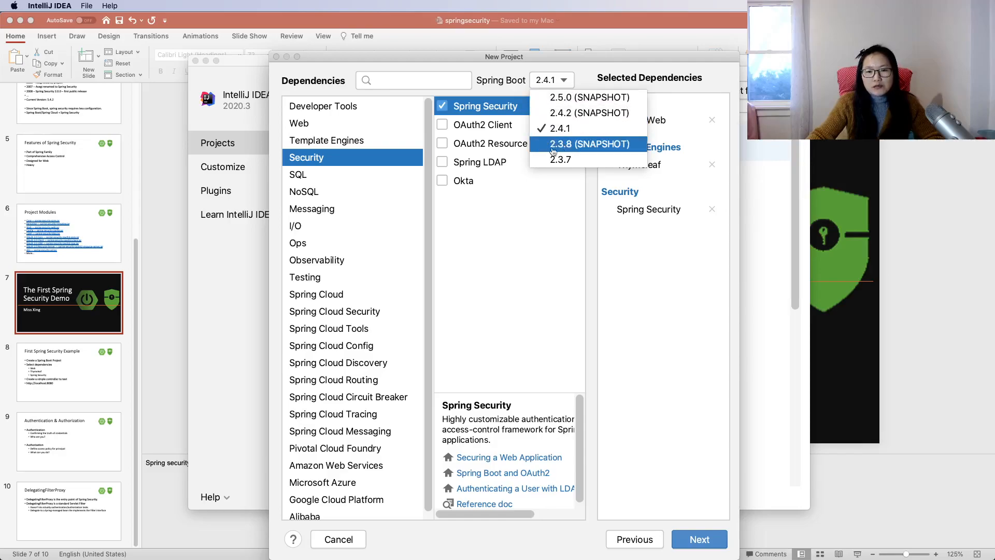
{"action": "left_click", "coordinate": [559, 128]}
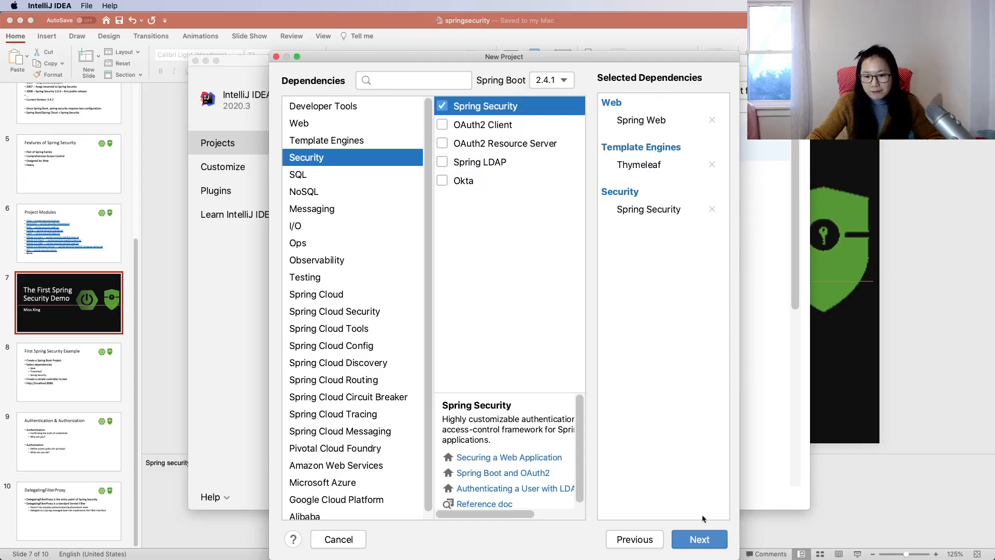
{"action": "left_click", "coordinate": [698, 538]}
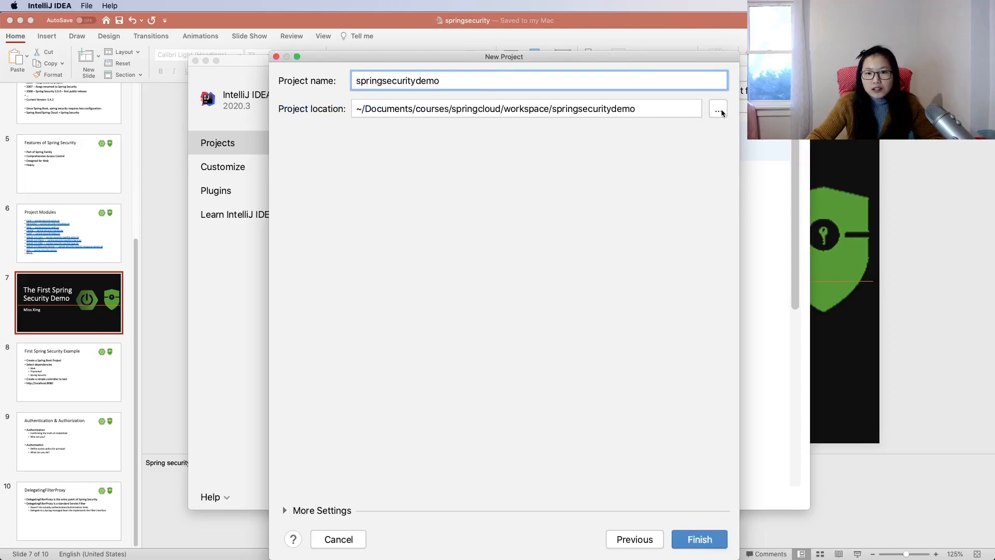
- Set the project location to Documents/courses/springsecurity/springsecurity
{"action": "left_click", "coordinate": [718, 108]}
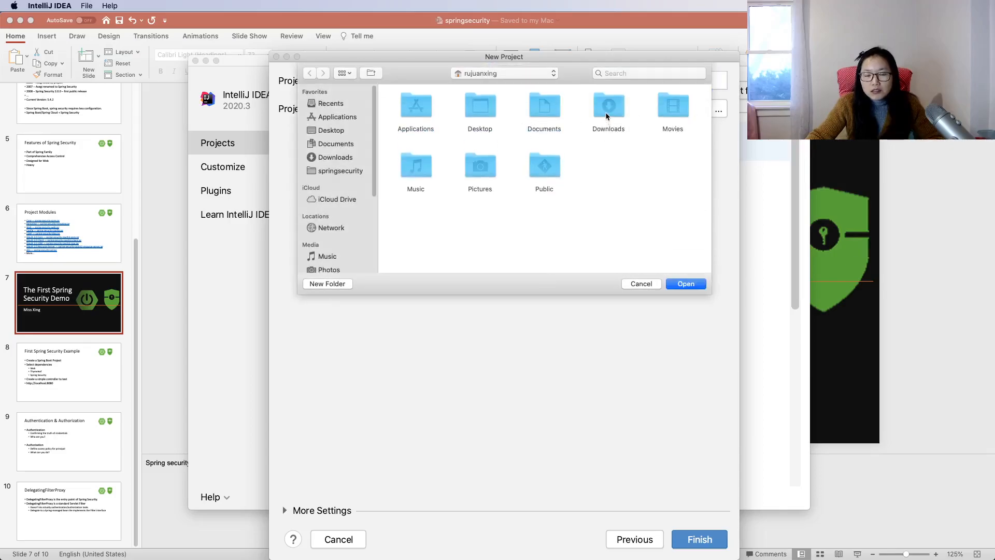
{"action": "left_click", "coordinate": [335, 144]}
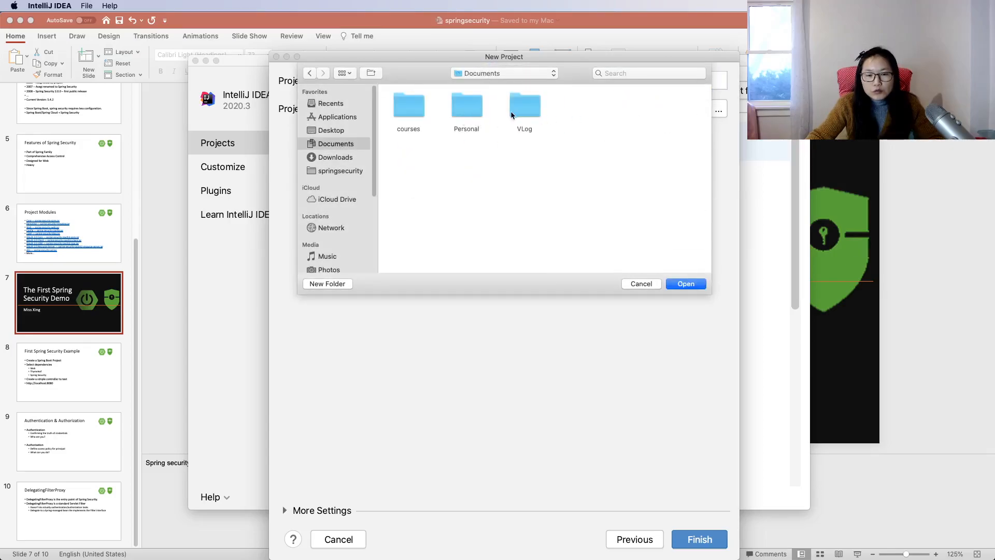
{"action": "double_click", "coordinate": [408, 105]}
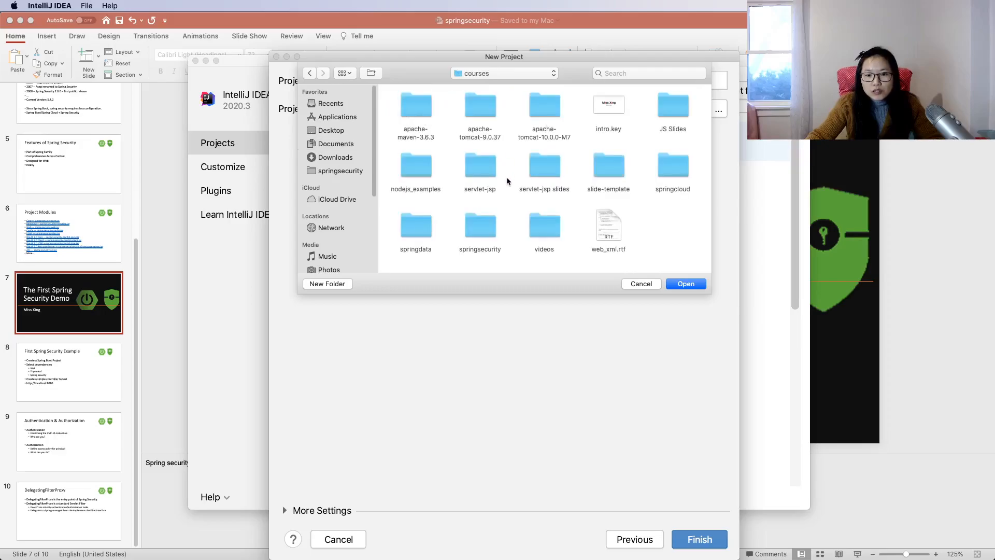
{"action": "double_click", "coordinate": [480, 227]}
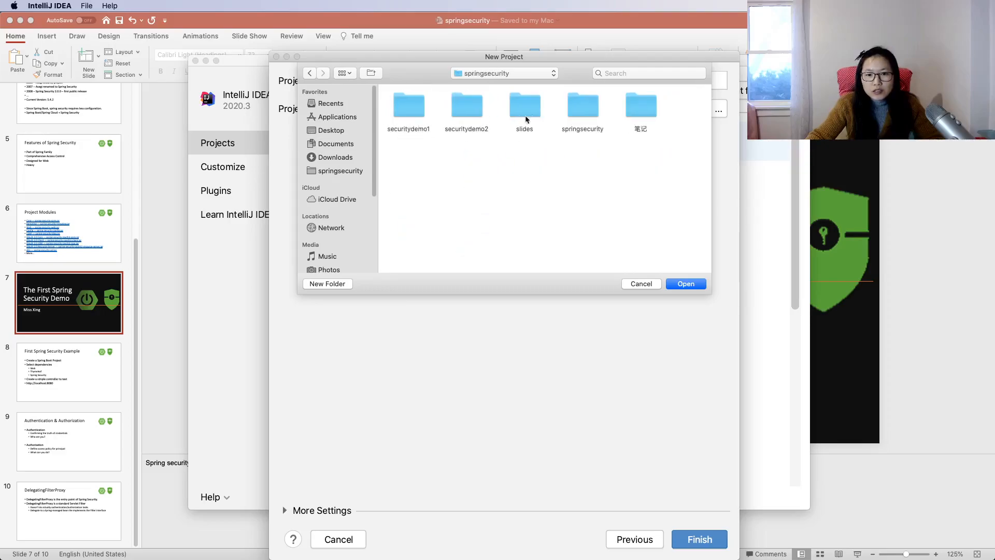
{"action": "double_click", "coordinate": [582, 105]}
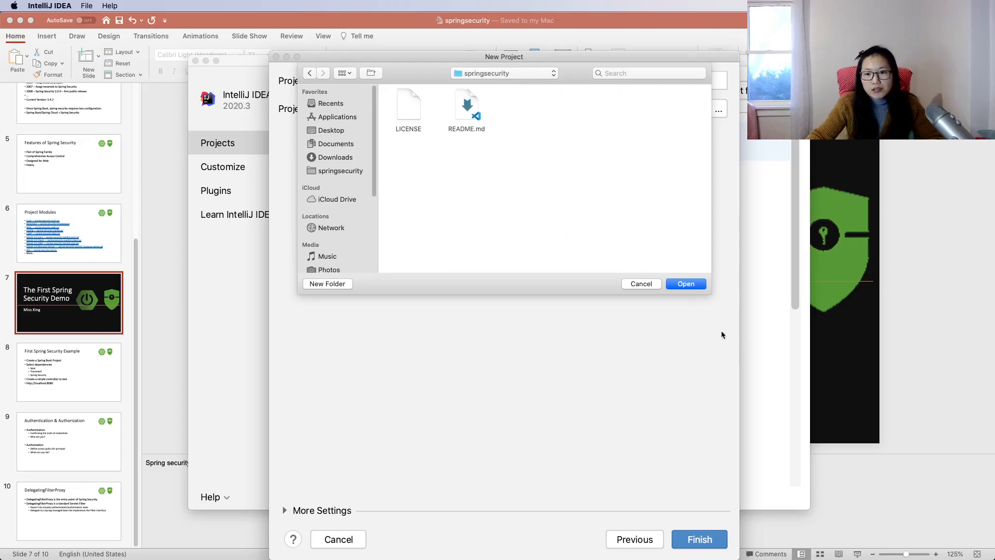
{"action": "left_click", "coordinate": [685, 284]}
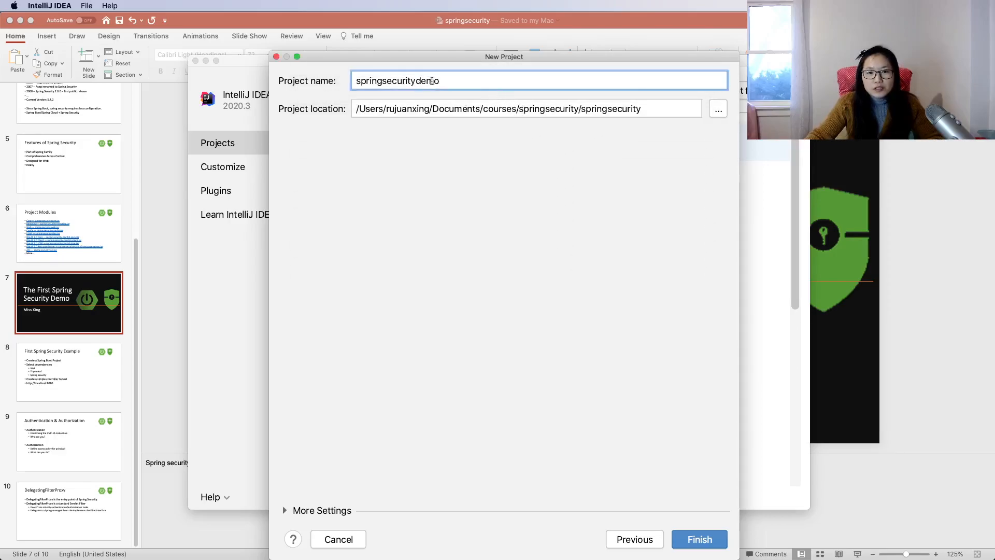
- Adjust the springsecuritydemo name and location path, then create the project
{"action": "triple_click", "coordinate": [397, 81]}
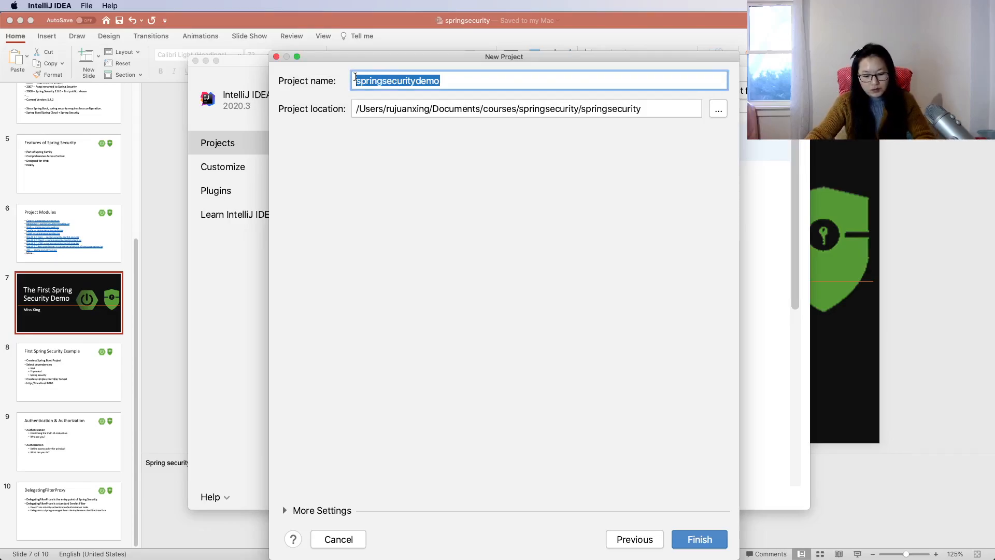
{"action": "left_click", "coordinate": [526, 108]}
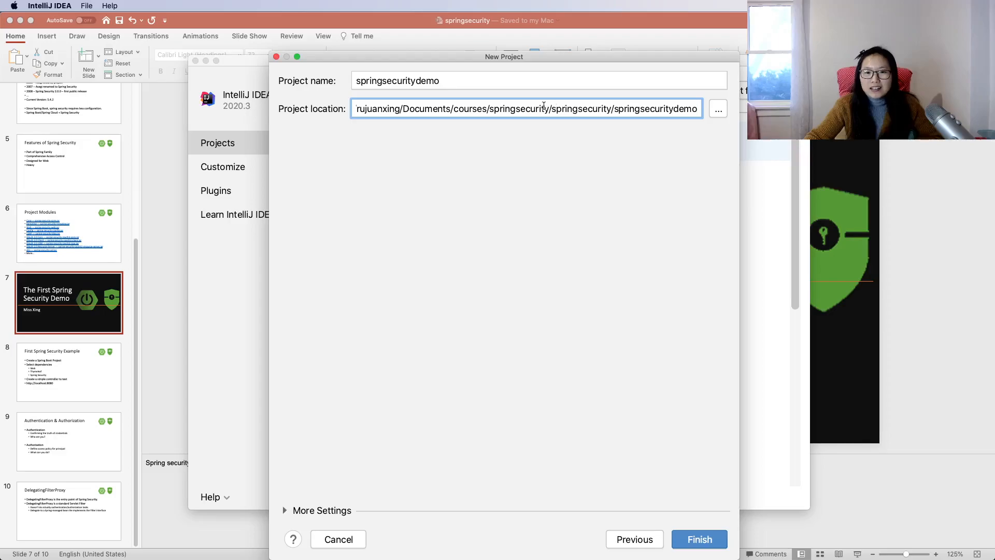
{"action": "double_click", "coordinate": [583, 108]}
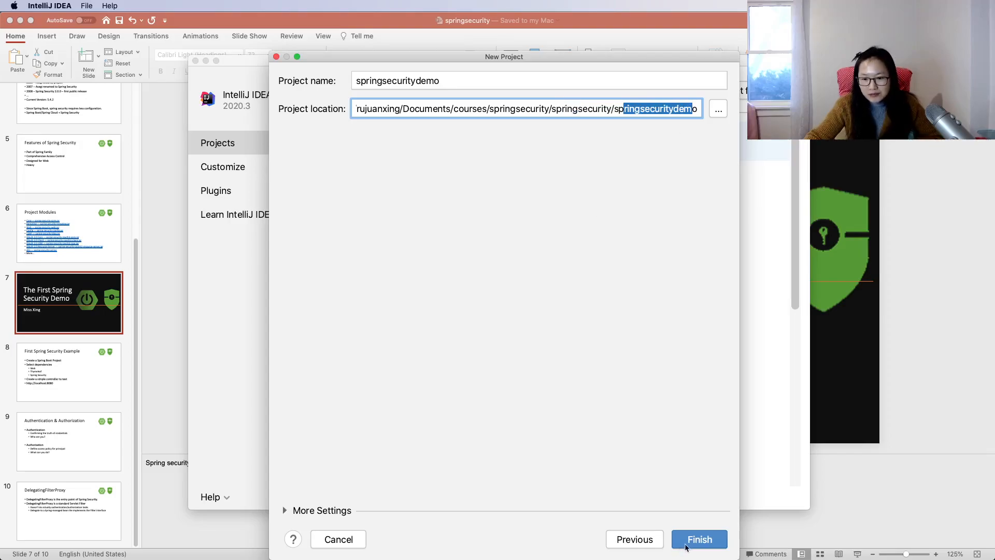
{"action": "left_click", "coordinate": [699, 539]}
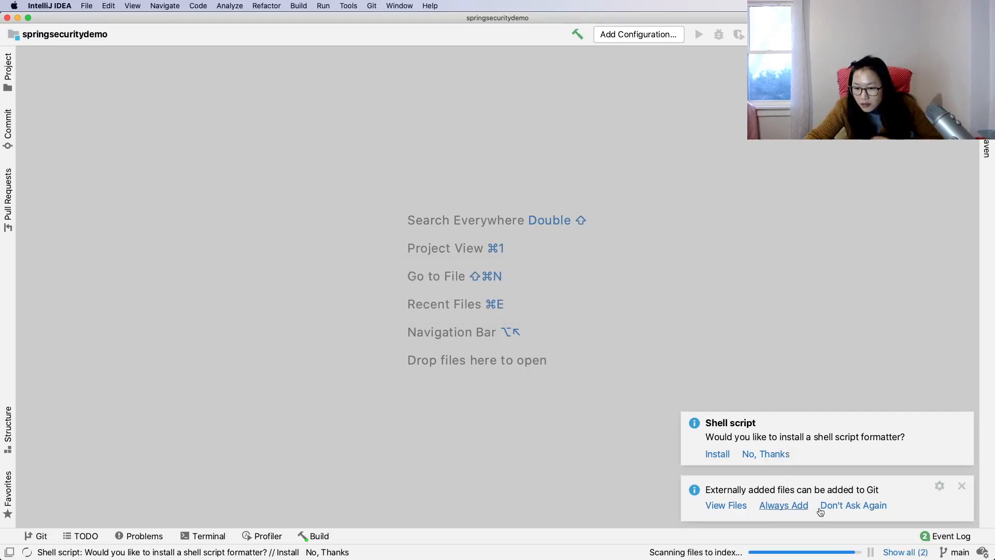
- Choose 'Don't Ask Again' for Git and 'No, Thanks' for the shell formatter
{"action": "left_click", "coordinate": [853, 504]}
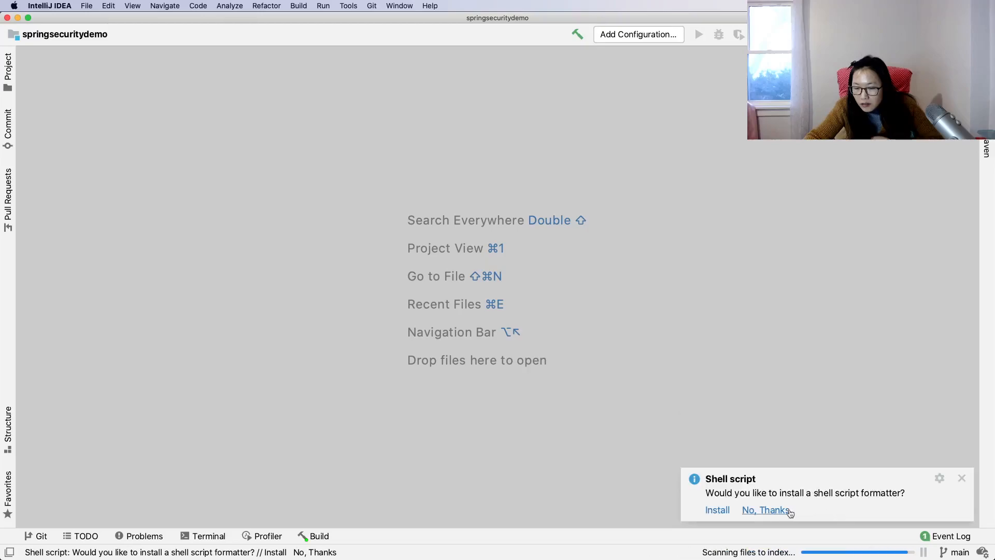
{"action": "left_click", "coordinate": [764, 509]}
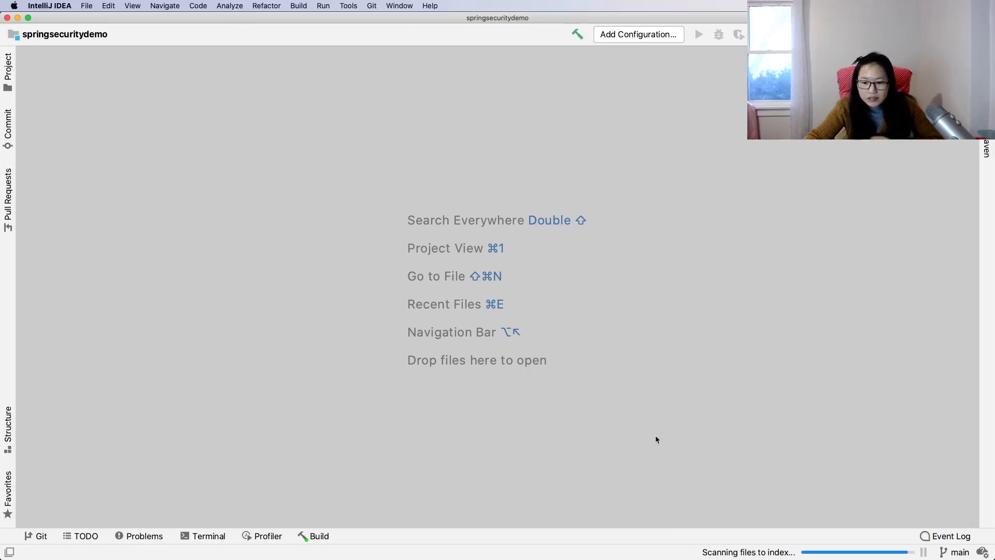
{"action": "left_click", "coordinate": [8, 70]}
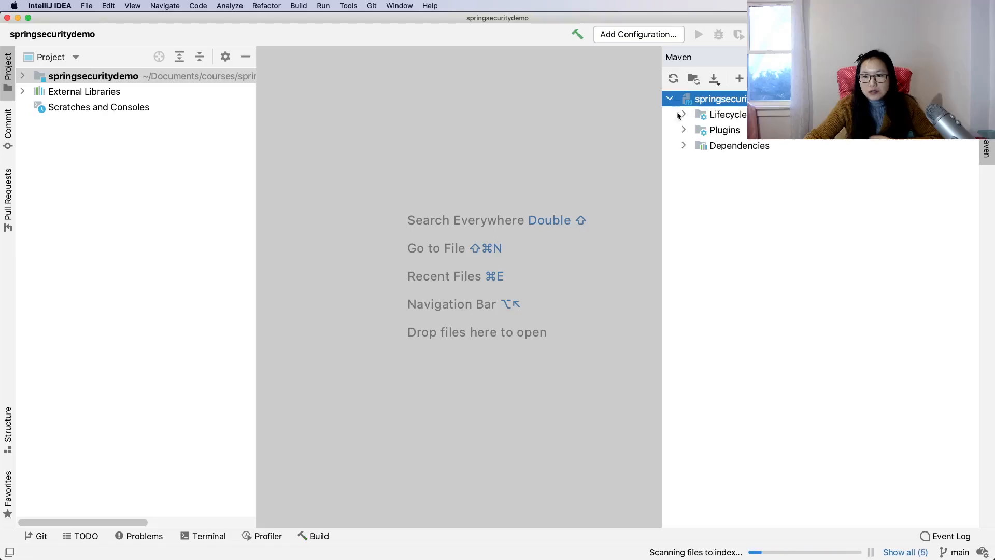
- Expand the Maven Dependencies list and the spring-boot-starter-security entry
{"action": "left_click", "coordinate": [683, 145]}
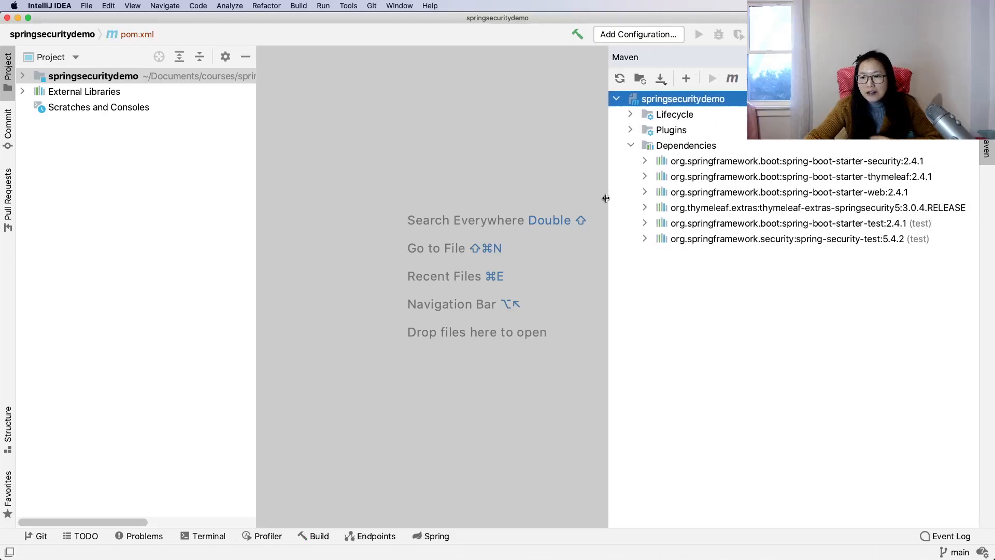
{"action": "left_click", "coordinate": [645, 160]}
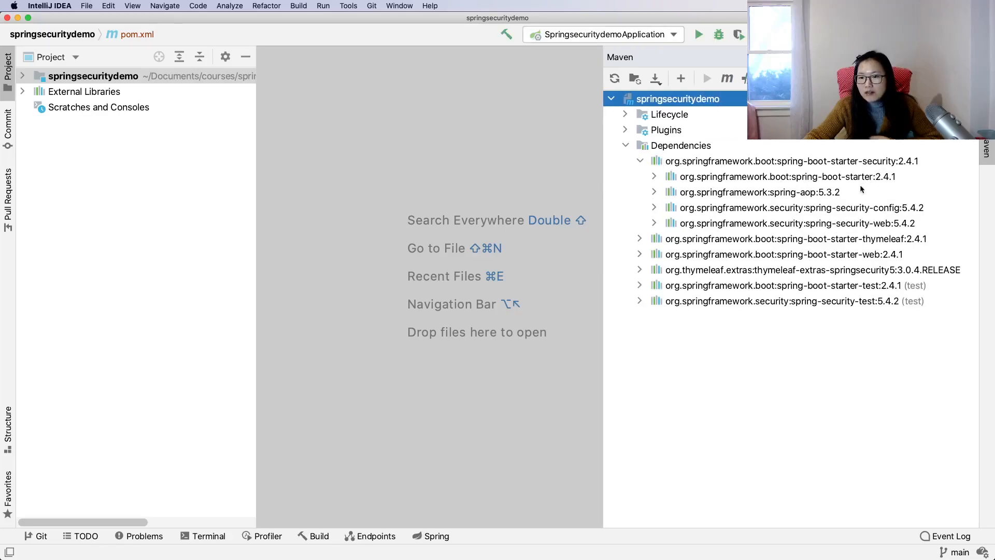
{"action": "mouse_move", "coordinate": [825, 216]}
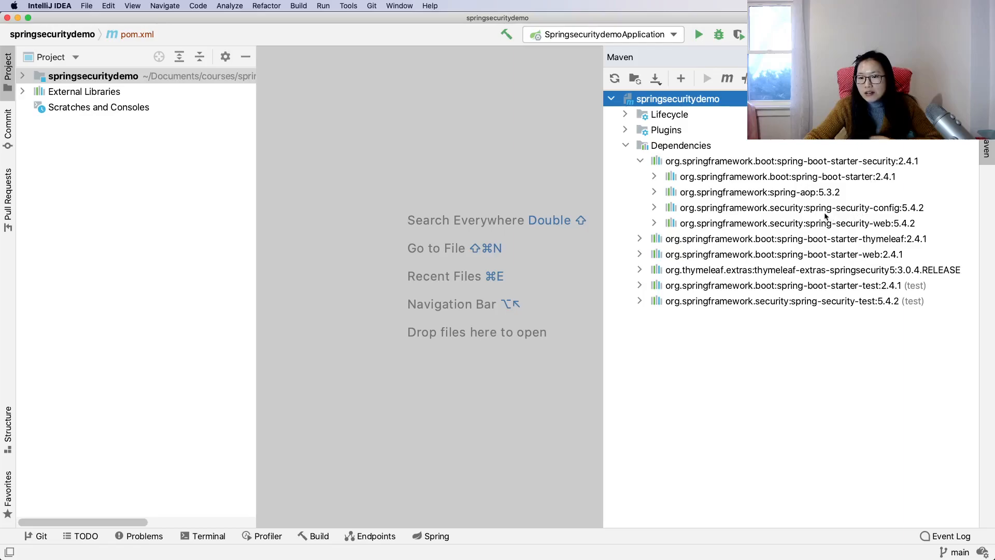
{"action": "mouse_move", "coordinate": [863, 243]}
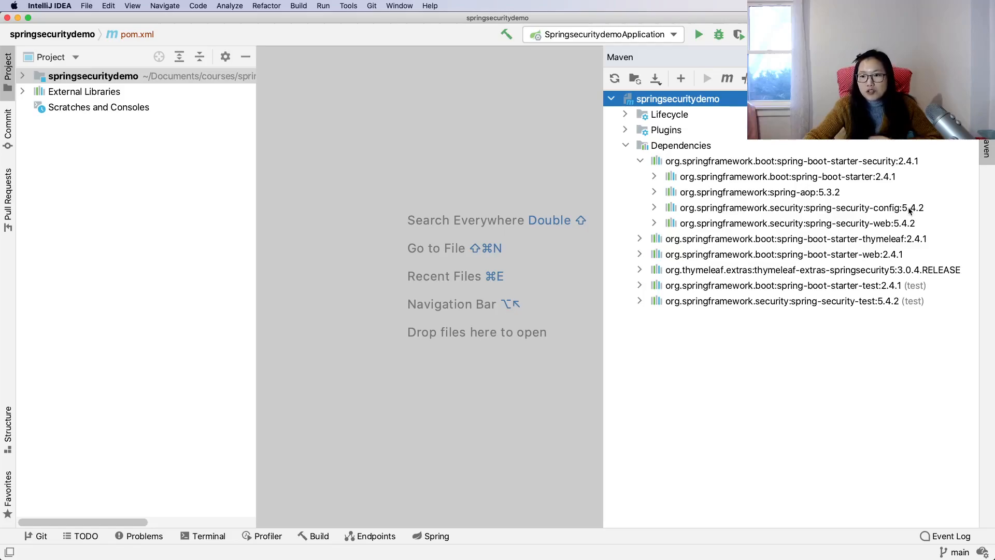
{"action": "mouse_move", "coordinate": [902, 228]}
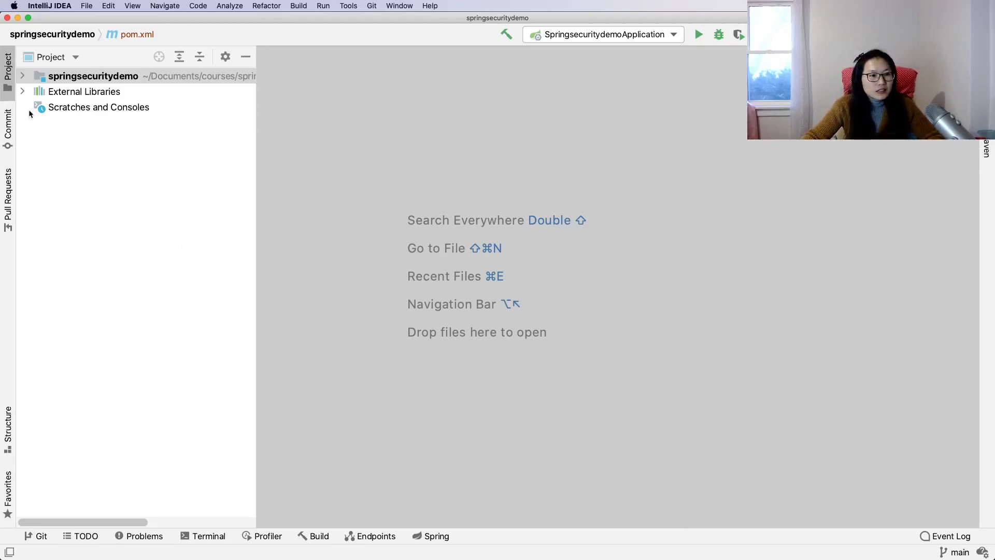
- Expand springsecuritydemo, src/main/java and the resources folder in the Project tree
{"action": "left_click", "coordinate": [22, 76]}
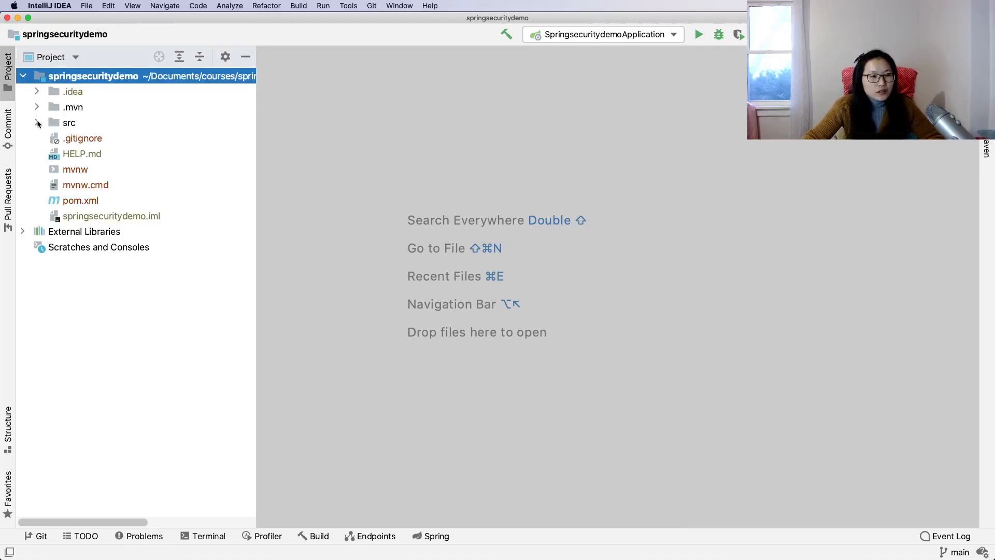
{"action": "left_click", "coordinate": [37, 122]}
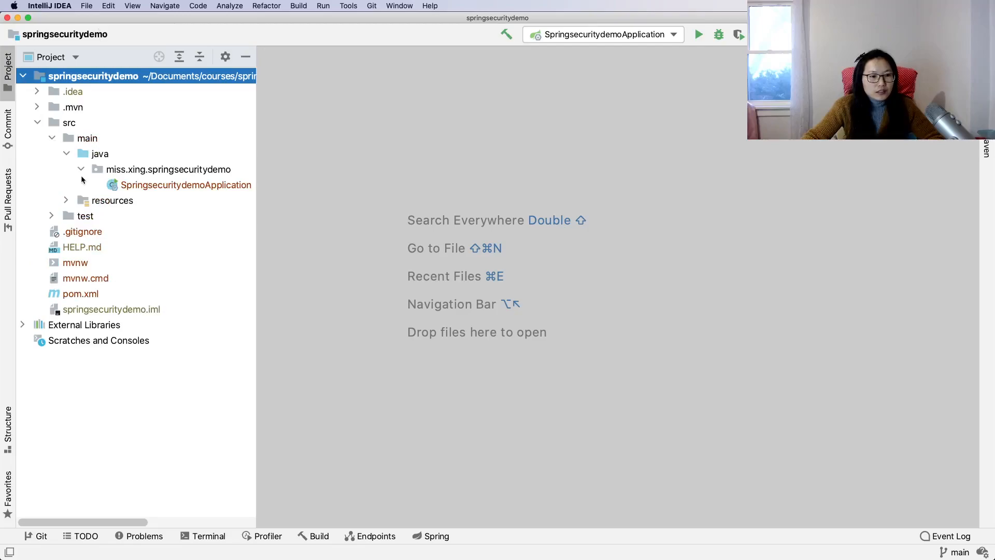
{"action": "left_click", "coordinate": [66, 200]}
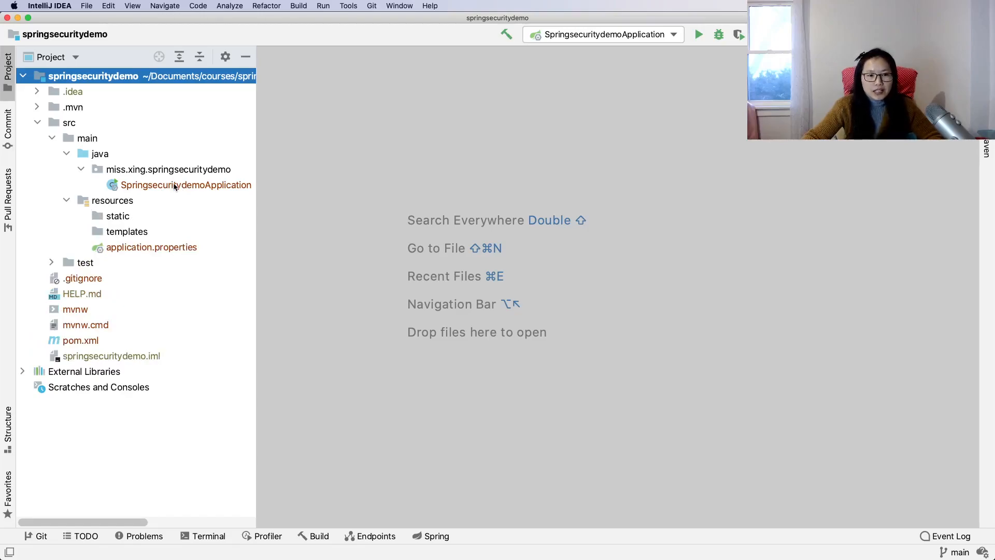
- Open SpringsecuritydemoApplication.java and select the miss.xing.springsecuritydemo package
{"action": "left_click", "coordinate": [186, 184]}
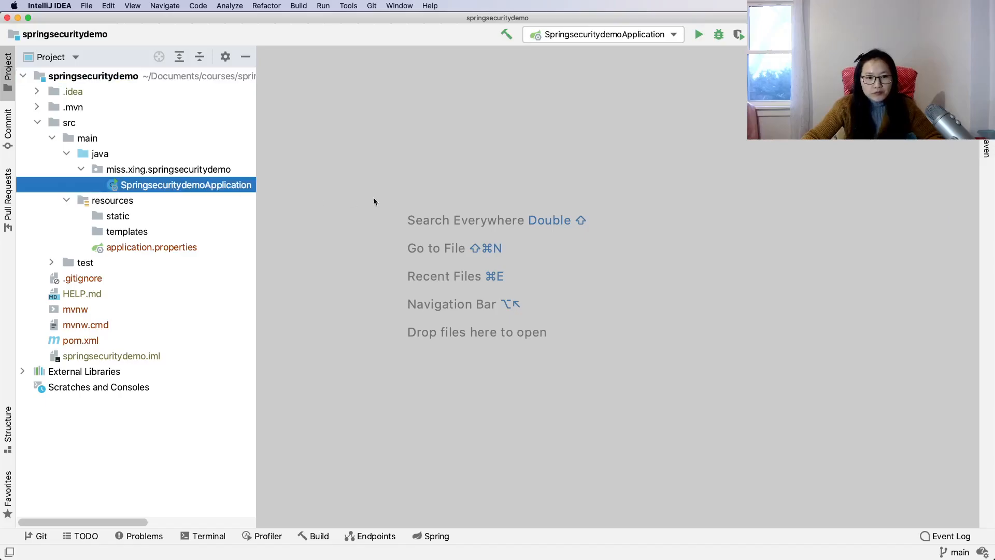
{"action": "double_click", "coordinate": [187, 185]}
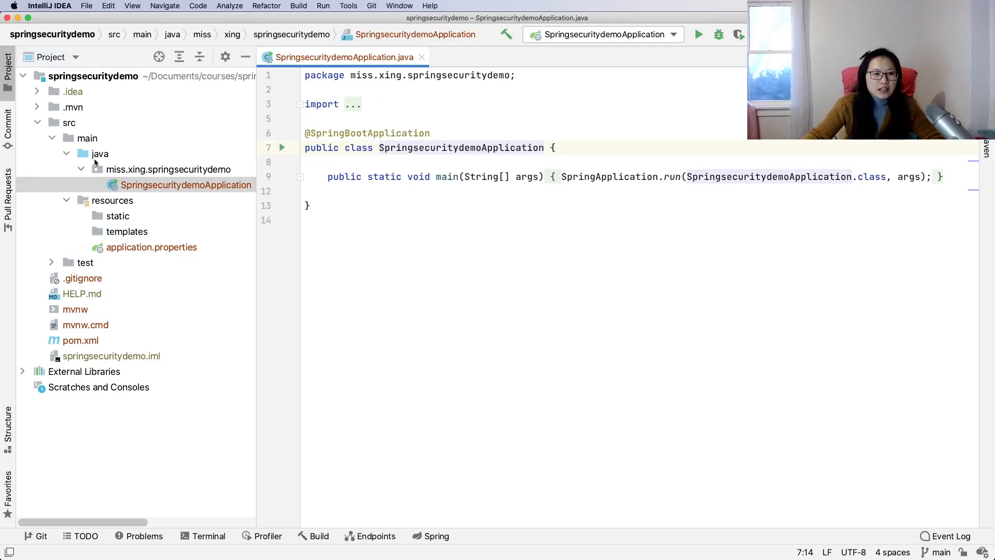
{"action": "left_click", "coordinate": [168, 169]}
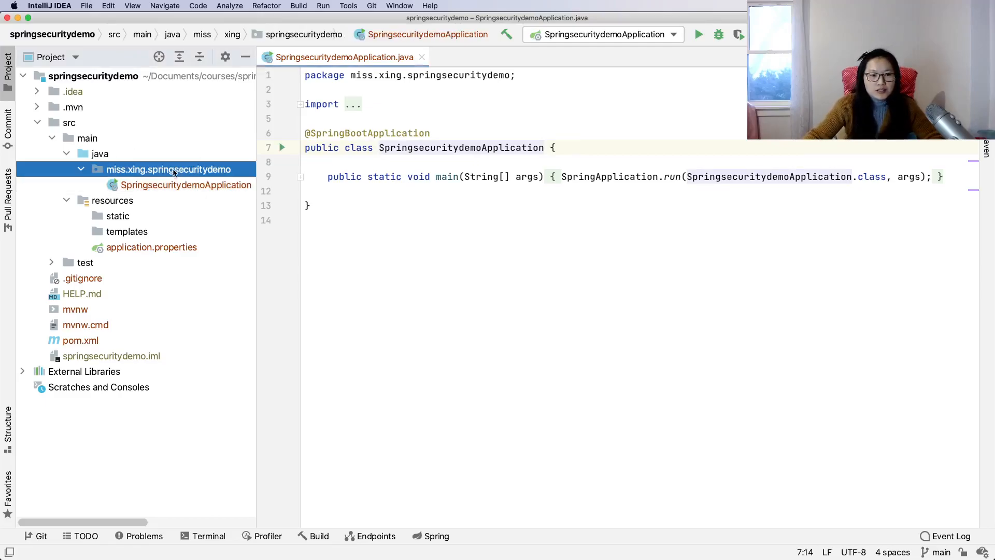
- Create a controller subpackage under miss.xing.springsecuritydemo
{"action": "right_click", "coordinate": [169, 170]}
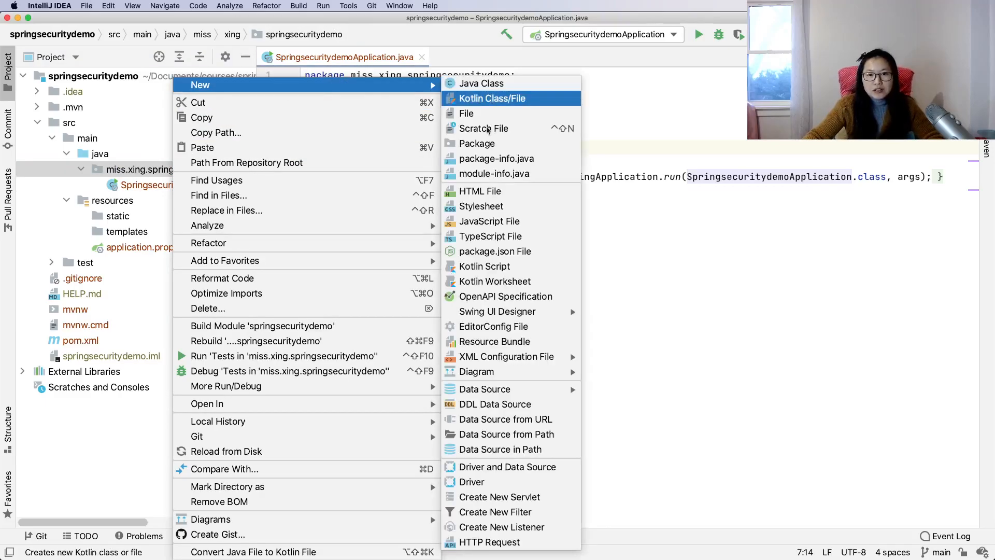
{"action": "left_click", "coordinate": [477, 143]}
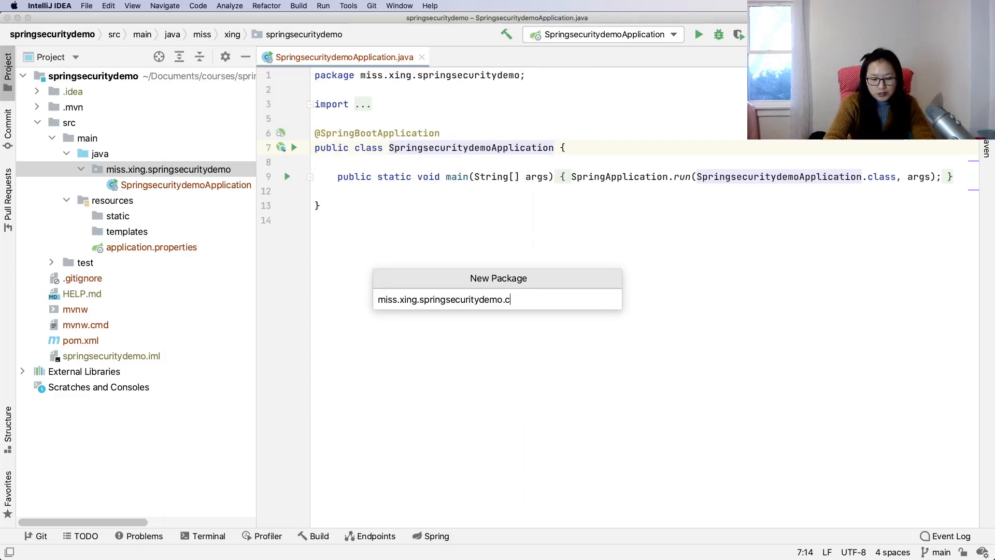
{"action": "key", "text": "Return"}
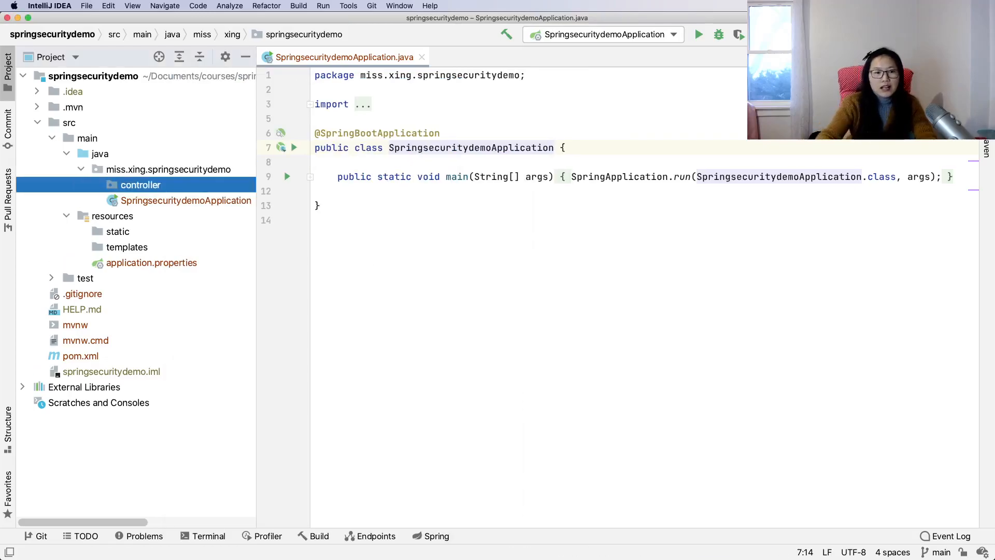
- Add a new WelcomeController Java class to the controller package
{"action": "right_click", "coordinate": [141, 184]}
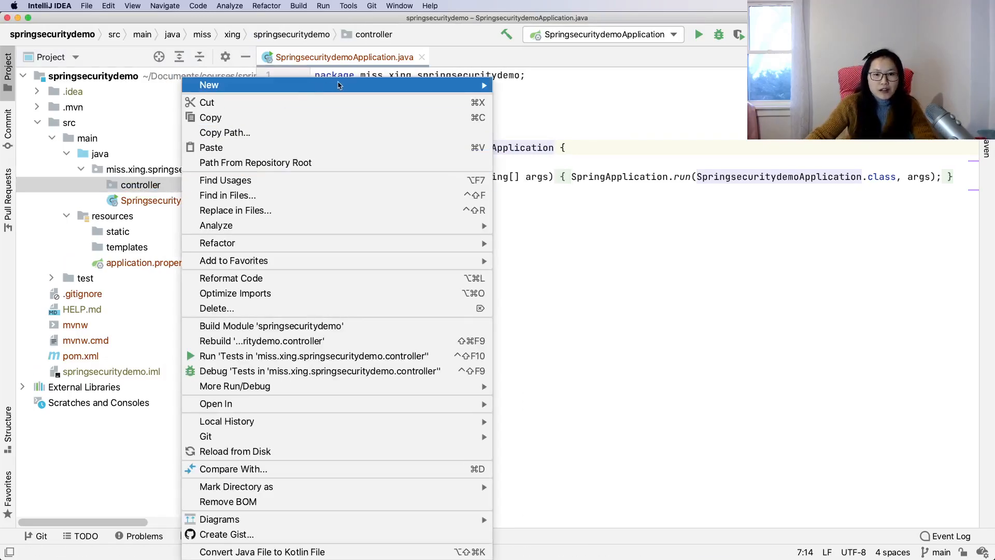
{"action": "left_click", "coordinate": [209, 84]}
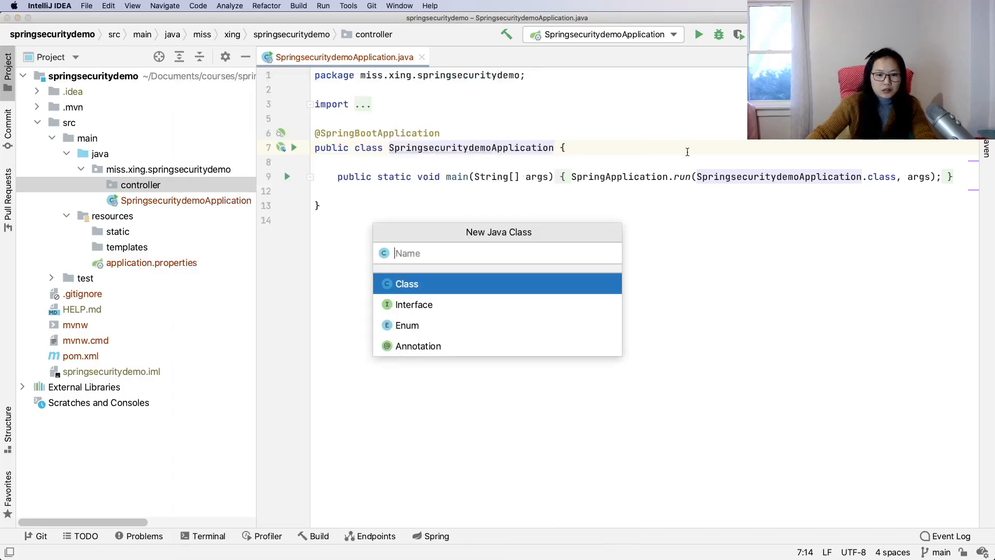
{"action": "type", "text": "Welcome"}
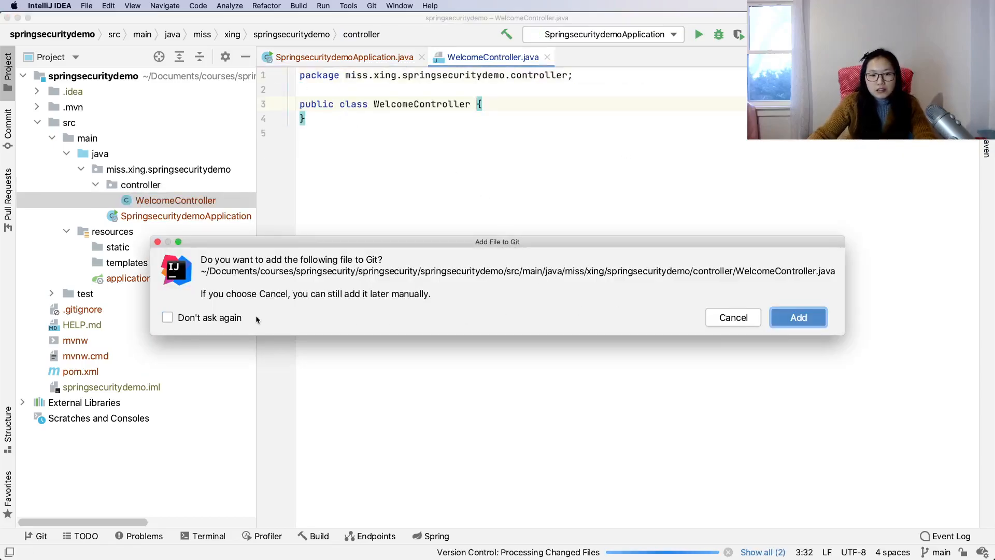
{"action": "left_click", "coordinate": [797, 317]}
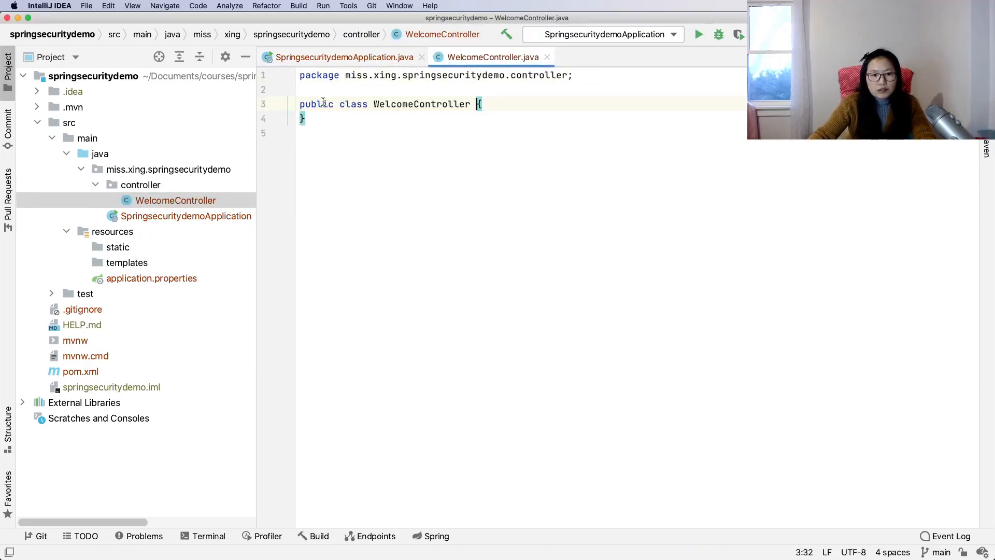
{"action": "type", "text": "@o"}
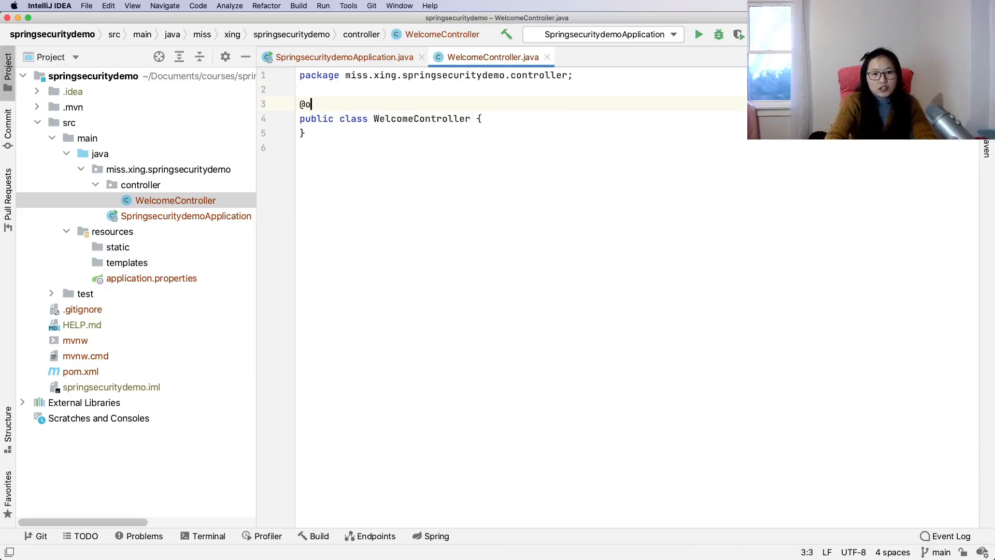
{"action": "type", "text": "Controller"}
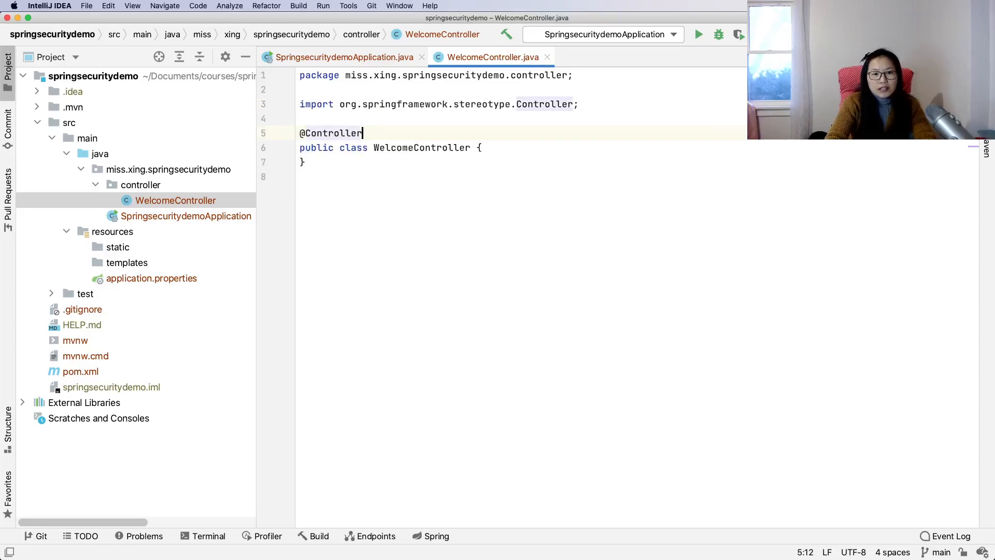
{"action": "left_click", "coordinate": [481, 148]}
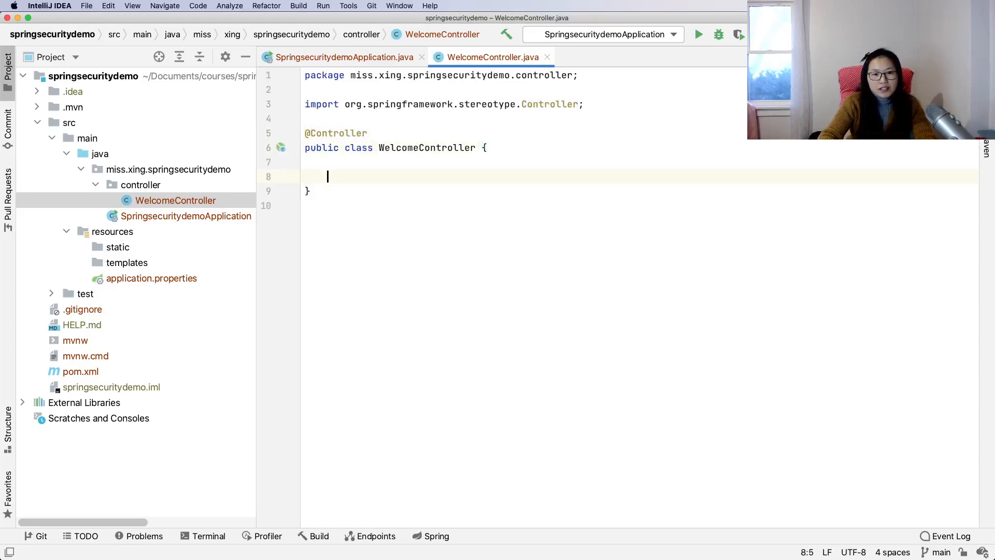
{"action": "type", "text": "public St"}
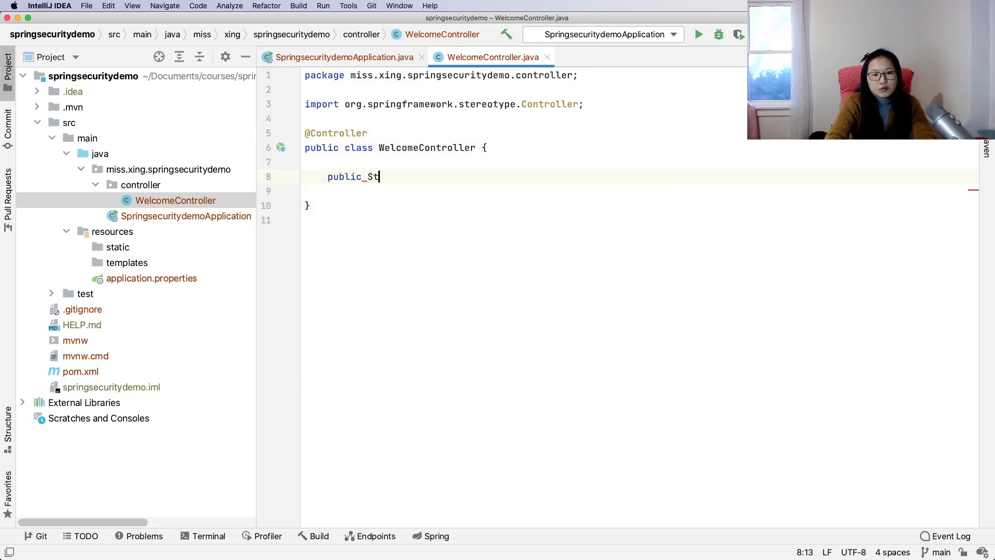
{"action": "type", "text": "ring welc"}
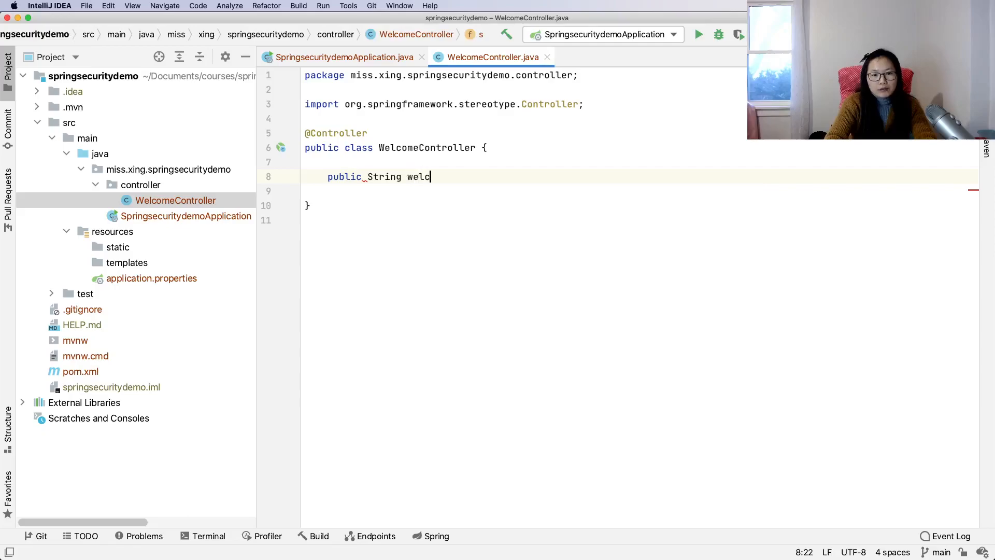
{"action": "type", "text": "ome()"}
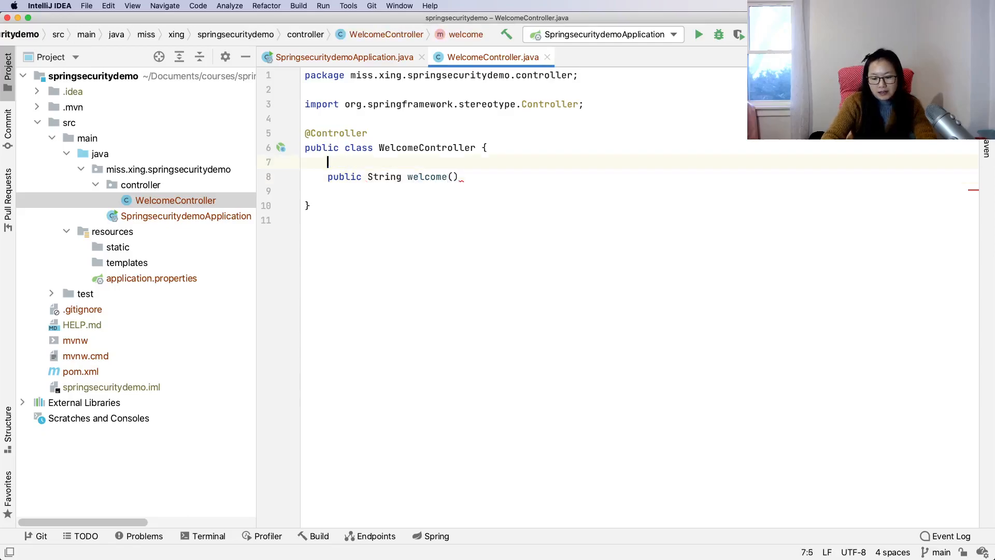
{"action": "type", "text": "@GetMapping(\"/"}
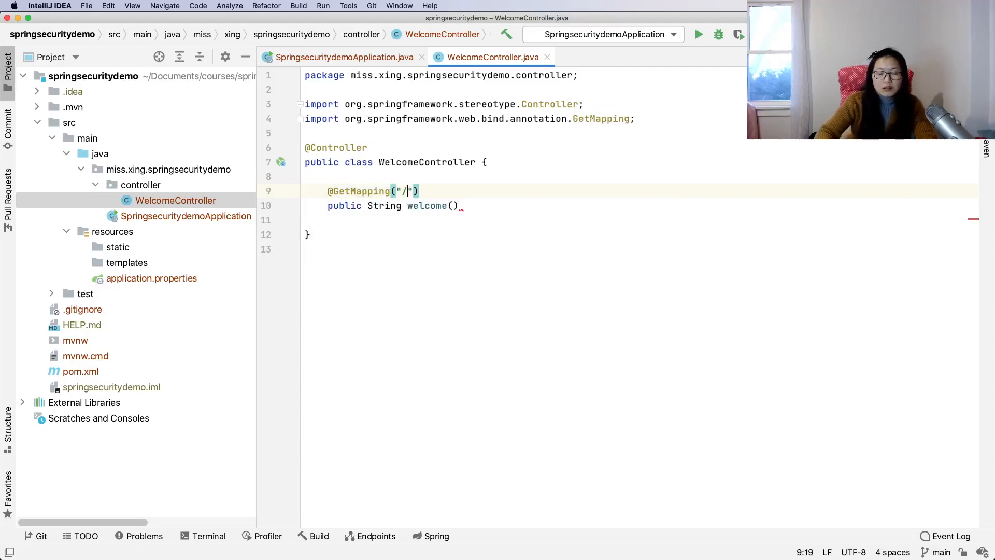
{"action": "type", "text": "{"}
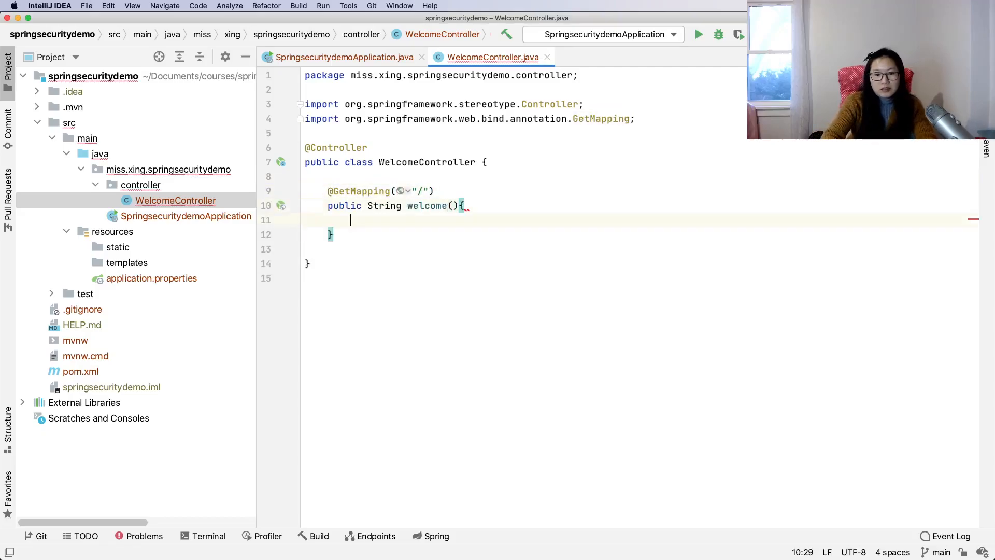
{"action": "type", "text": "return"}
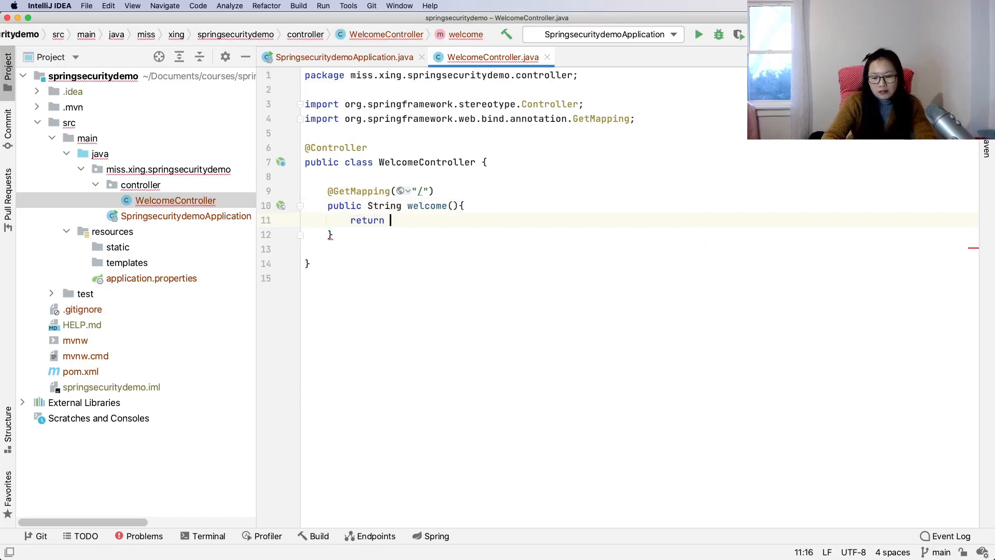
{"action": "type", "text": "\"welc\""}
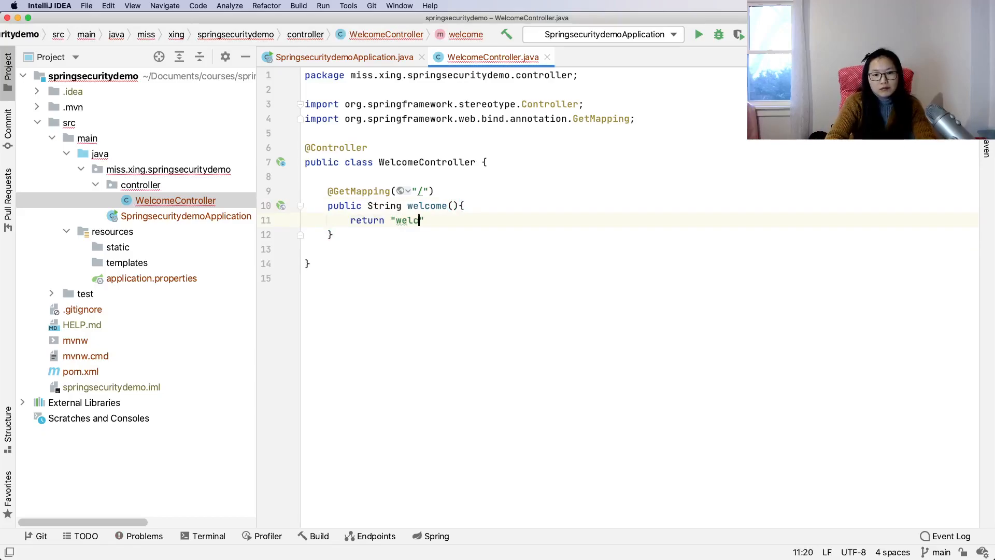
{"action": "type", "text": "ome"}
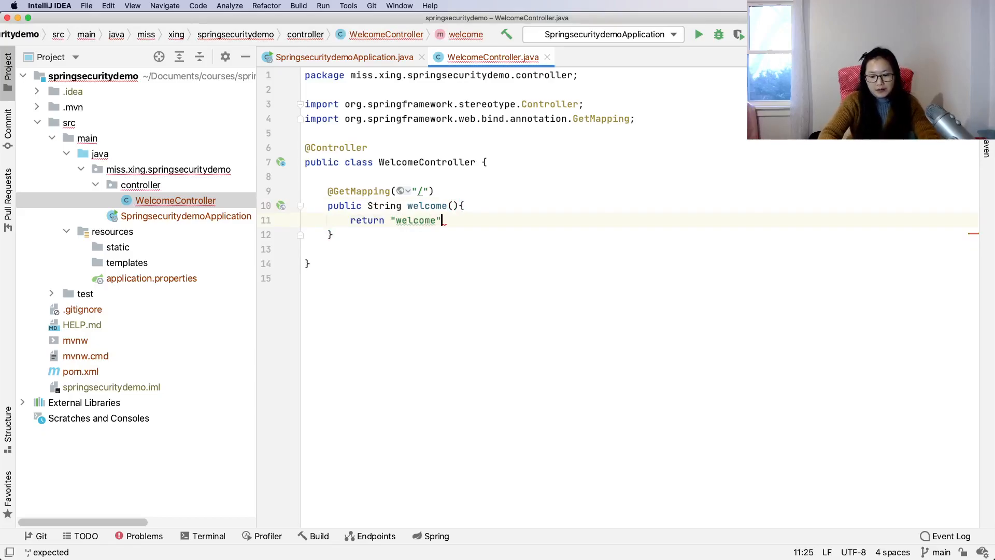
{"action": "type", "text": ";"}
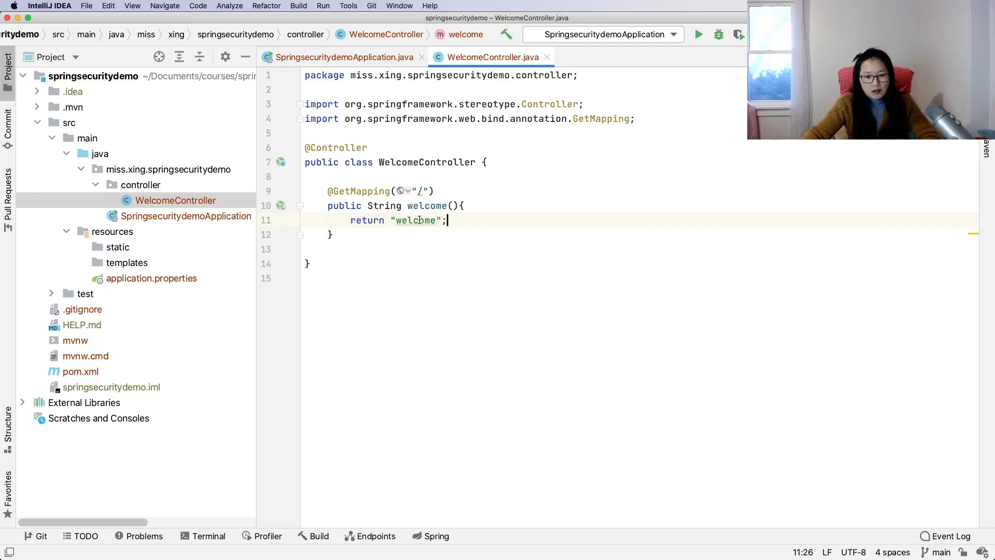
{"action": "double_click", "coordinate": [414, 221]}
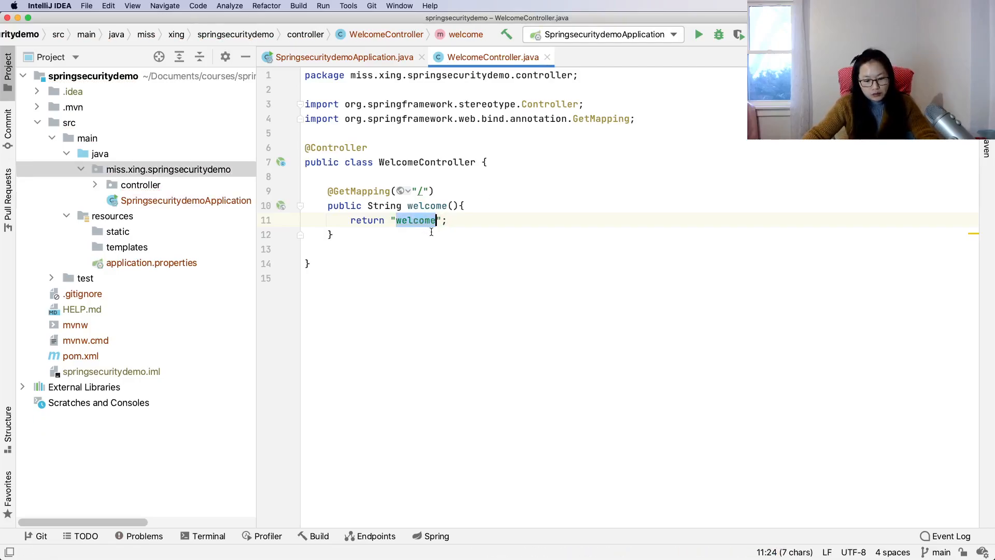
{"action": "left_click", "coordinate": [126, 247]}
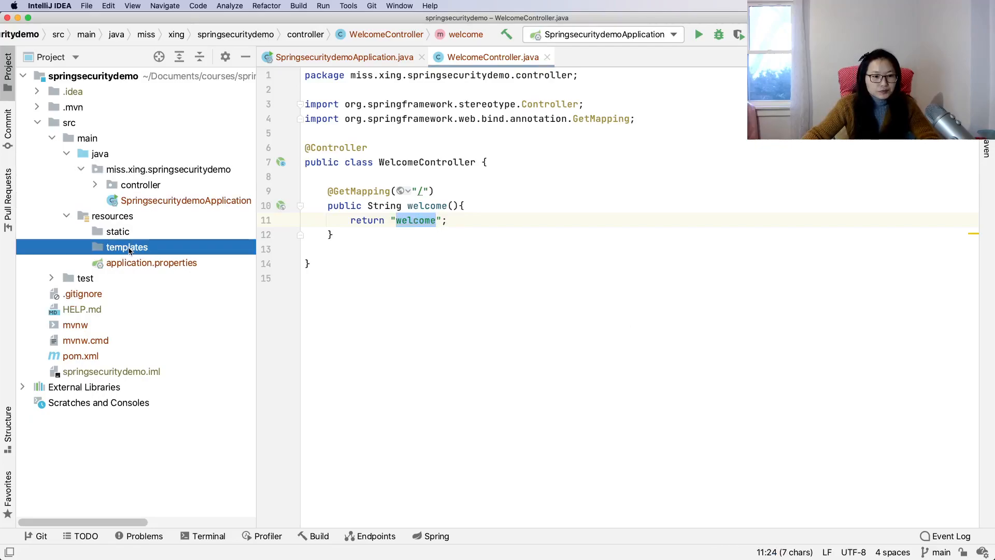
- Create templates/welcome.html with a 'Welcome to Spring Security Playlist. This is our First Demo' body
{"action": "right_click", "coordinate": [126, 247]}
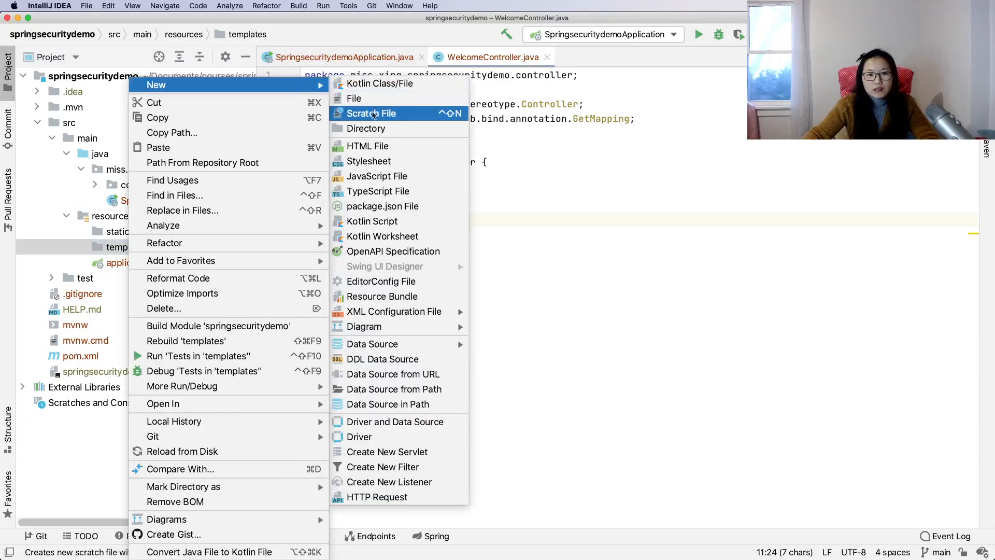
{"action": "left_click", "coordinate": [367, 146]}
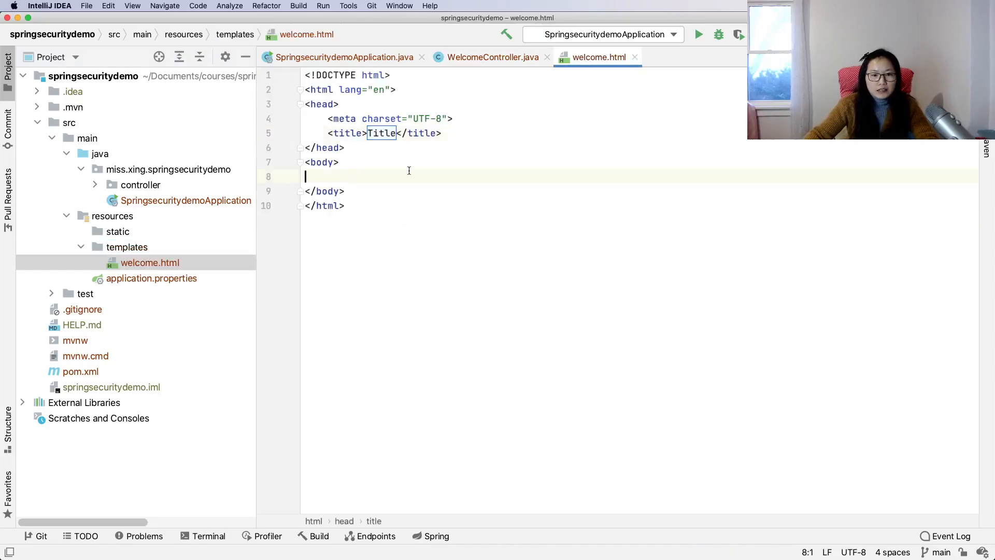
{"action": "type", "text": "Welcome"}
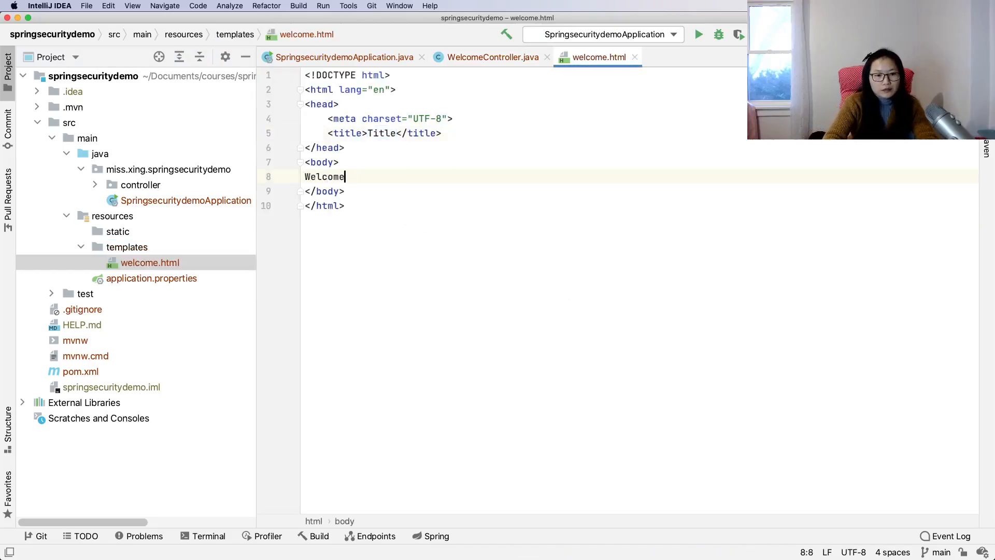
{"action": "type", "text": "to Sprin"}
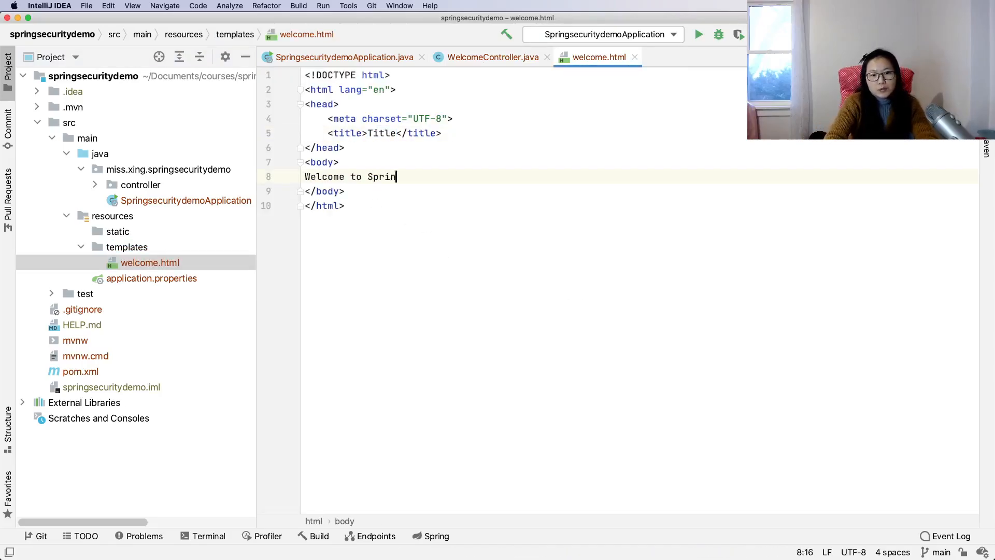
{"action": "type", "text": "g Security P"}
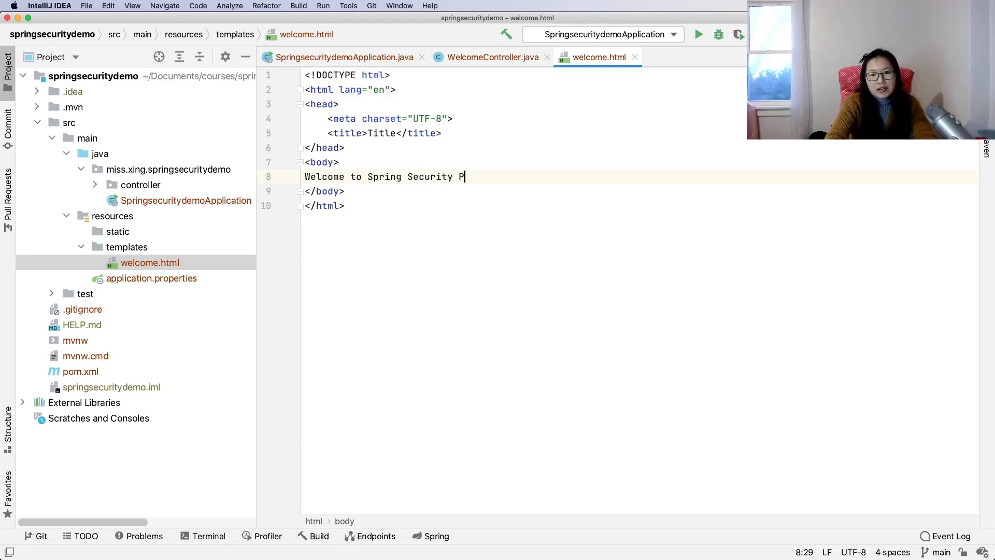
{"action": "type", "text": "laylist. This is"}
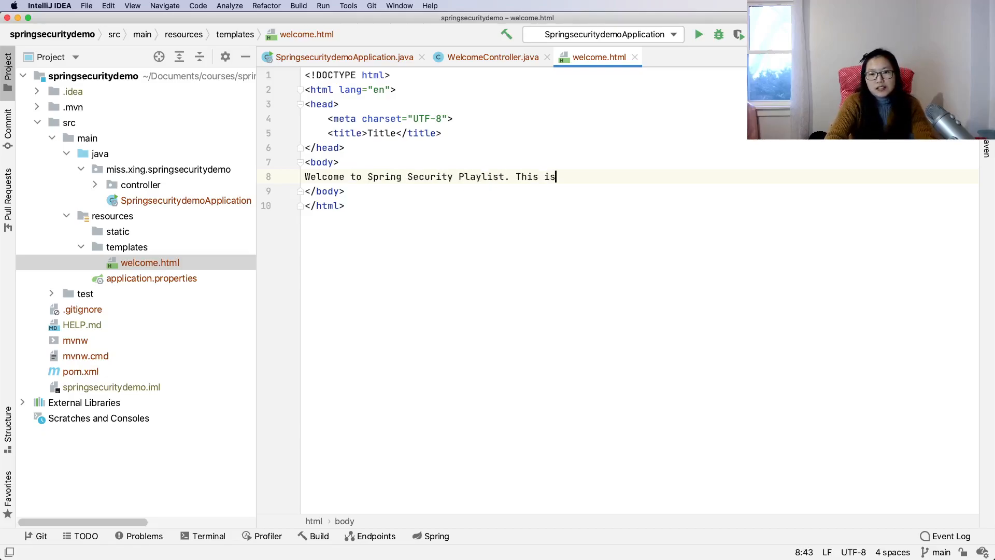
{"action": "type", "text": "our First"}
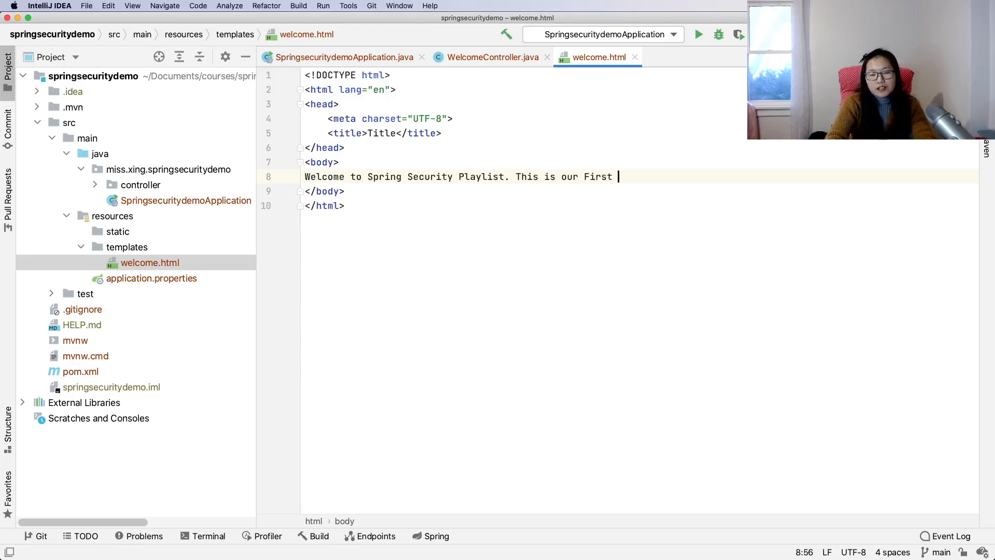
{"action": "type", "text": "Demo"}
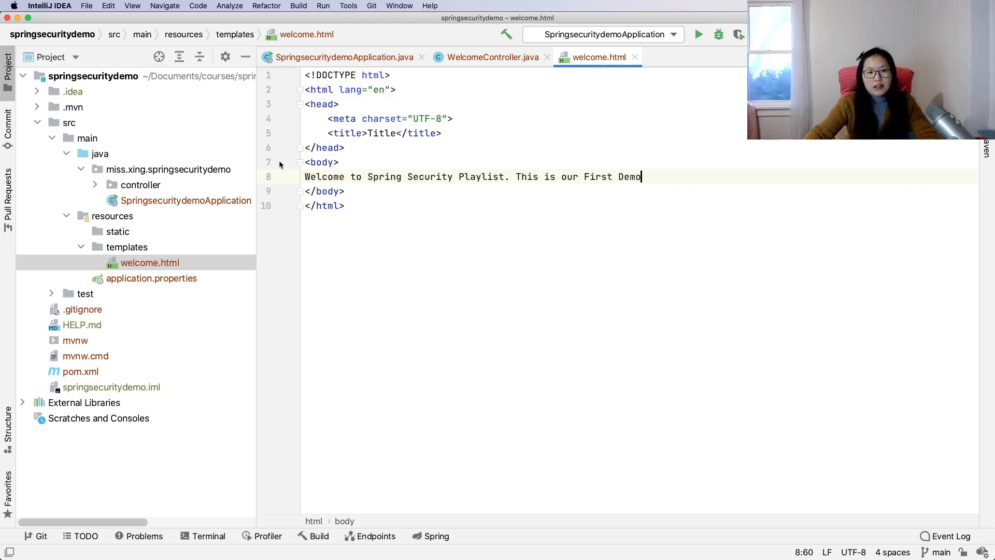
{"action": "double_click", "coordinate": [323, 176]}
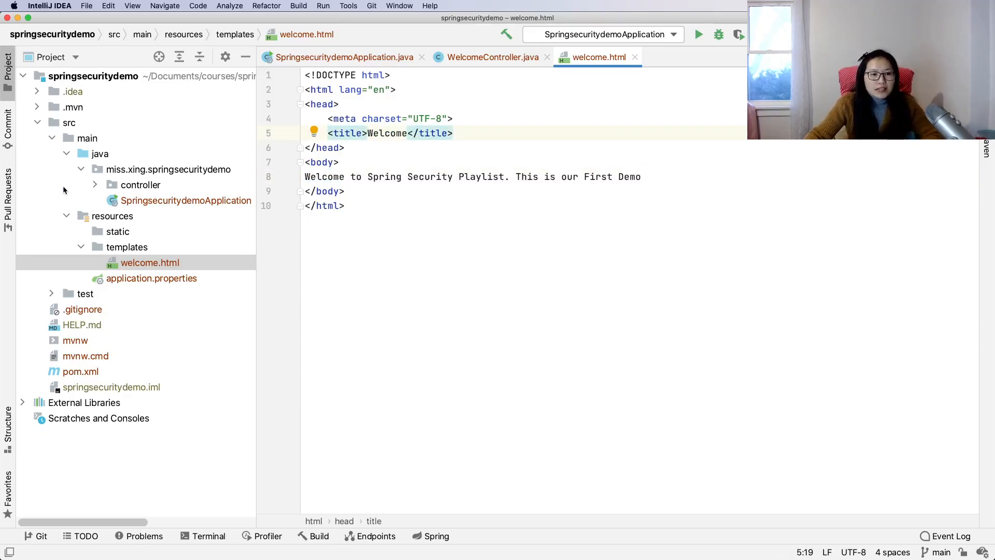
{"action": "left_click", "coordinate": [493, 57]}
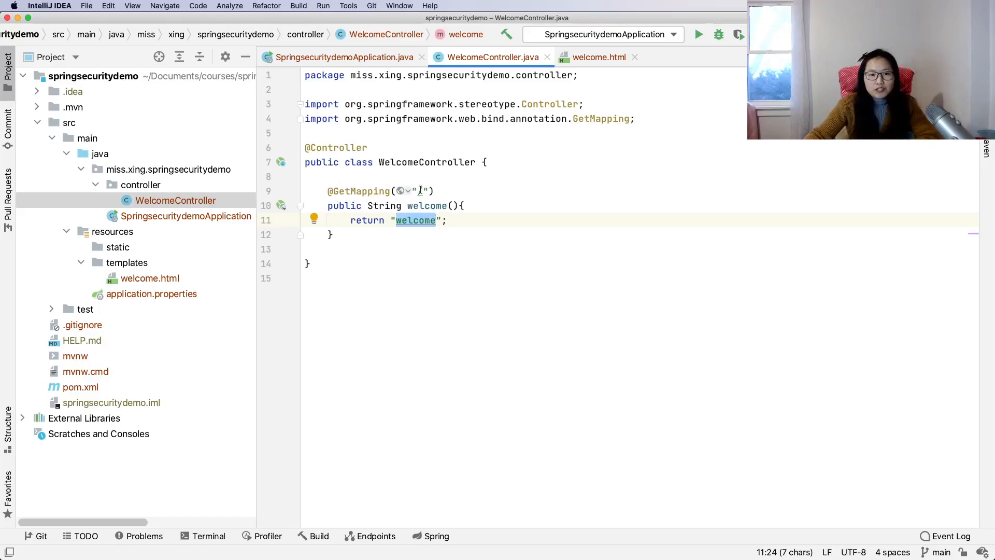
- Point out the new welcome.html template, then open pom.xml to show its dependencies
{"action": "left_click", "coordinate": [150, 277]}
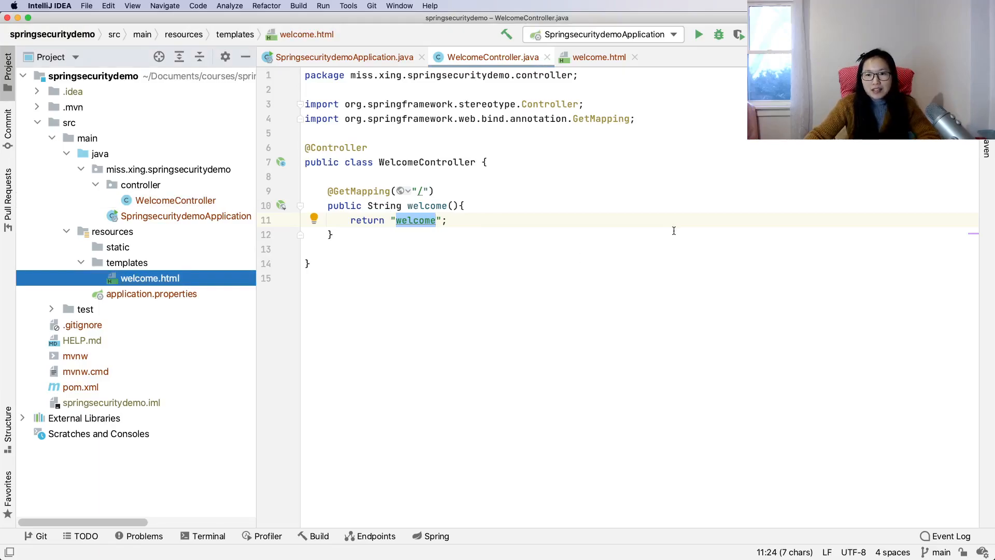
{"action": "left_click", "coordinate": [81, 386]}
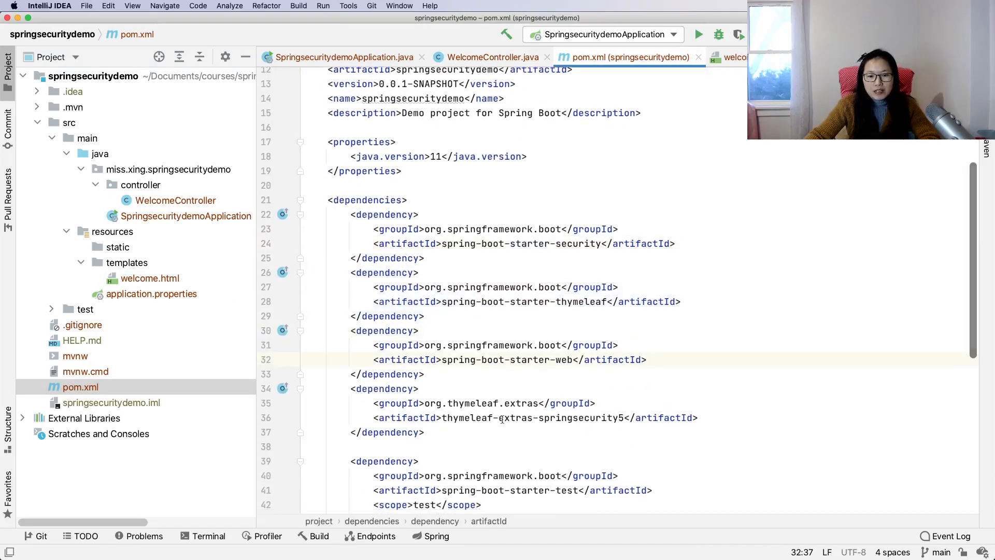
- Delete the spring-boot-starter-test and spring-security-test blocks from pom.xml, then undo the deletion
{"action": "double_click", "coordinate": [515, 417]}
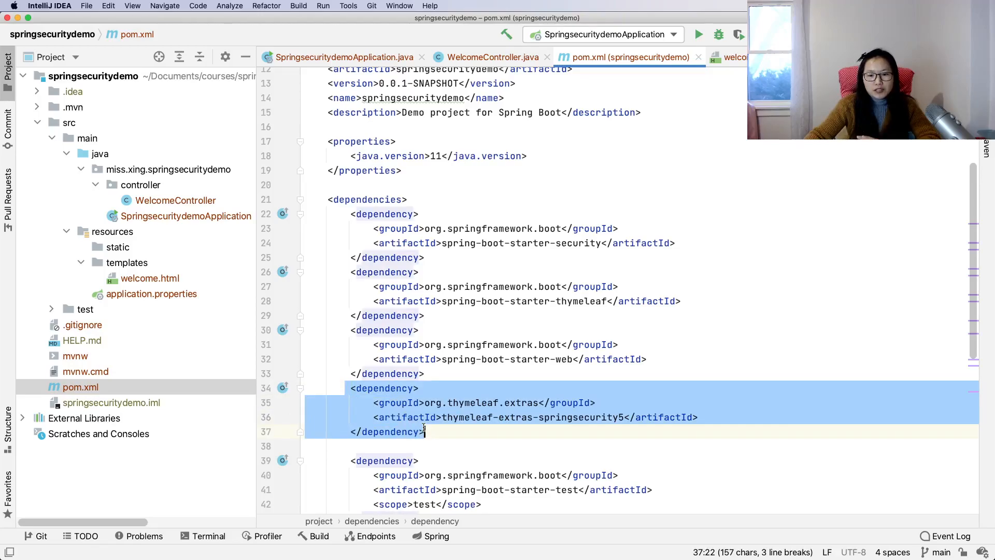
{"action": "scroll", "scroll_direction": "down", "scroll_amount": 3}
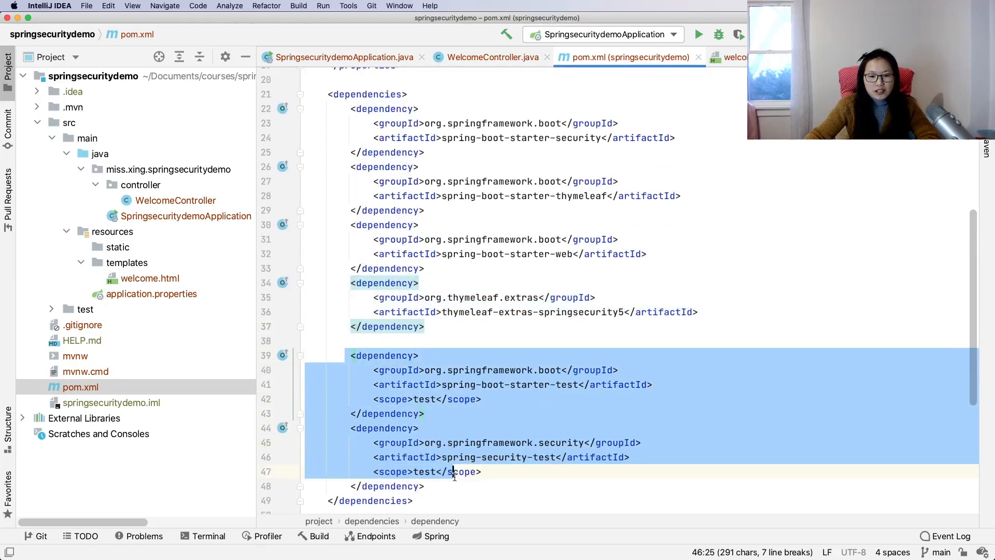
{"action": "key", "text": "Delete"}
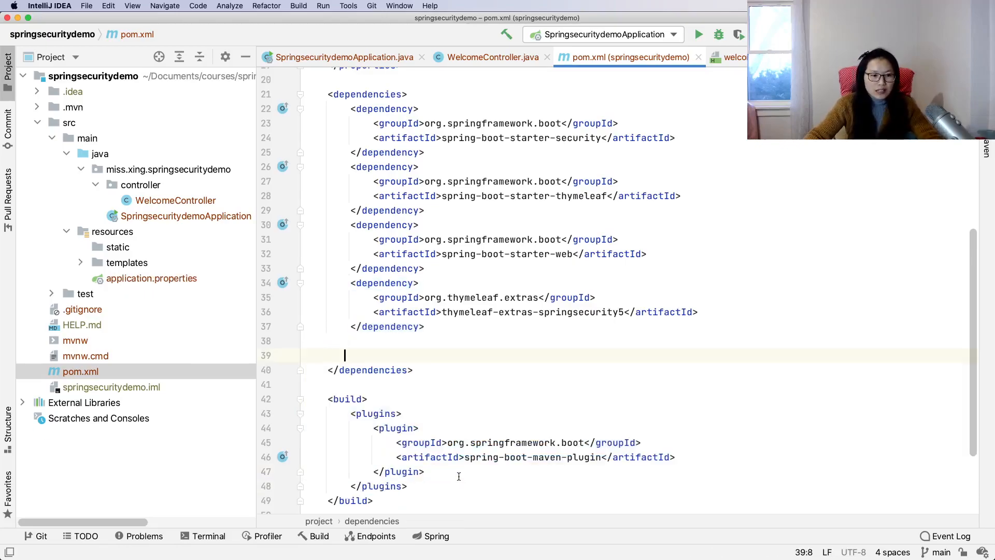
{"action": "left_click", "coordinate": [51, 293]}
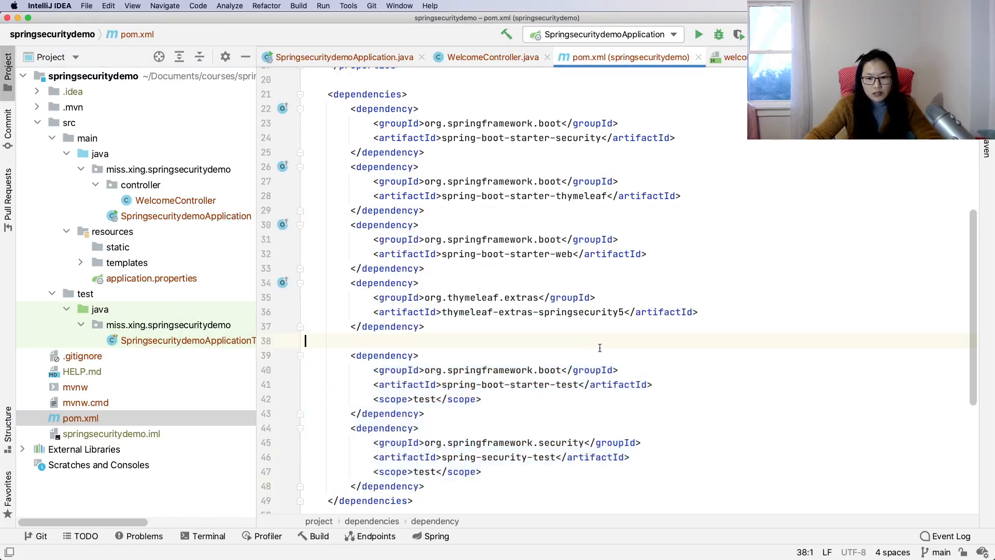
{"action": "scroll", "scroll_direction": "up", "scroll_amount": 3}
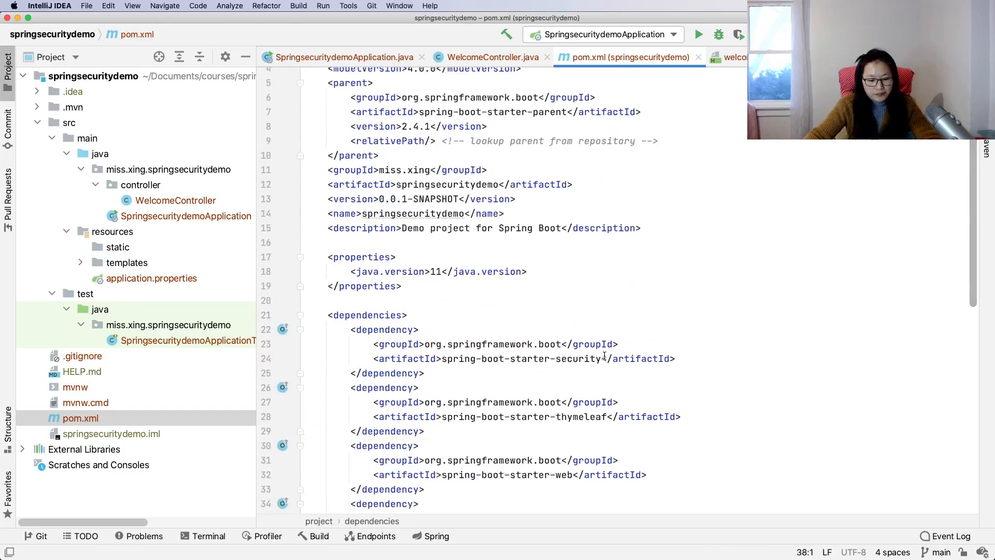
{"action": "scroll", "scroll_direction": "up", "scroll_amount": 3}
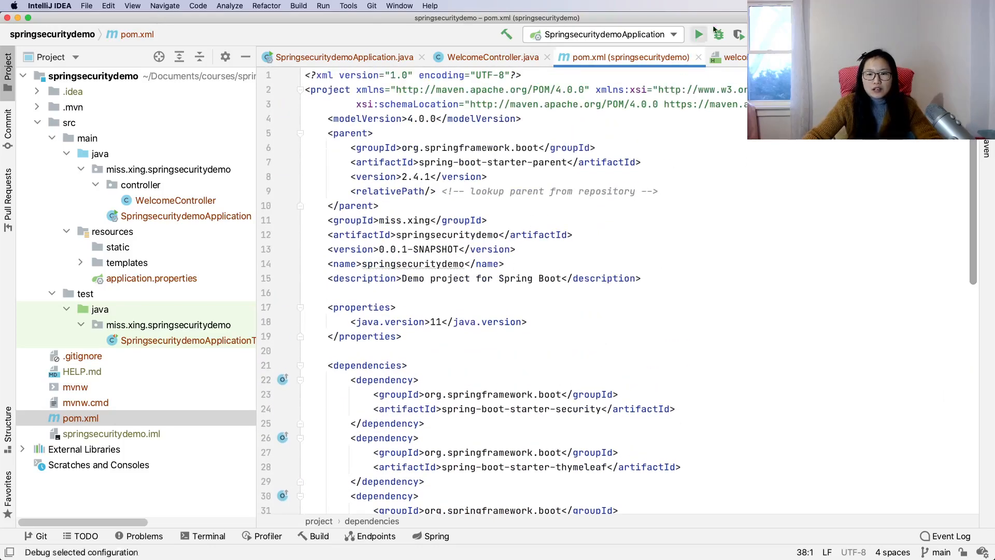
{"action": "mouse_move", "coordinate": [698, 34]}
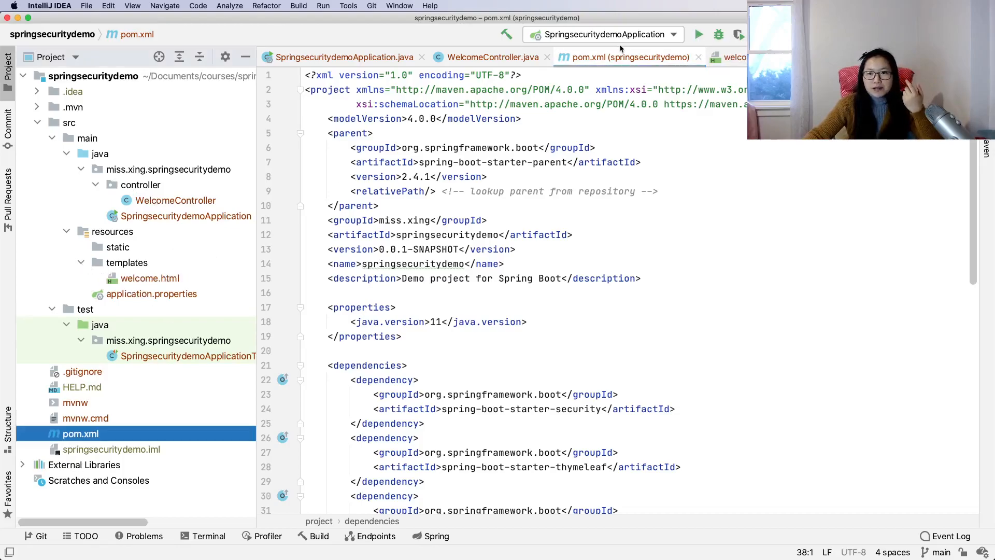
- Run SpringsecuritydemoApplication until Tomcat is on port 8080 with a generated password logged
{"action": "left_click", "coordinate": [697, 34]}
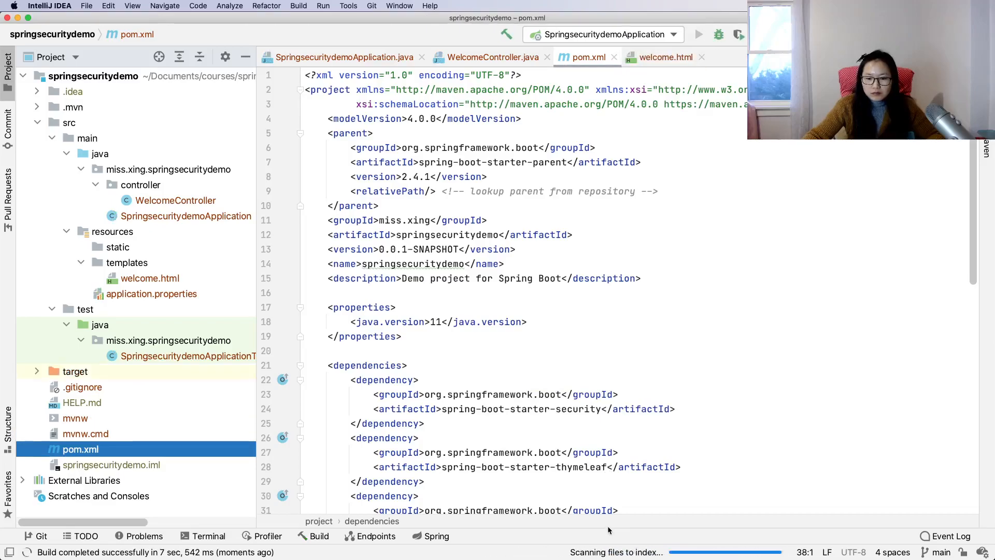
{"action": "left_click", "coordinate": [698, 34]}
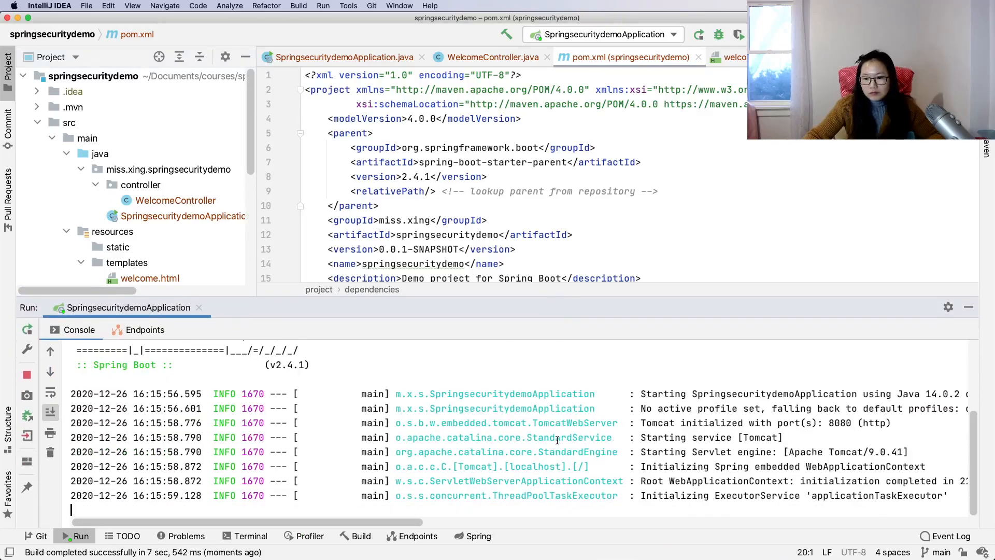
{"action": "scroll", "scroll_direction": "down", "scroll_amount": 3}
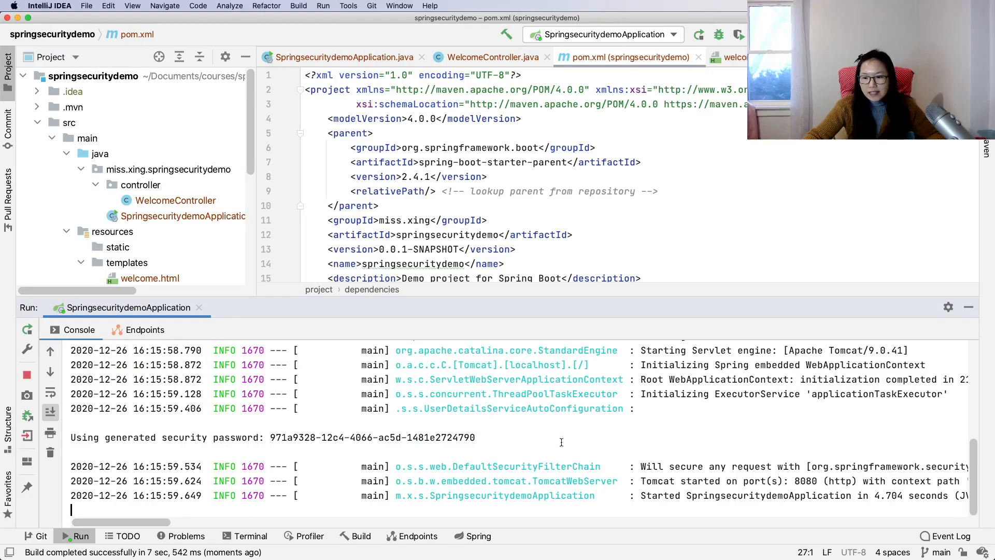
{"action": "mouse_move", "coordinate": [471, 539]}
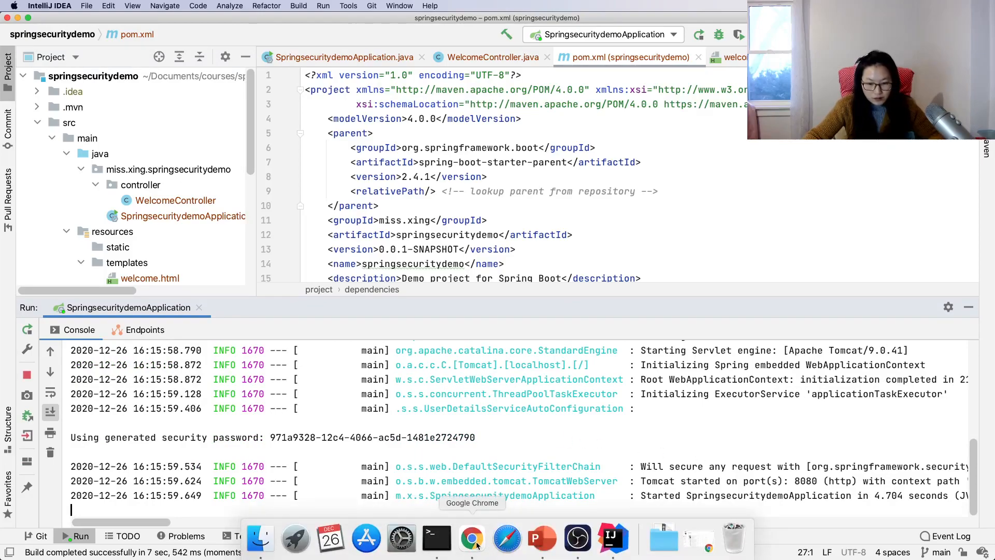
{"action": "mouse_move", "coordinate": [472, 536]}
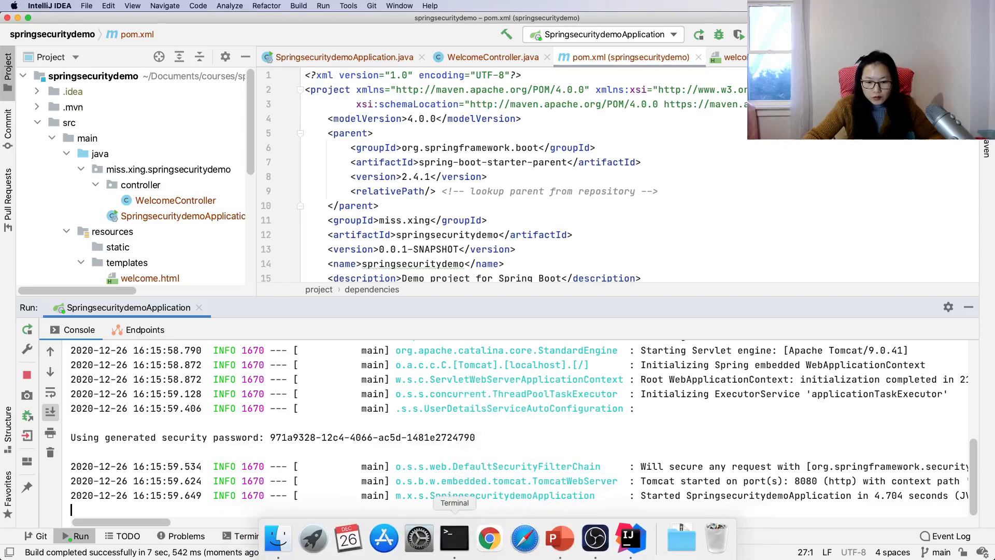
{"action": "mouse_move", "coordinate": [489, 539]}
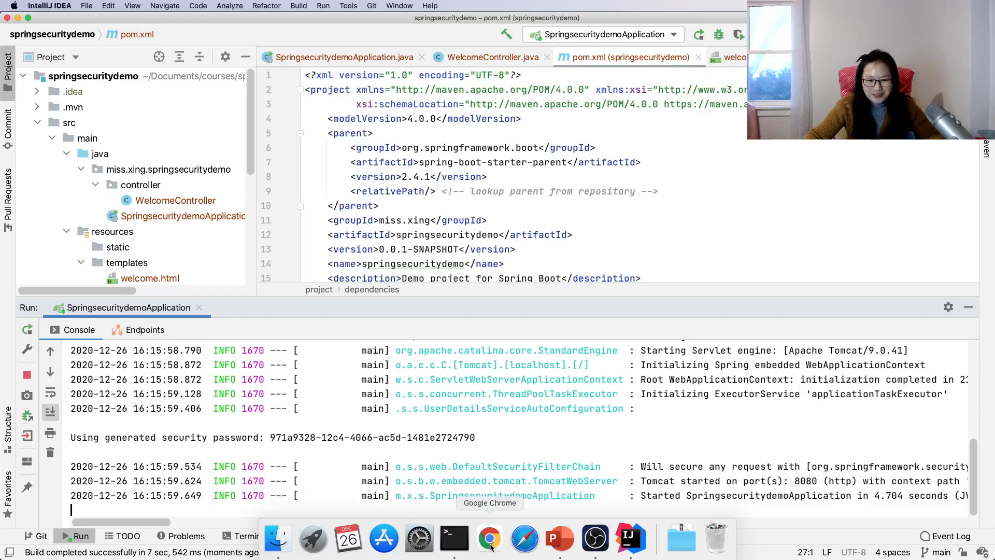
- Load localhost:8080 in Chrome, checking the welcome view name in WelcomeController along the way
{"action": "left_click", "coordinate": [488, 538]}
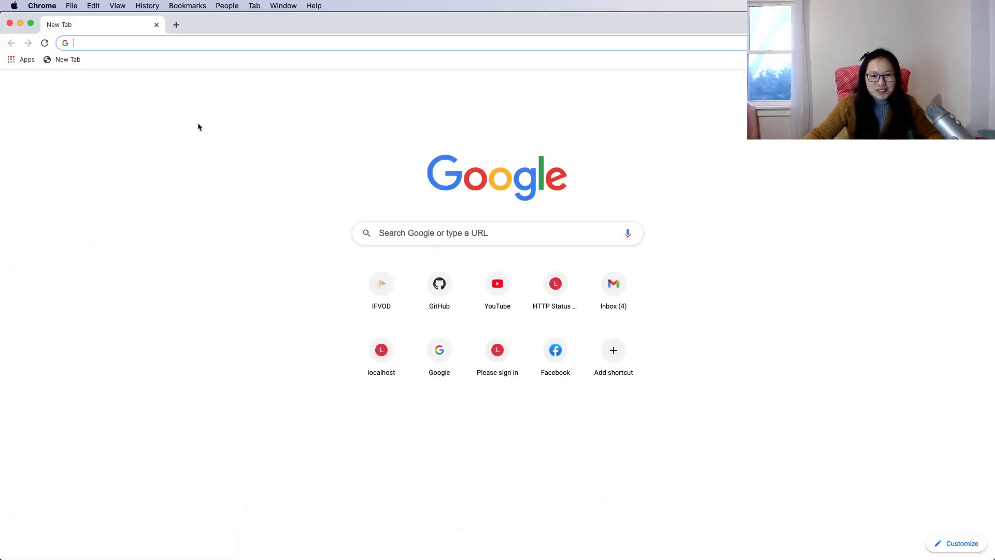
{"action": "type", "text": "localhost:8080"}
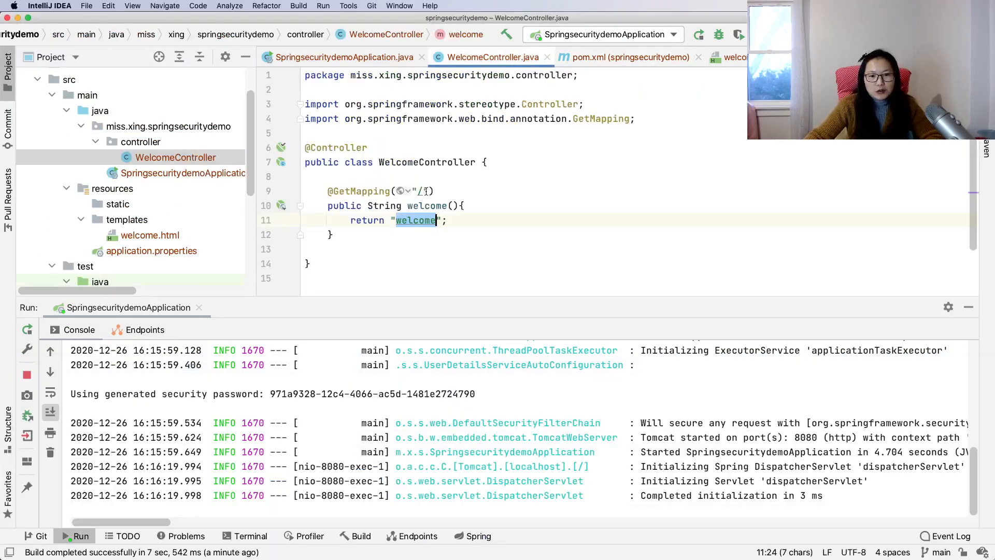
{"action": "left_click", "coordinate": [416, 220]}
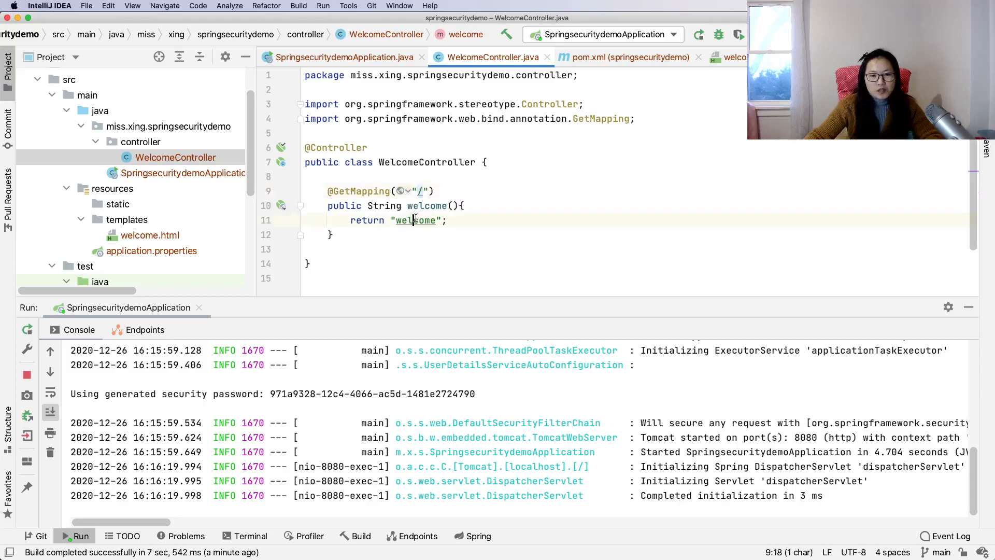
{"action": "double_click", "coordinate": [416, 220]}
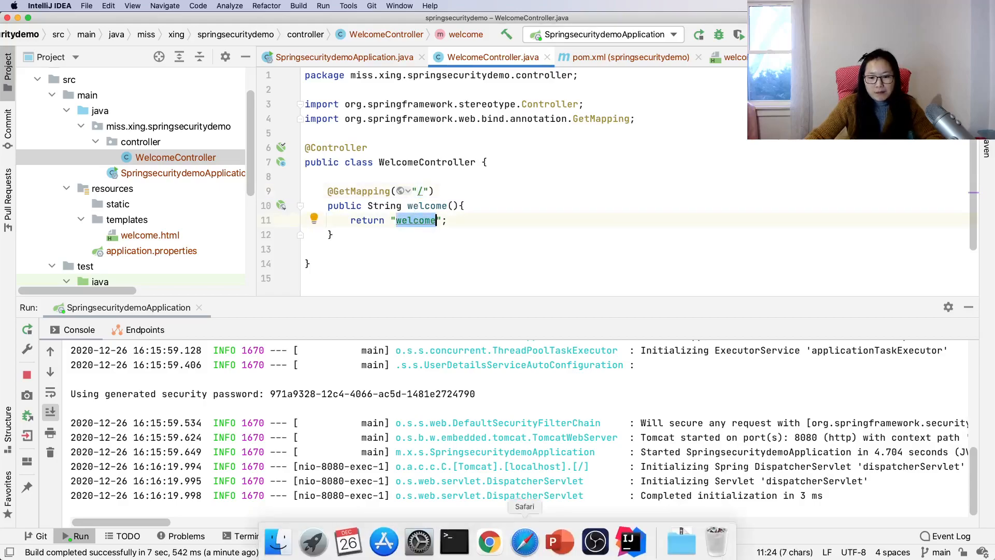
{"action": "left_click", "coordinate": [488, 541]}
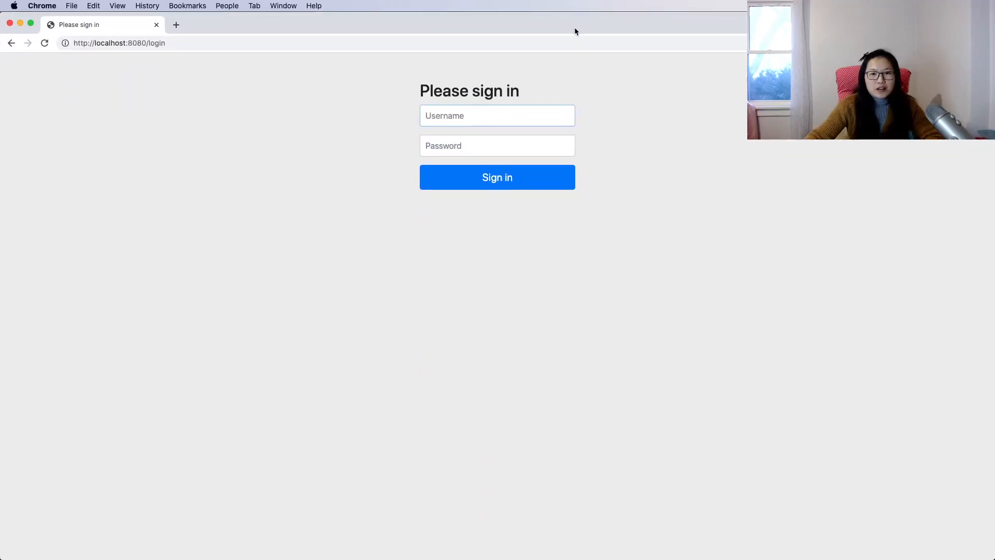
{"action": "mouse_move", "coordinate": [507, 306]}
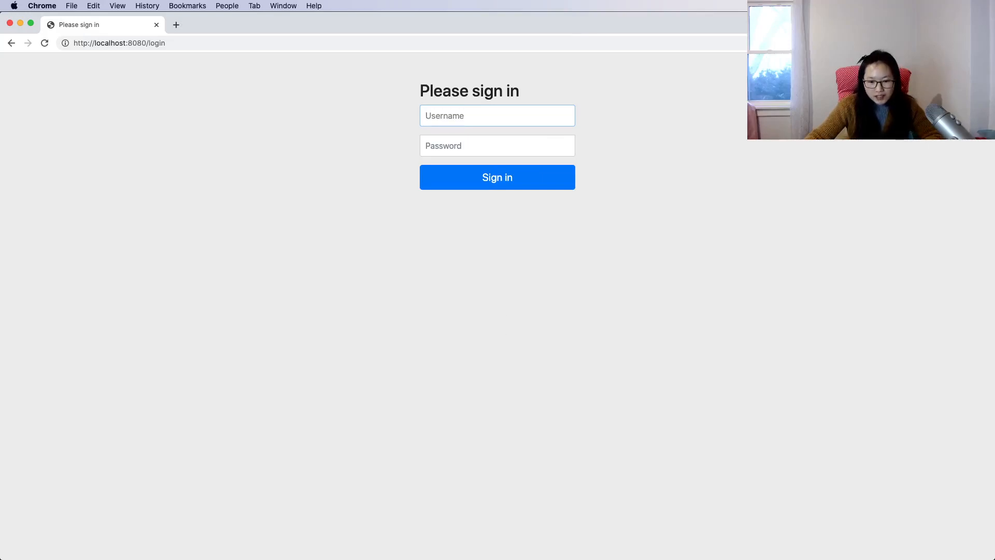
{"action": "mouse_move", "coordinate": [594, 538]}
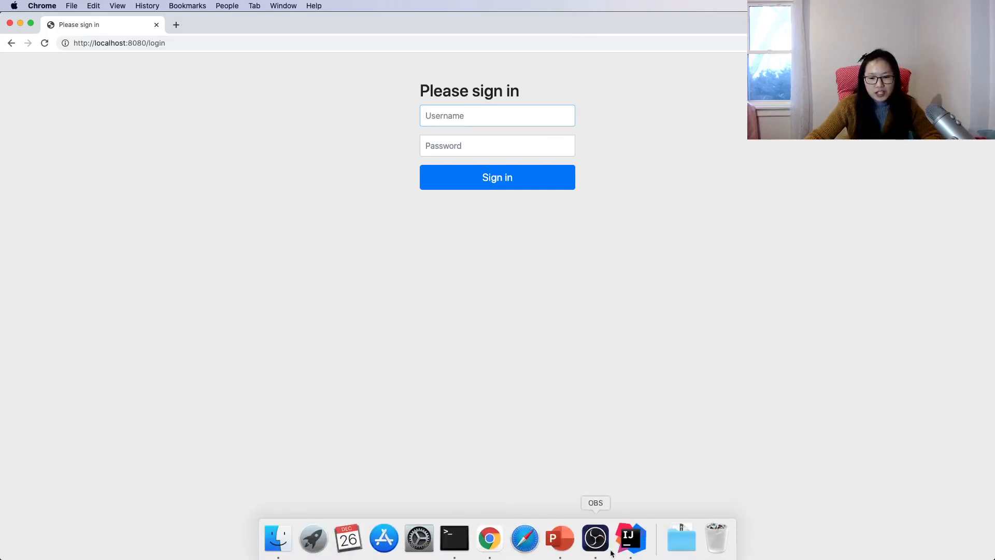
{"action": "mouse_move", "coordinate": [630, 539]}
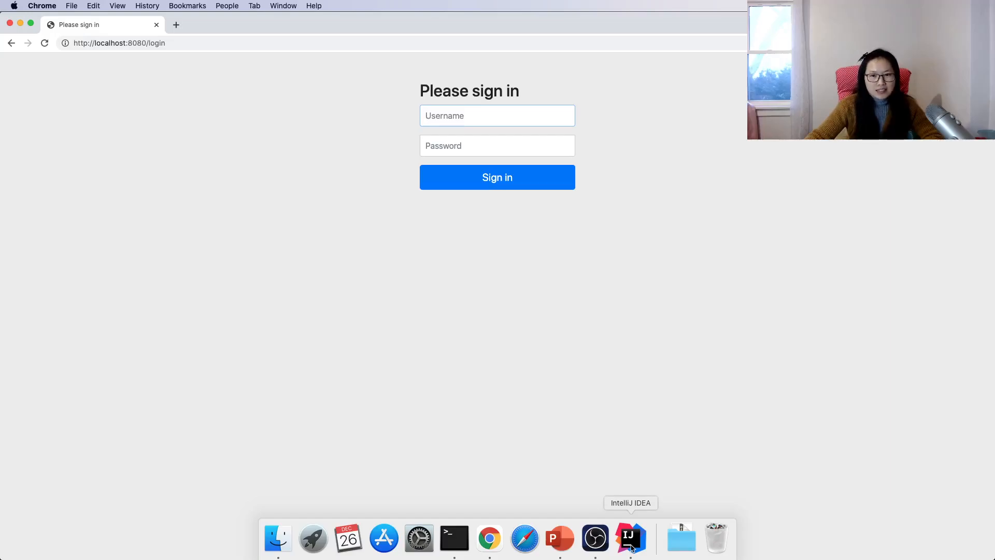
{"action": "left_click", "coordinate": [631, 538]}
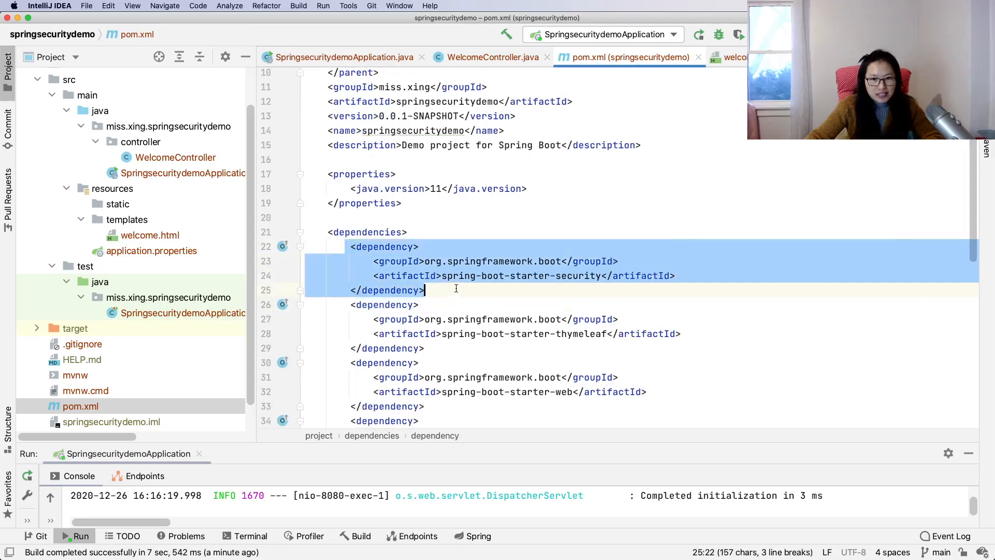
{"action": "mouse_move", "coordinate": [524, 539]}
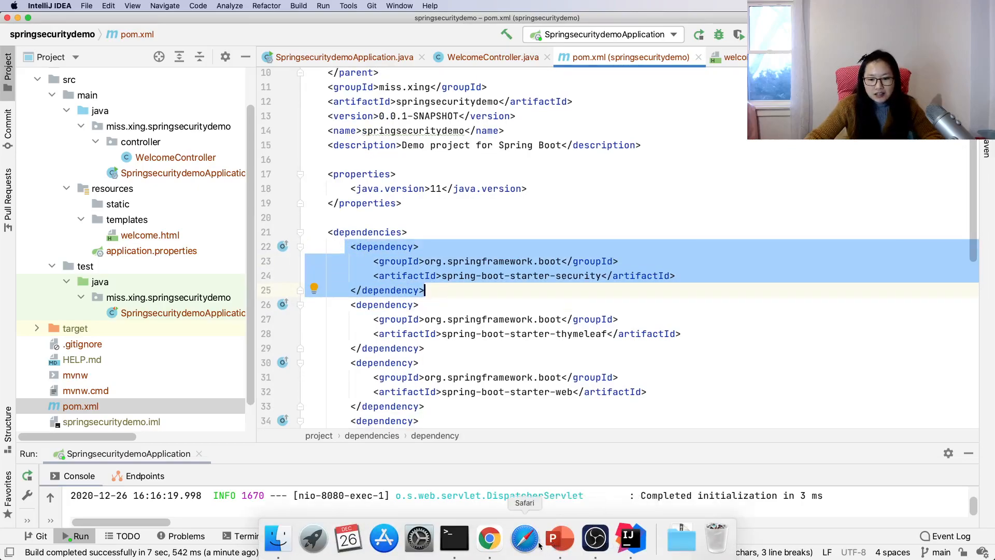
{"action": "left_click", "coordinate": [489, 539]}
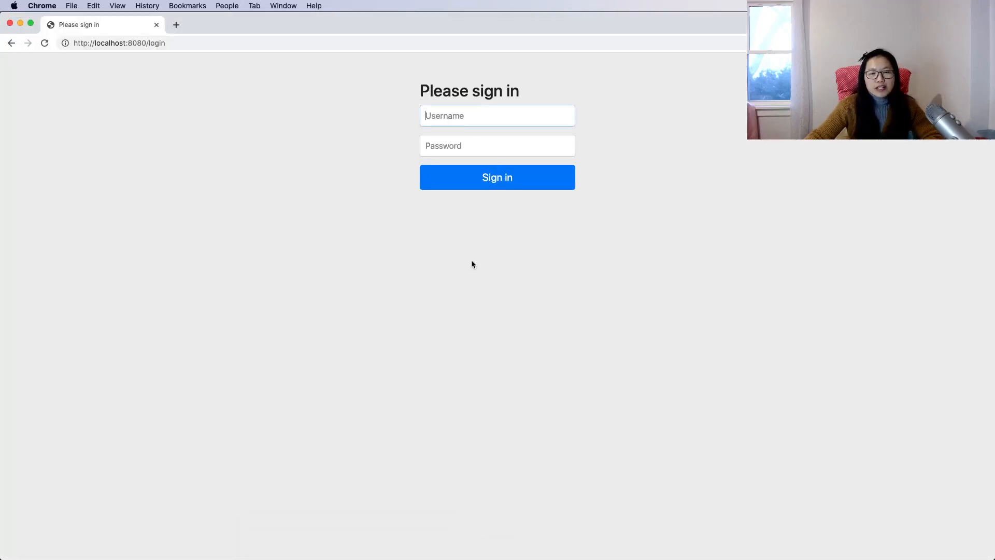
{"action": "mouse_move", "coordinate": [507, 317]}
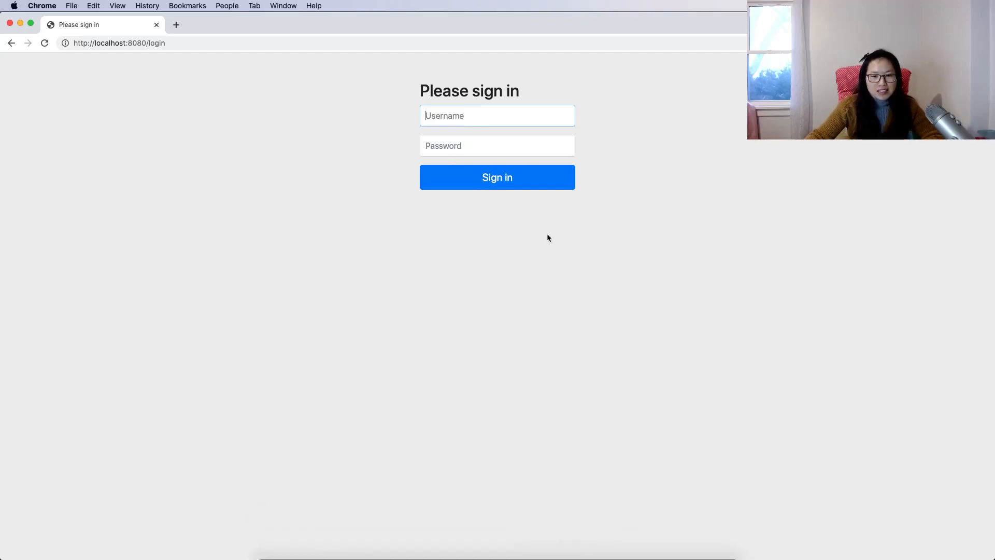
- Sign in as 'user' with the generated password copied from the Run console
{"action": "type", "text": "us"}
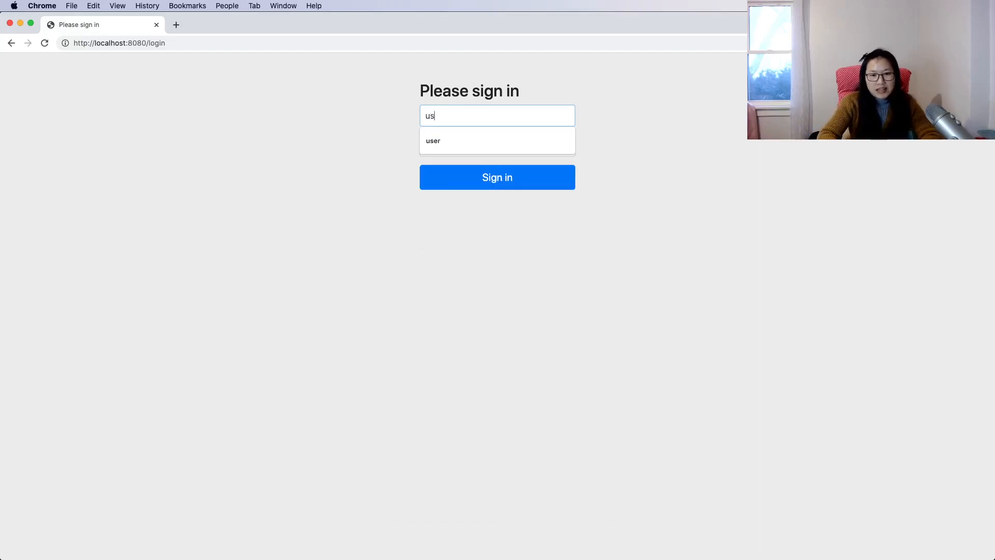
{"action": "left_click", "coordinate": [497, 140]}
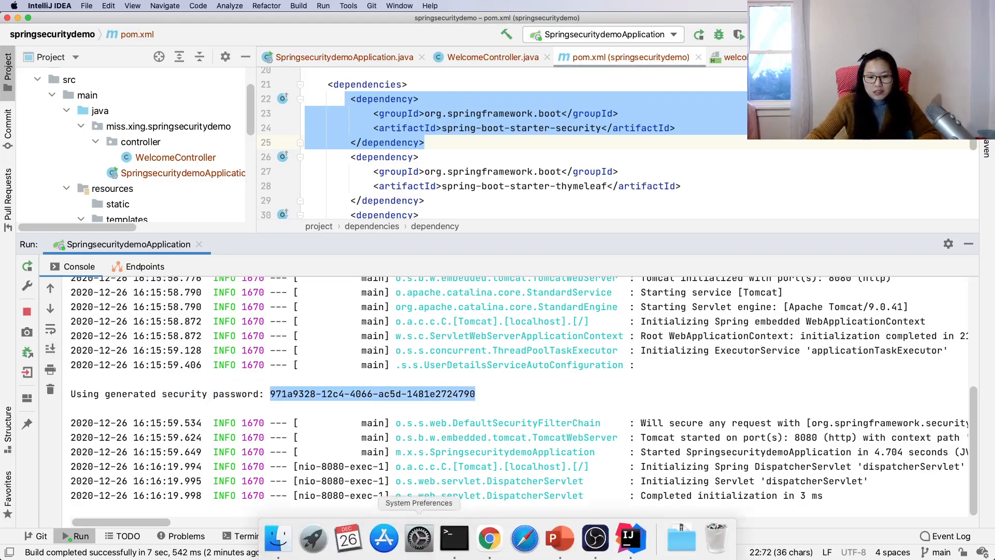
{"action": "left_click", "coordinate": [488, 539]}
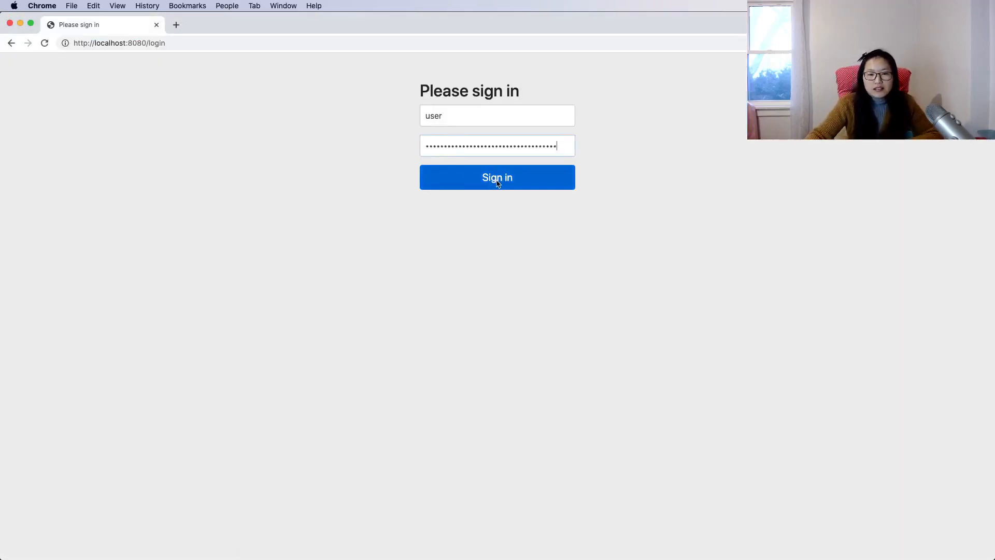
{"action": "left_click", "coordinate": [497, 177]}
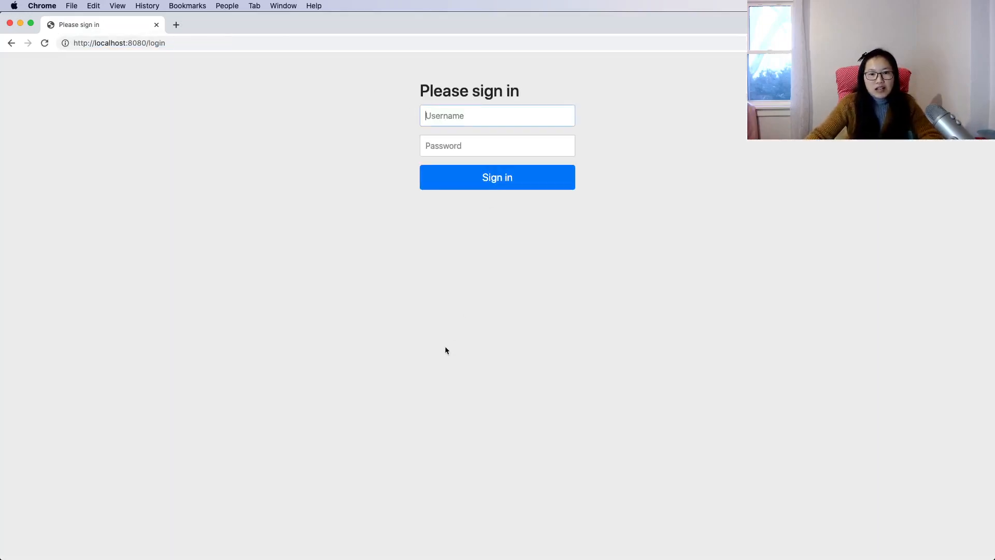
- Submit 'user' with a wrong password and get the Bad credentials error
{"action": "type", "text": "d"}
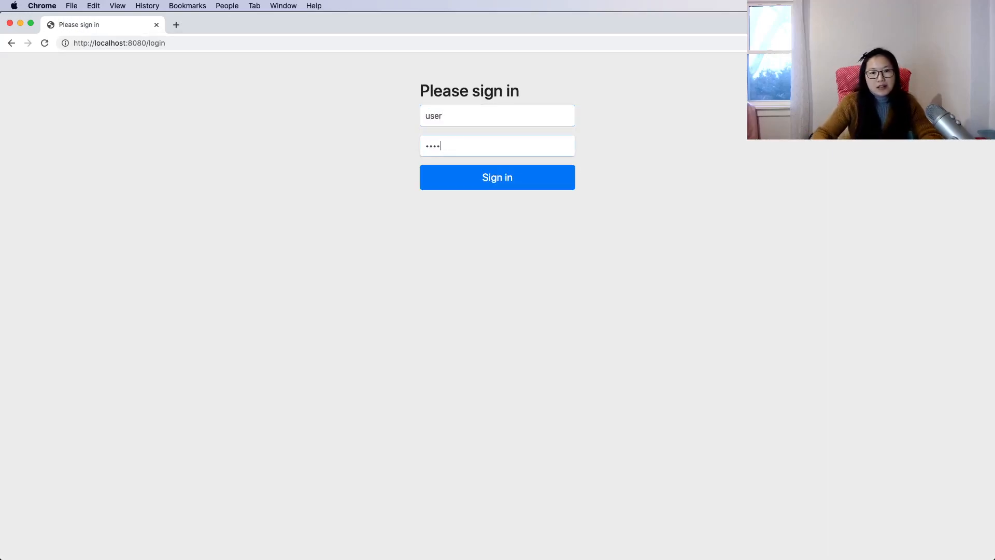
{"action": "left_click", "coordinate": [497, 178]}
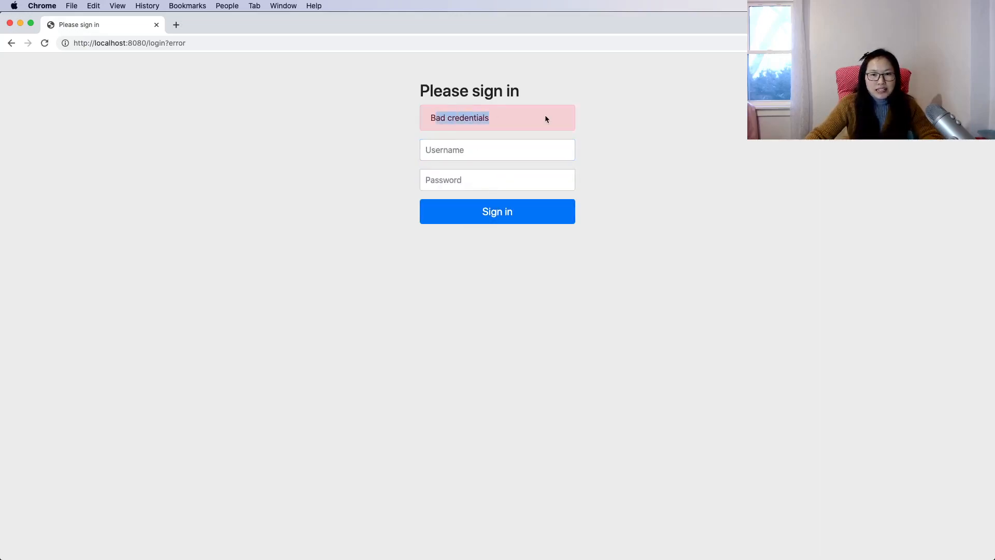
{"action": "mouse_move", "coordinate": [384, 379]}
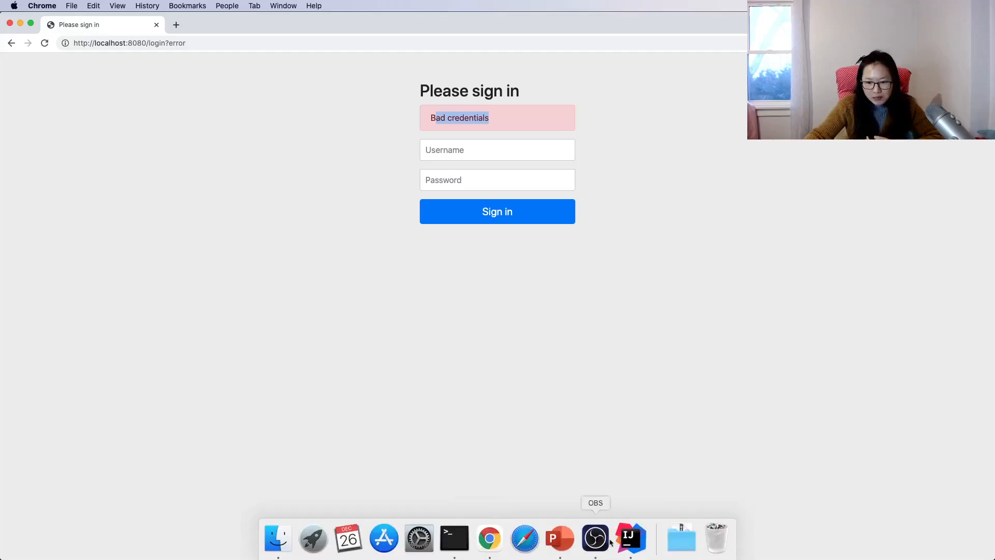
- Comment out the security dependencies in pom.xml and reload the Maven project
{"action": "left_click", "coordinate": [628, 539]}
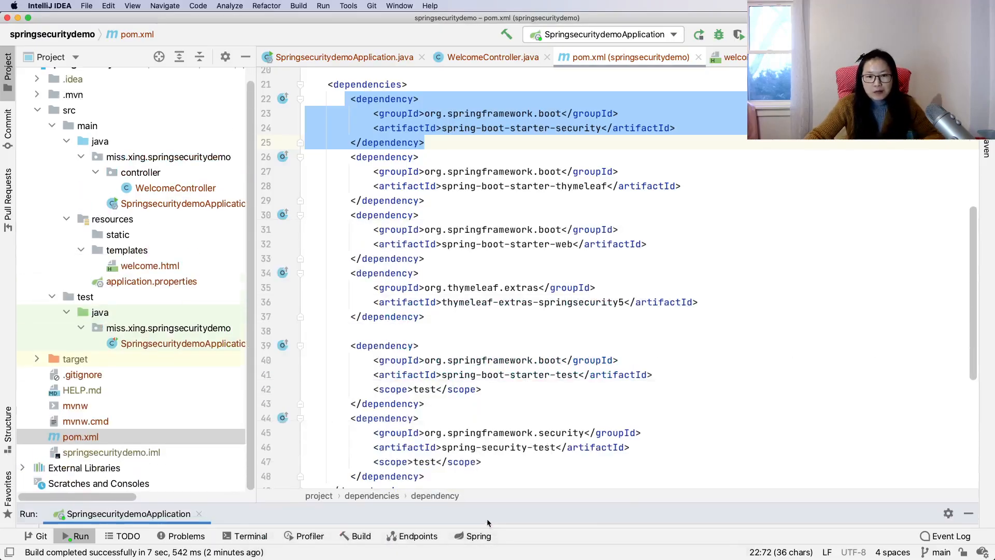
{"action": "left_click", "coordinate": [429, 142]}
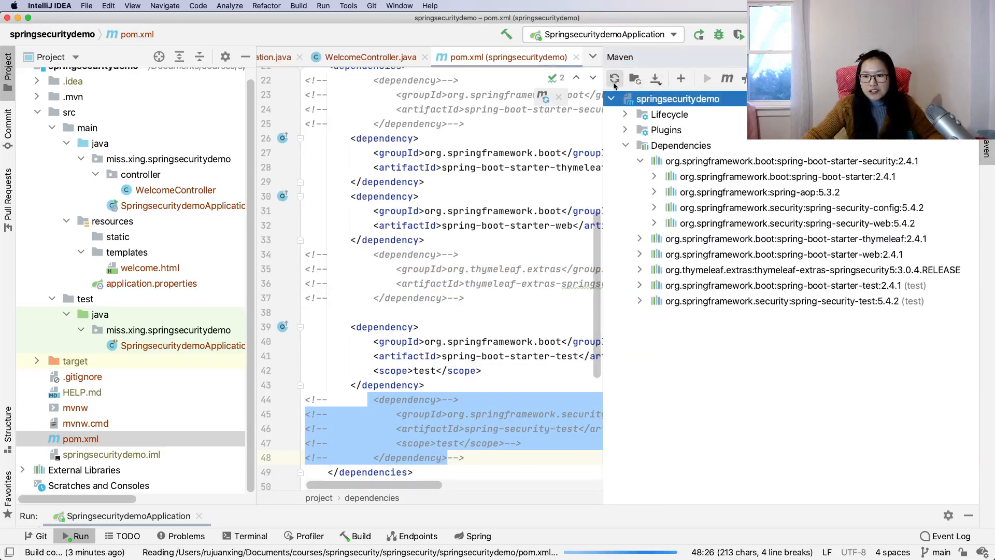
{"action": "left_click", "coordinate": [613, 78]}
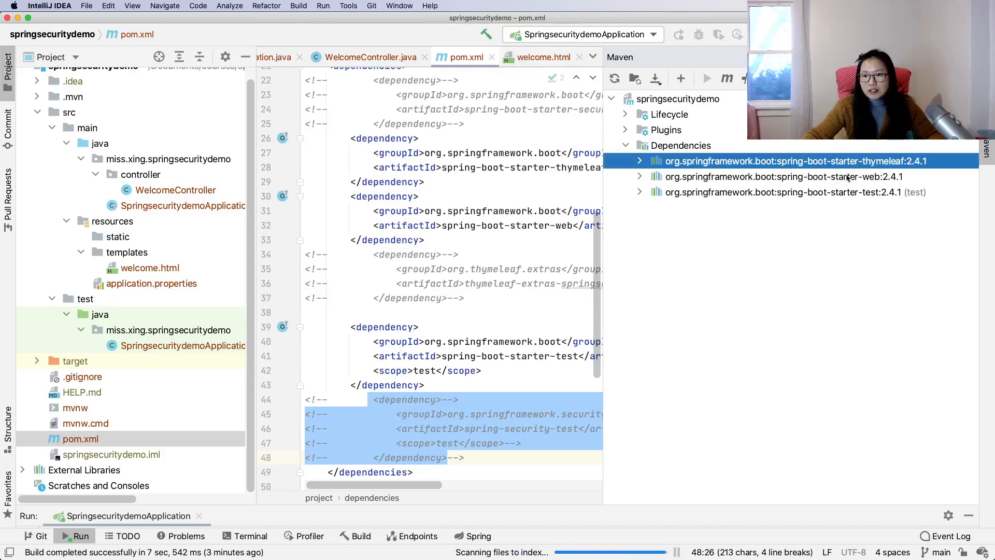
- Inspect the remaining Maven dependencies and stop the running application
{"action": "left_click", "coordinate": [791, 192]}
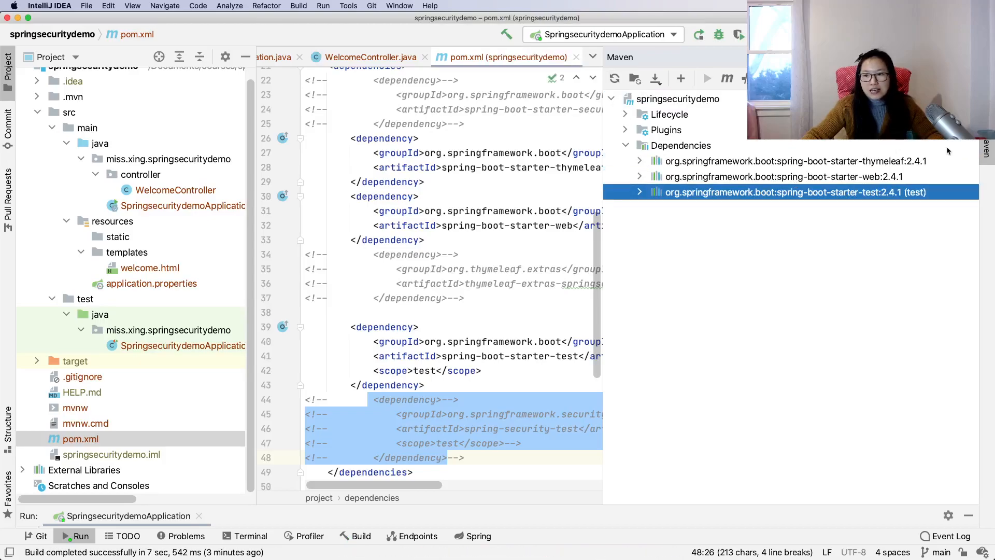
{"action": "left_click", "coordinate": [698, 35]}
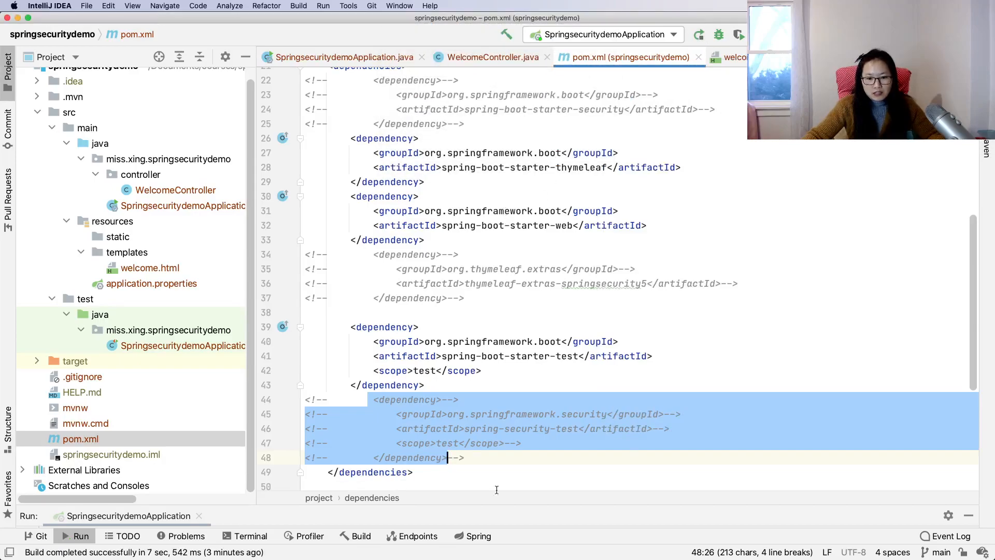
{"action": "left_click", "coordinate": [80, 535]}
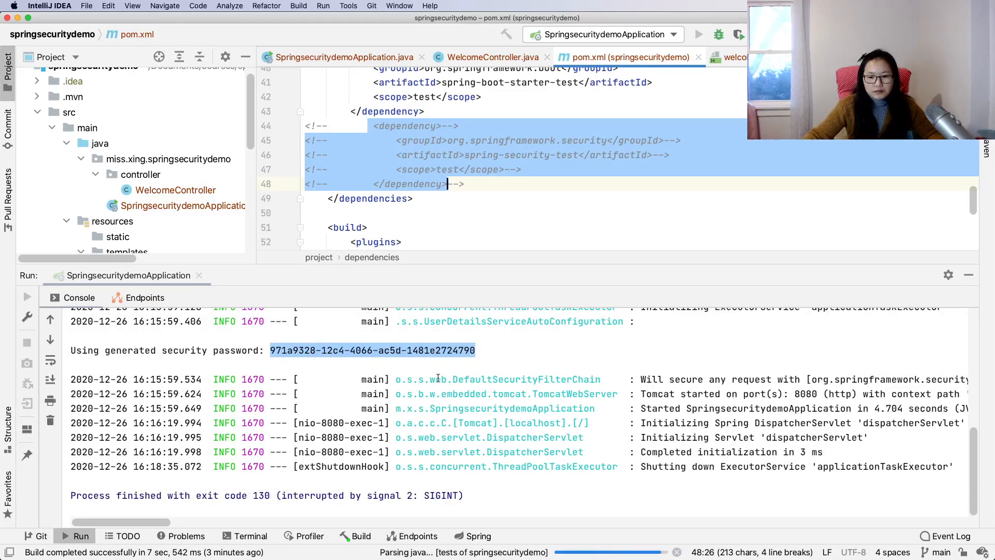
- Rerun the app and confirm Tomcat starts on 8080 with no generated password
{"action": "left_click", "coordinate": [698, 35]}
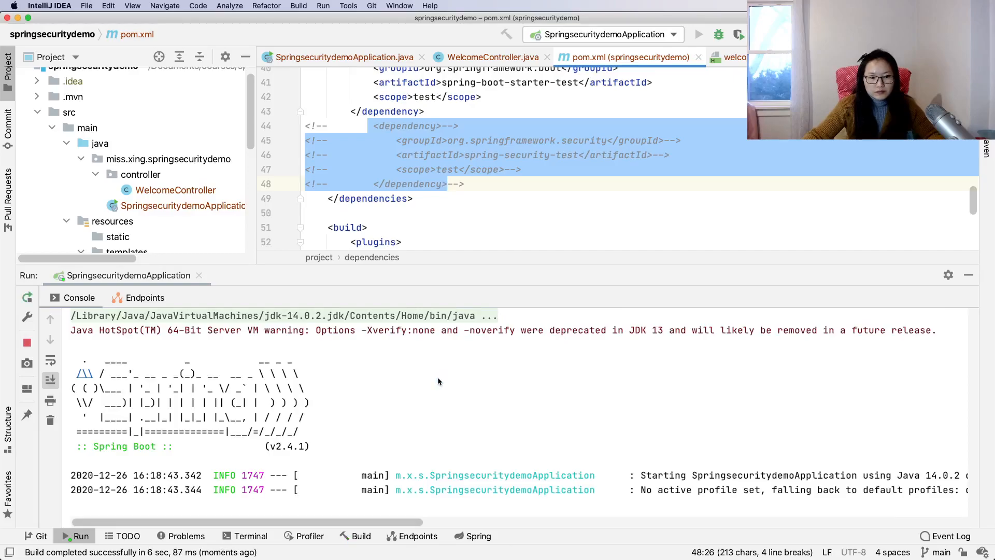
{"action": "scroll", "scroll_direction": "down", "scroll_amount": 3}
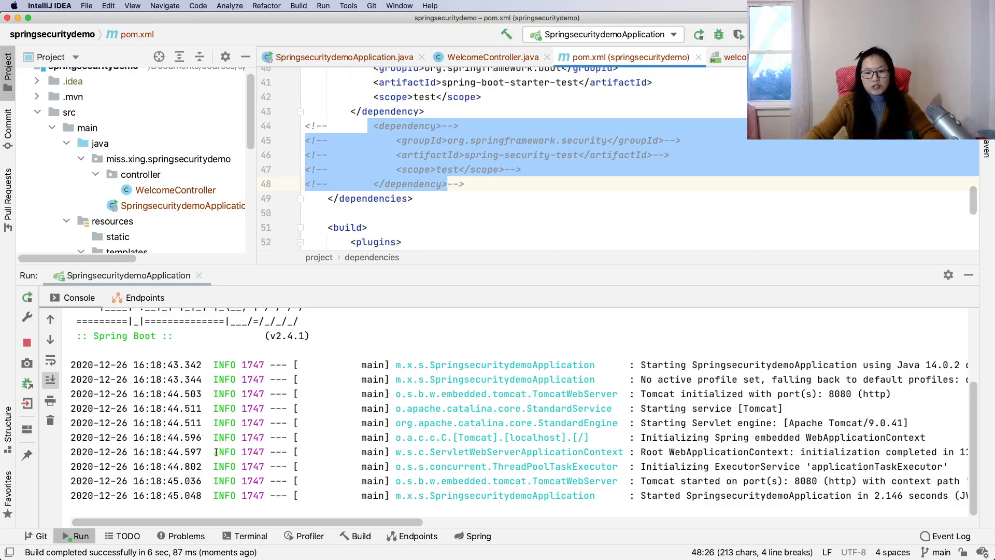
{"action": "left_click", "coordinate": [489, 538]}
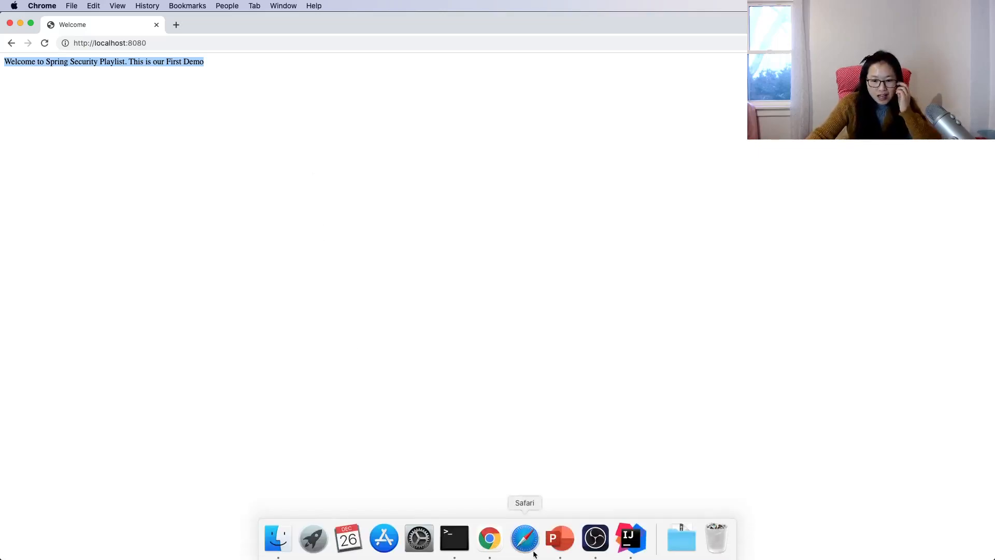
{"action": "mouse_move", "coordinate": [630, 538]}
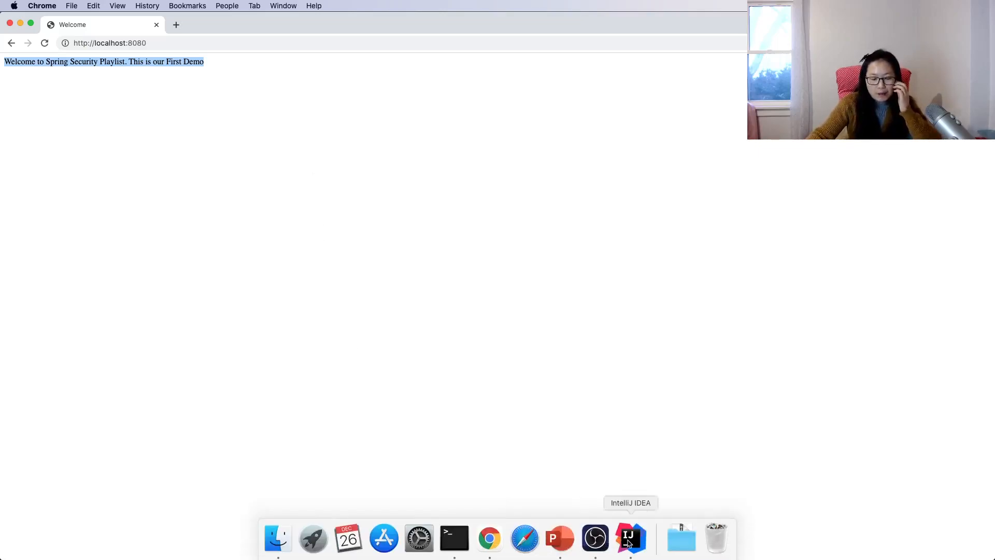
- Uncomment the security starter, thymeleaf-extras-springsecurity5 and security test blocks in pom.xml
{"action": "left_click", "coordinate": [630, 539]}
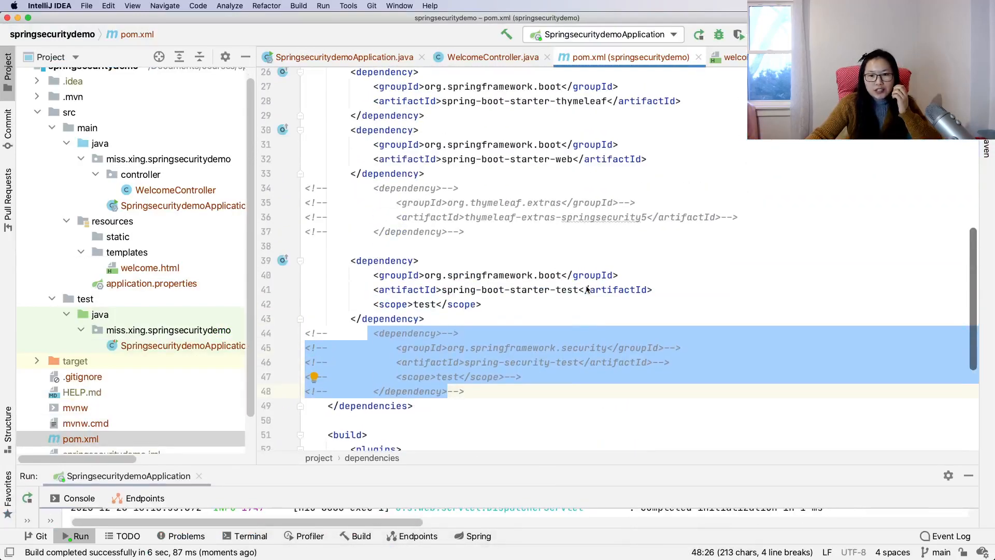
{"action": "scroll", "scroll_direction": "up", "scroll_amount": 3}
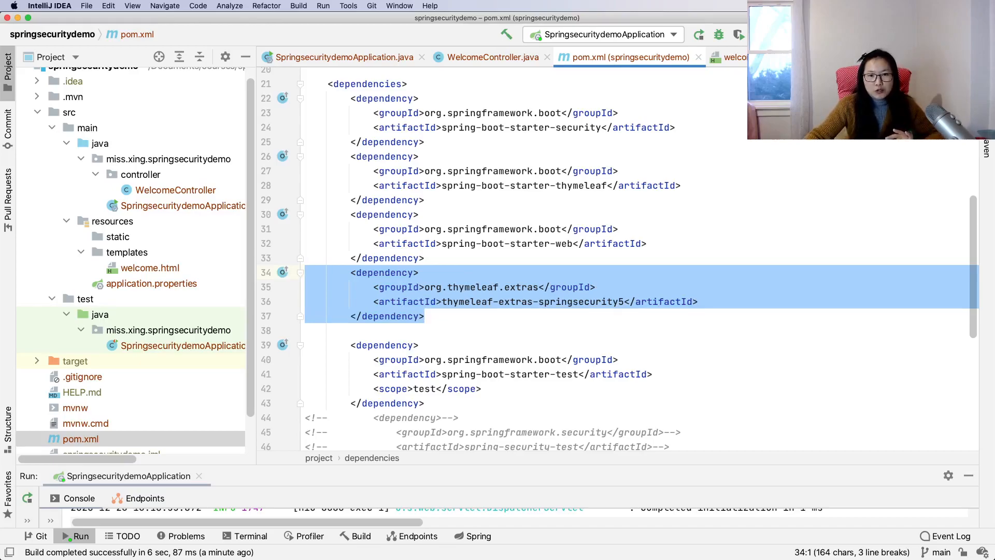
{"action": "scroll", "scroll_direction": "down", "scroll_amount": 3}
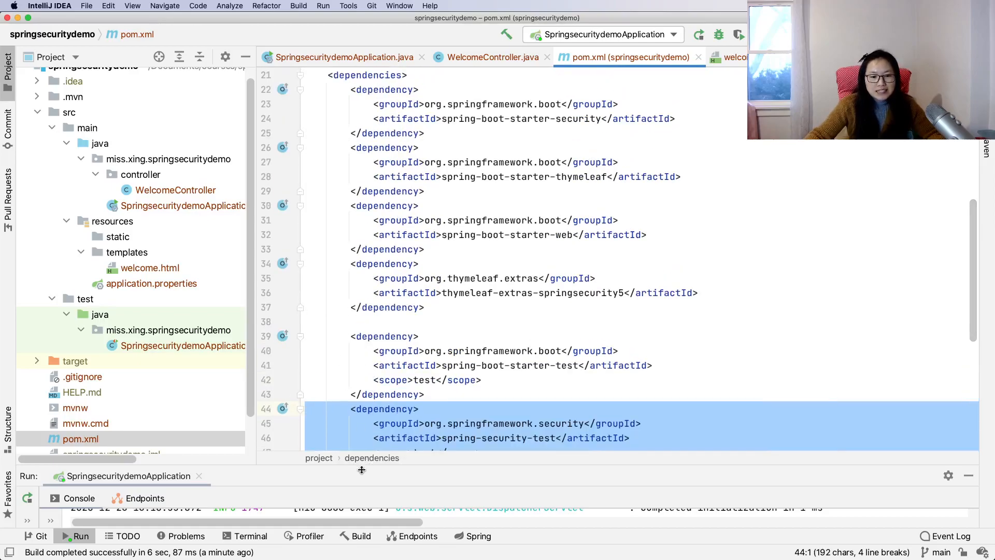
{"action": "scroll", "scroll_direction": "down", "scroll_amount": 3}
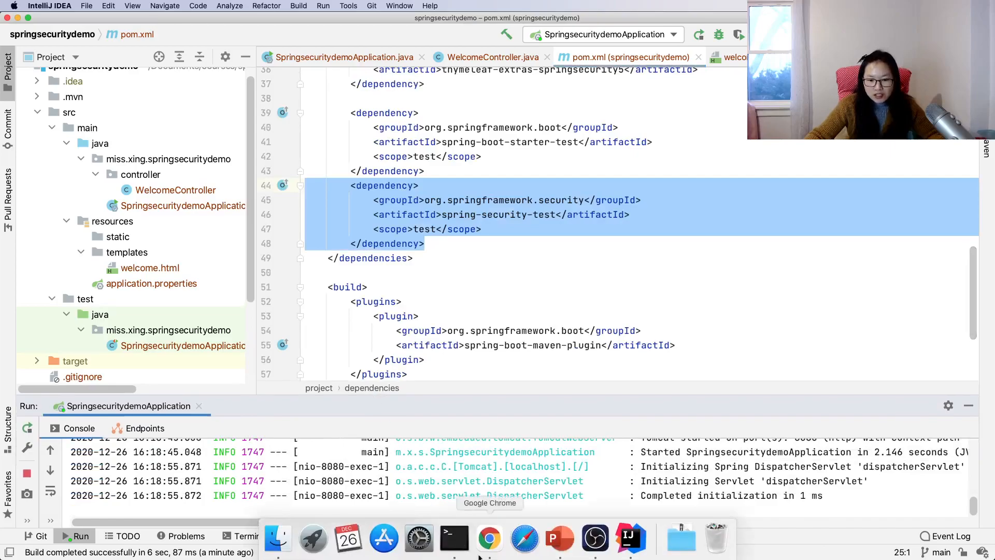
{"action": "mouse_move", "coordinate": [523, 539]}
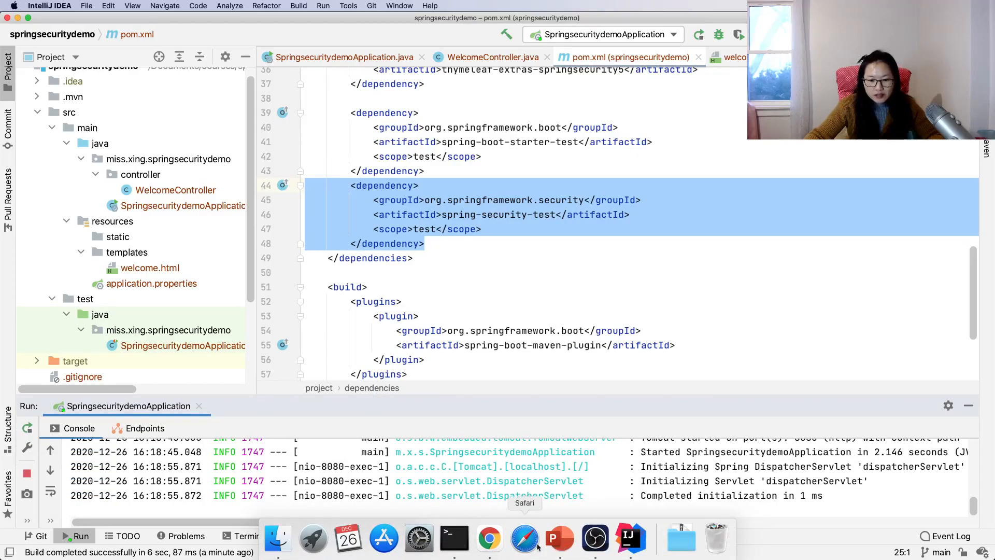
{"action": "left_click", "coordinate": [557, 538]}
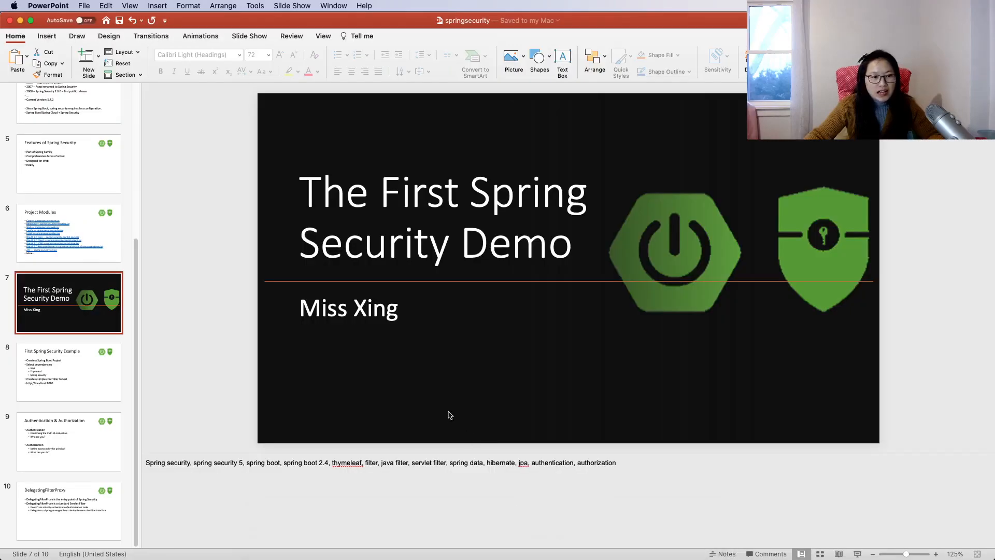
{"action": "left_click", "coordinate": [68, 371]}
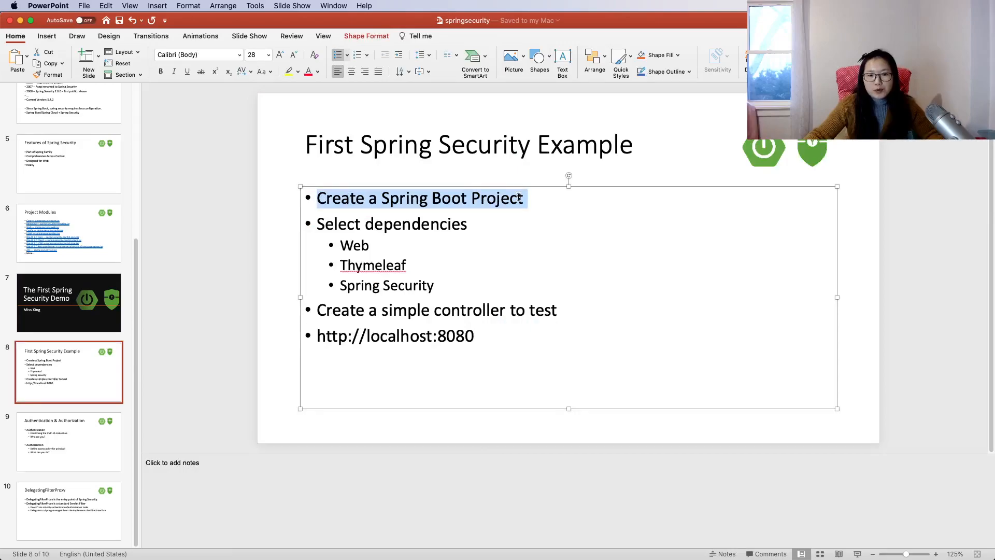
{"action": "mouse_move", "coordinate": [274, 455]}
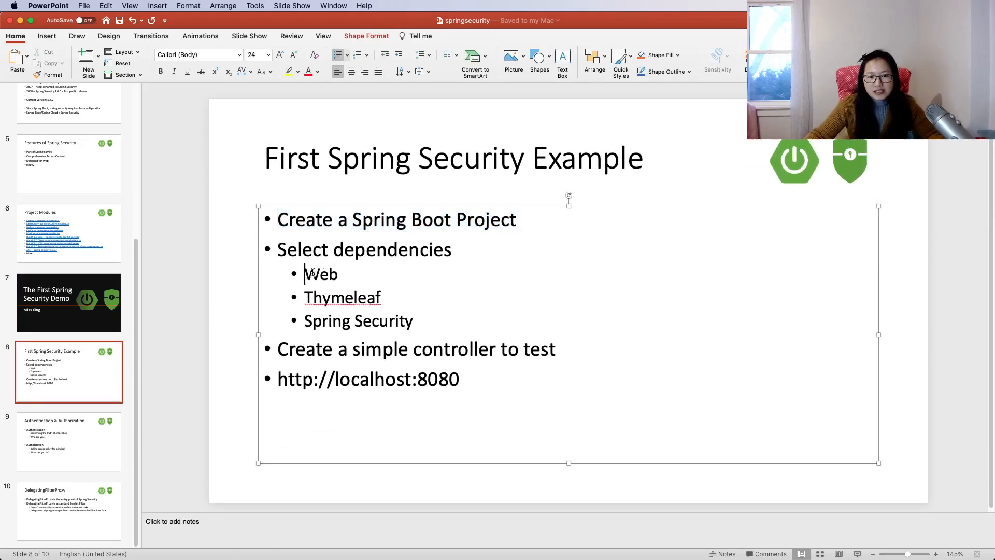
{"action": "double_click", "coordinate": [342, 297]}
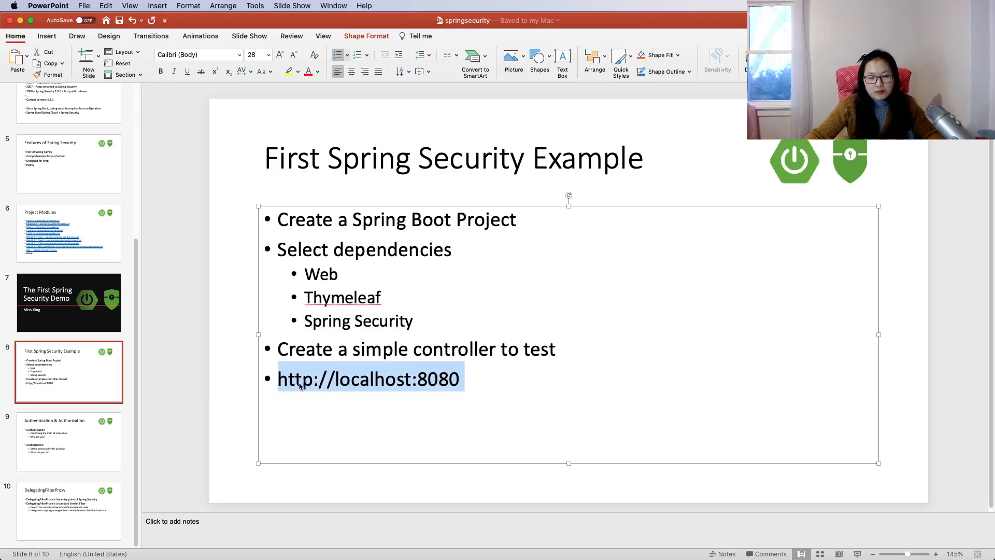
{"action": "mouse_move", "coordinate": [450, 389]}
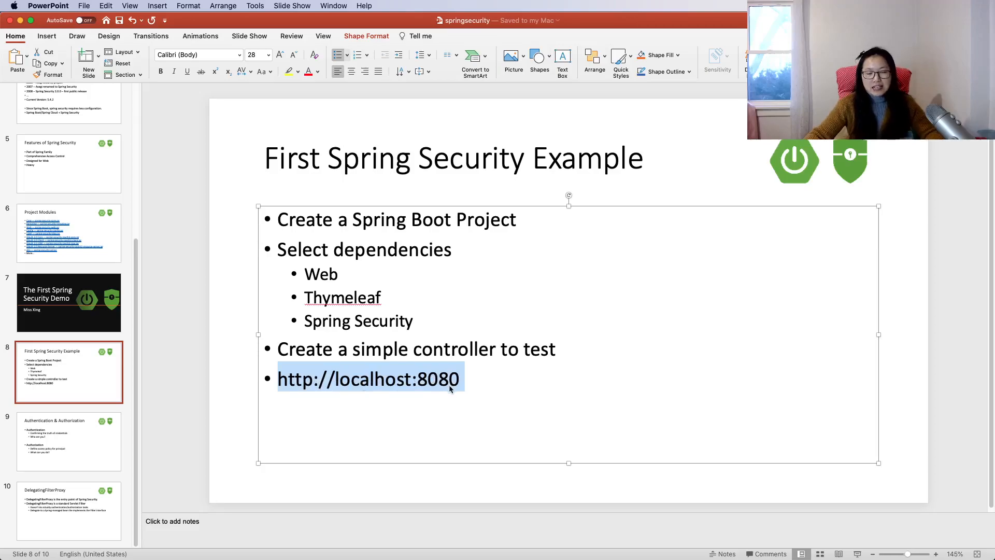
{"action": "mouse_move", "coordinate": [435, 393]}
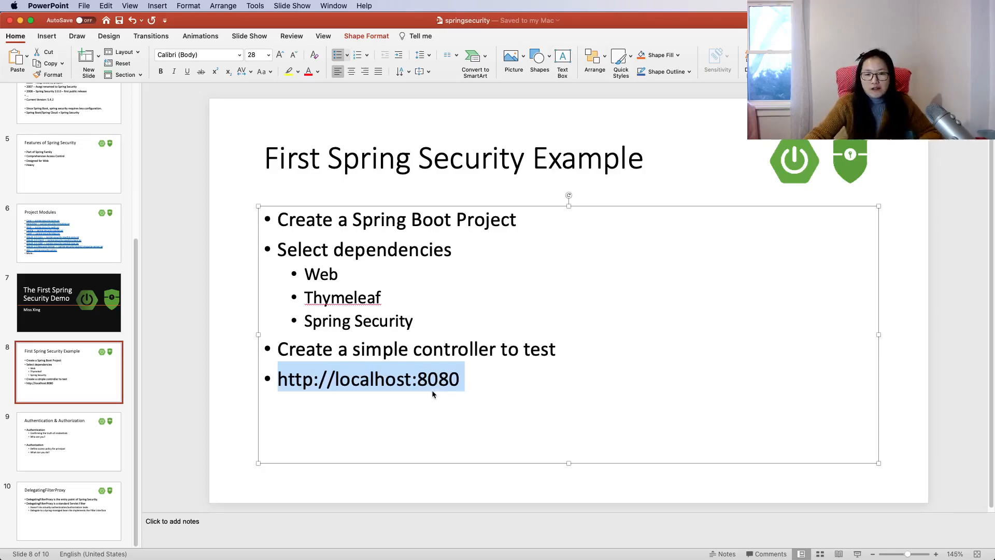
{"action": "mouse_move", "coordinate": [194, 381]}
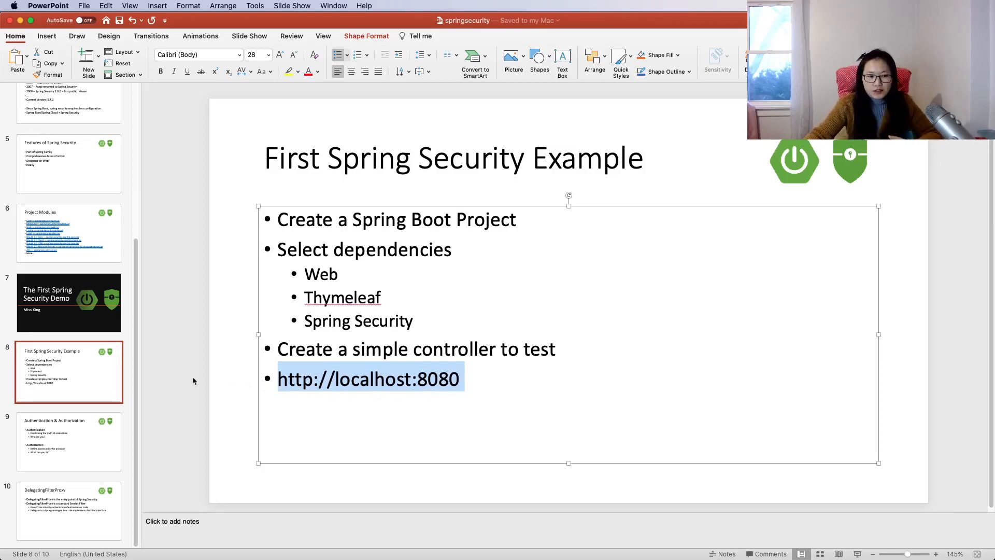